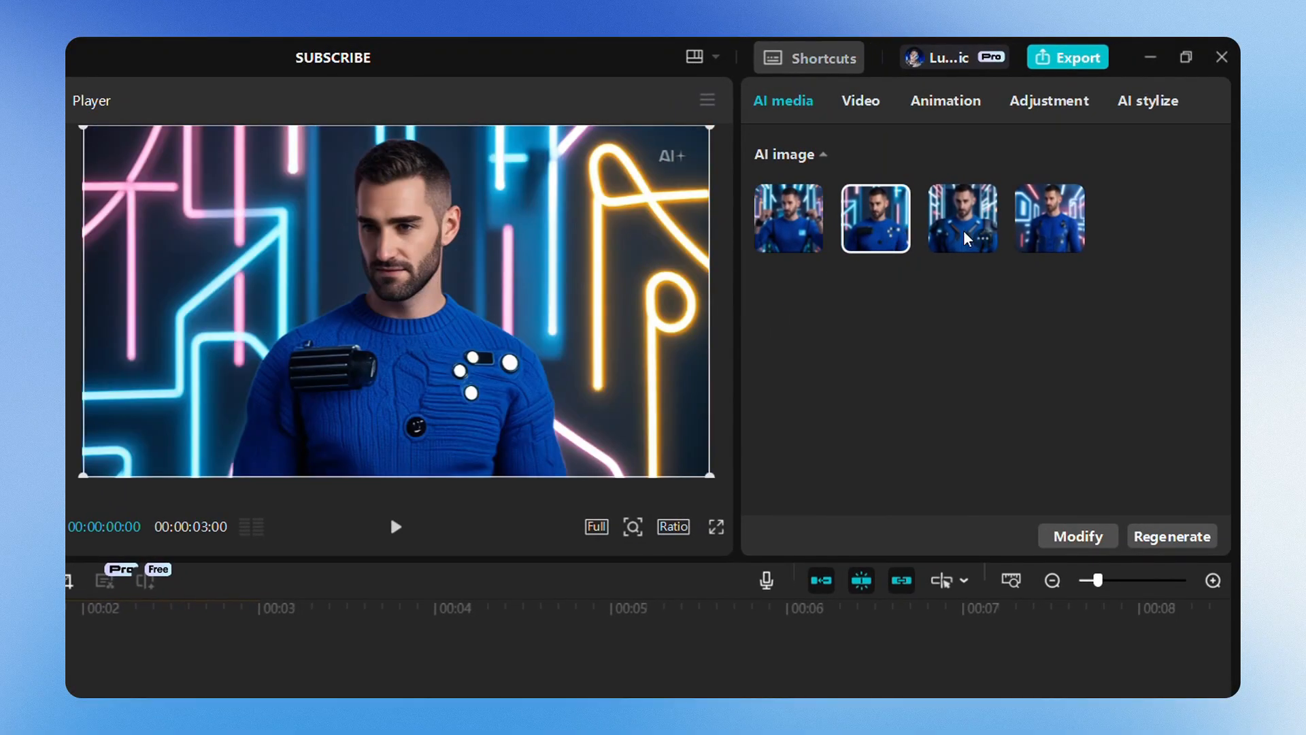
# - Open the project with the hiking clip from the projects list
pyautogui.click(1049, 218)
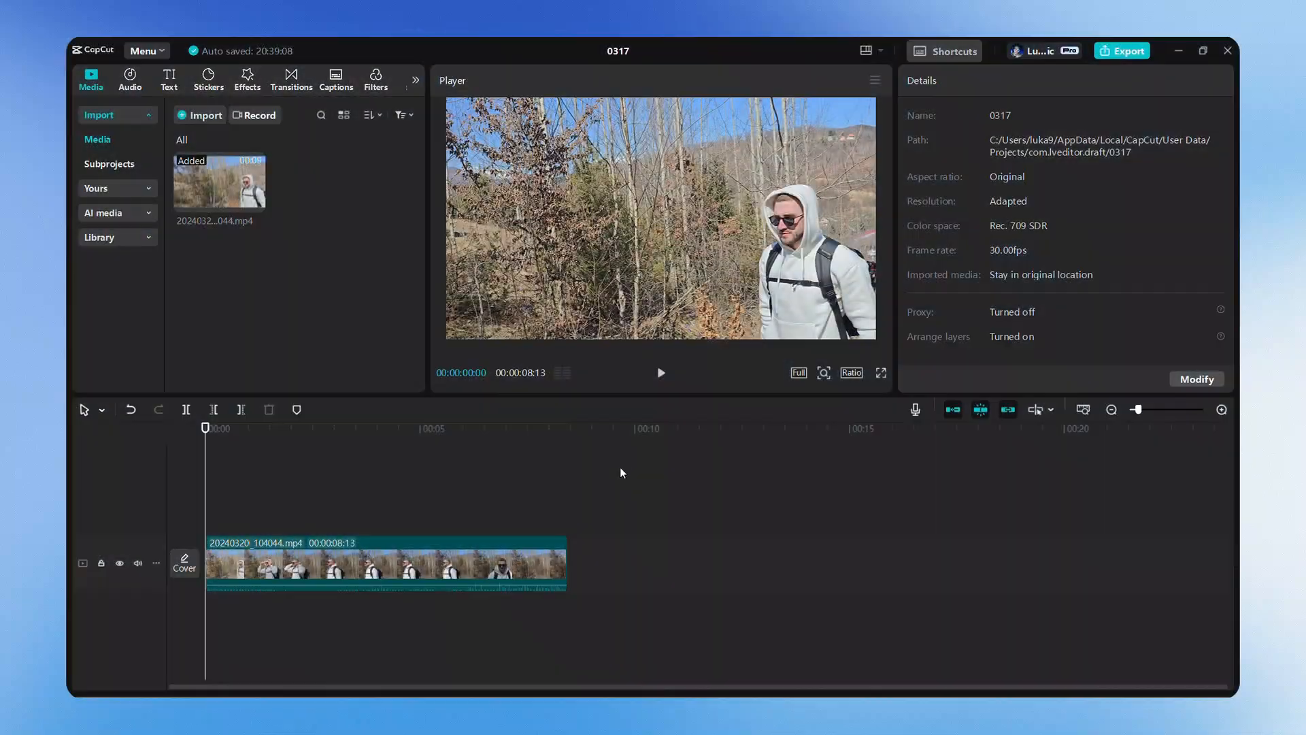
# - Preview the hiking clip, enable Enhance image at UHD, and toggle it to compare
pyautogui.click(661, 372)
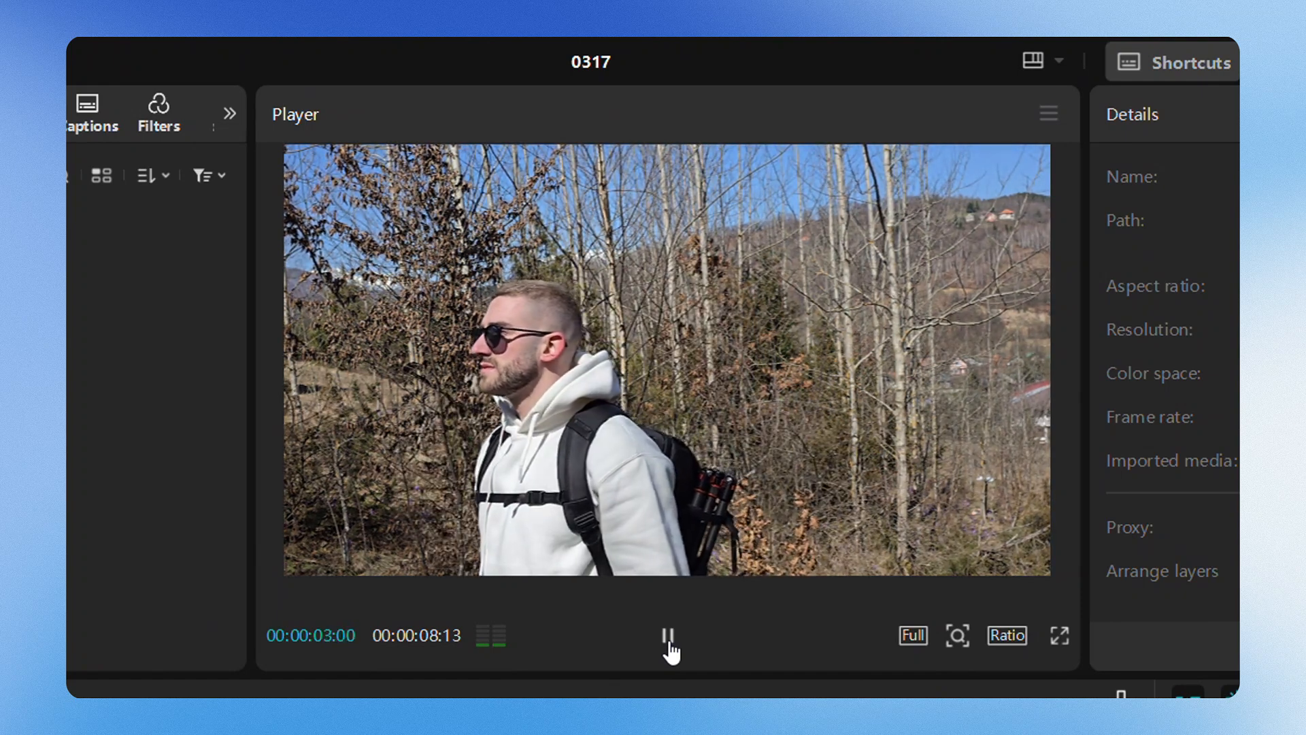
pyautogui.click(667, 635)
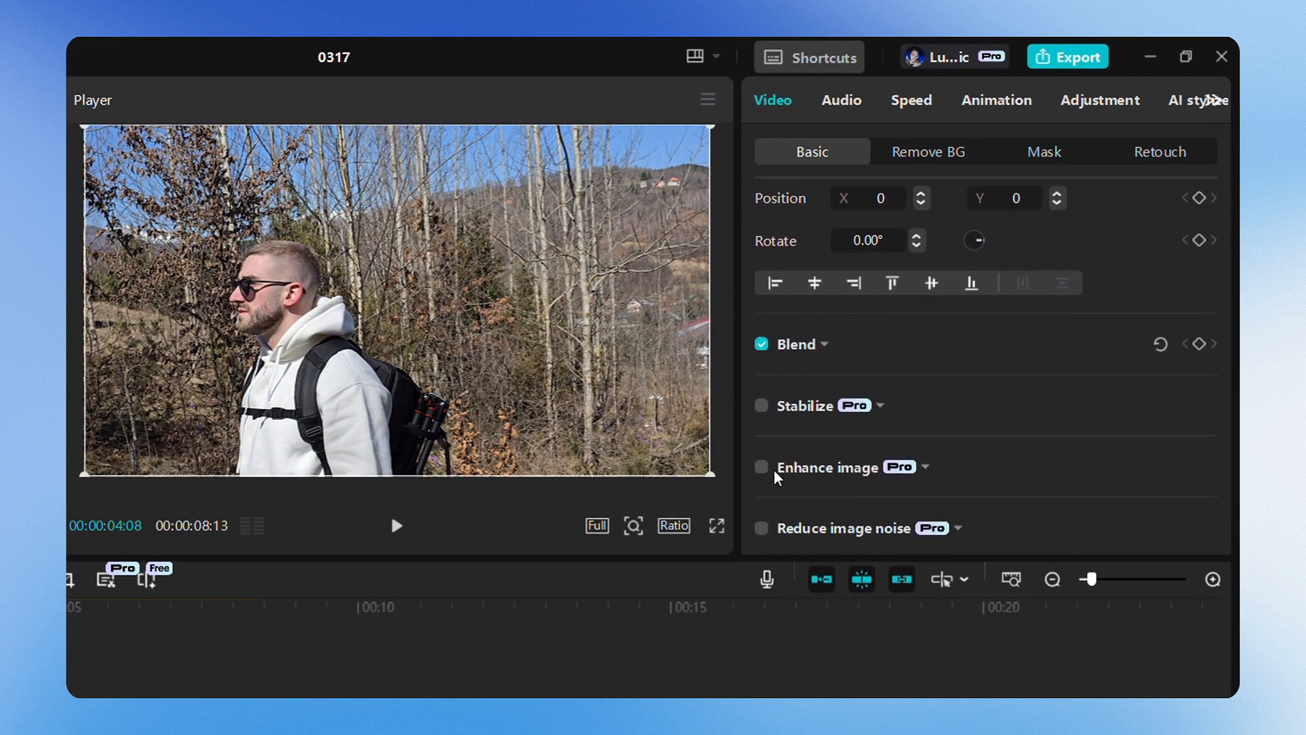
pyautogui.click(760, 466)
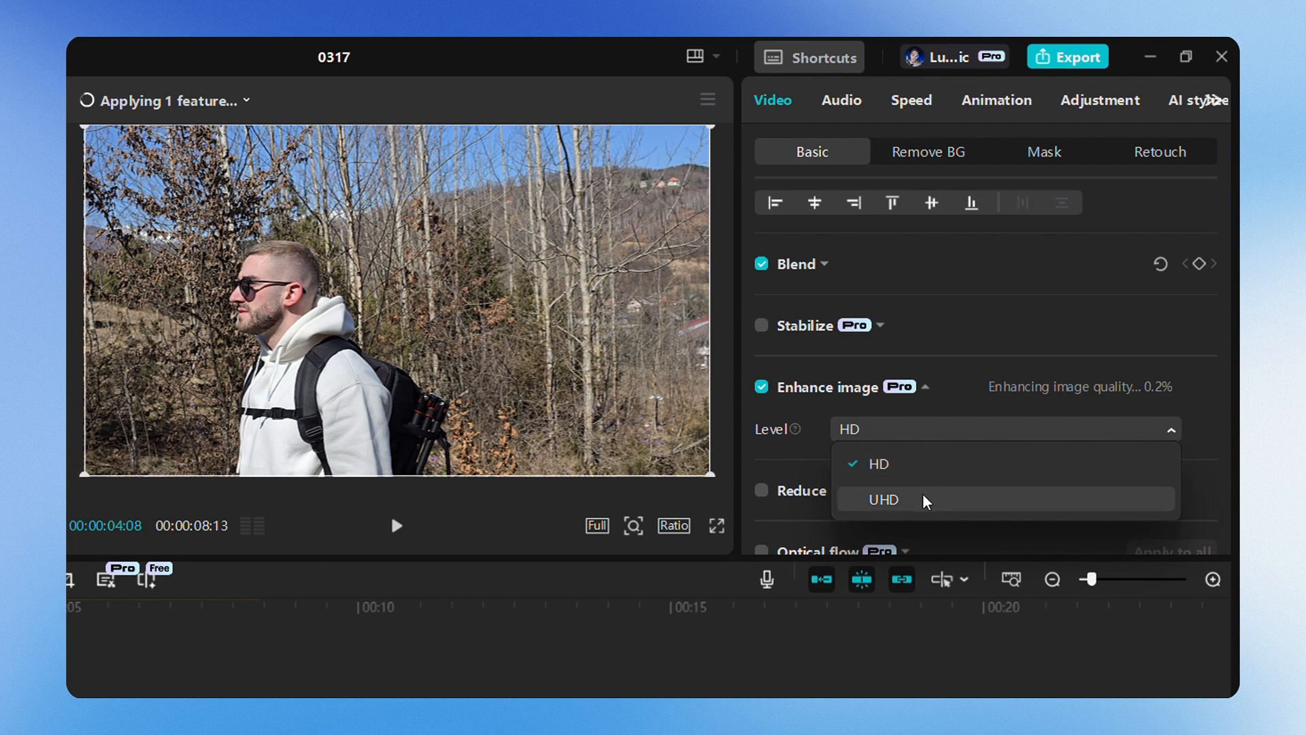
pyautogui.click(882, 500)
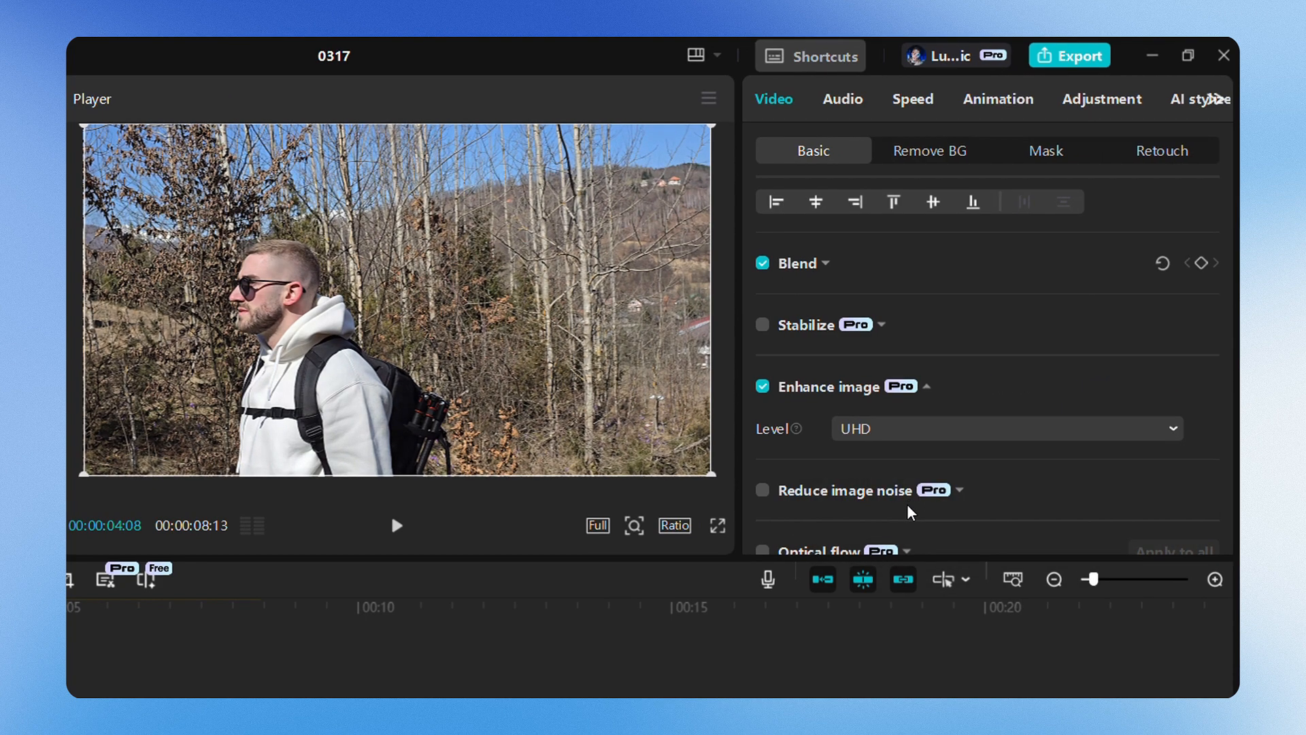
pyautogui.click(634, 526)
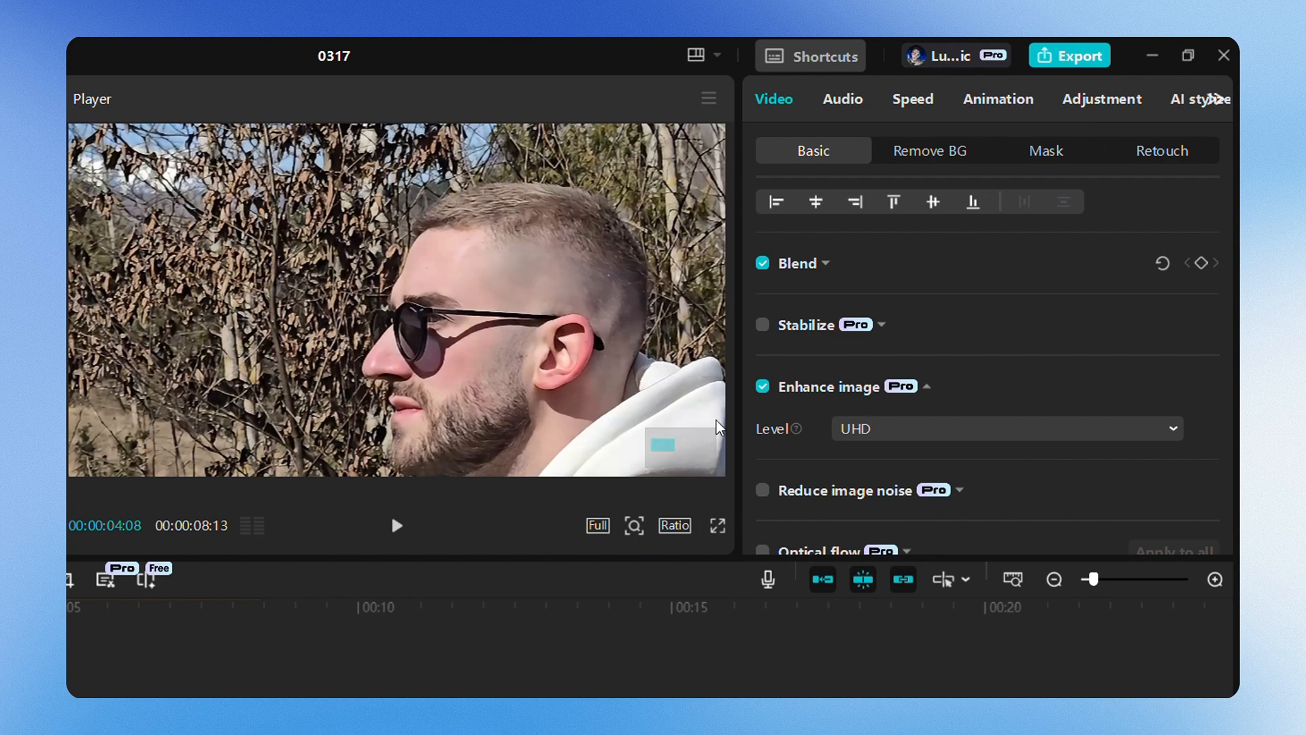
pyautogui.click(761, 386)
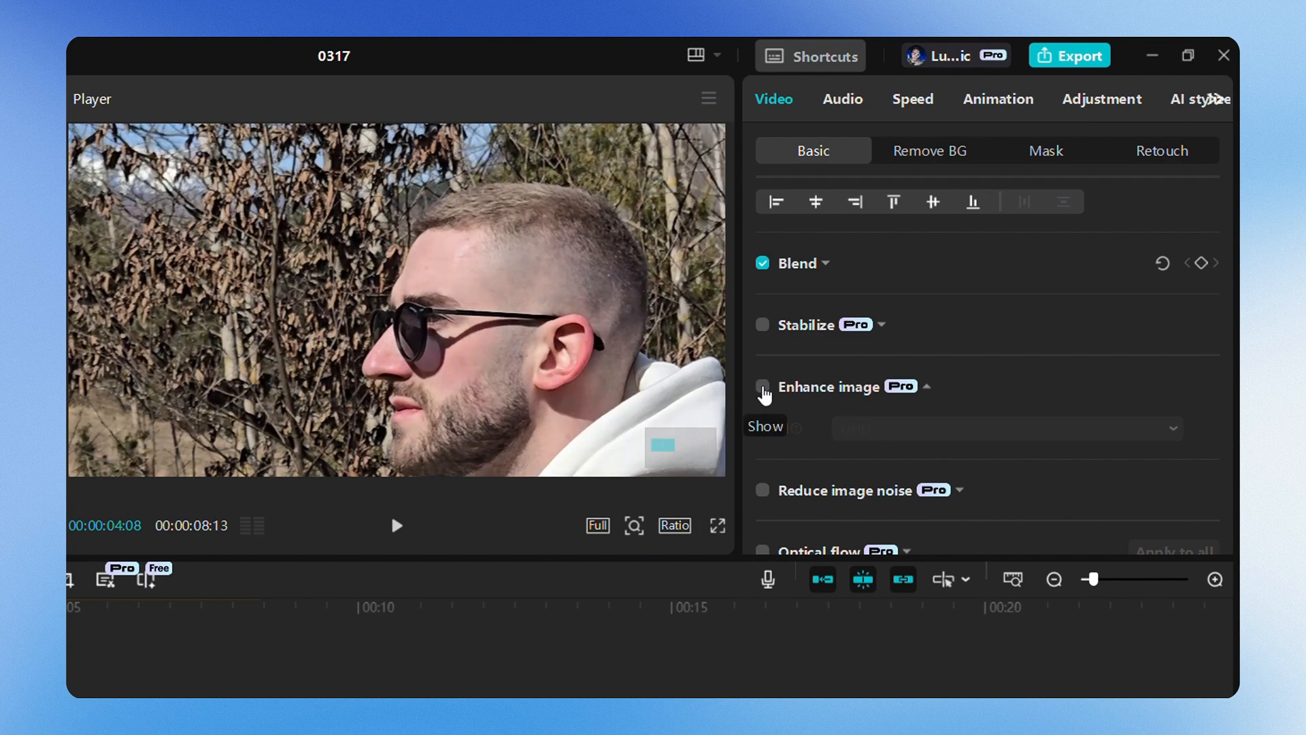
pyautogui.click(761, 386)
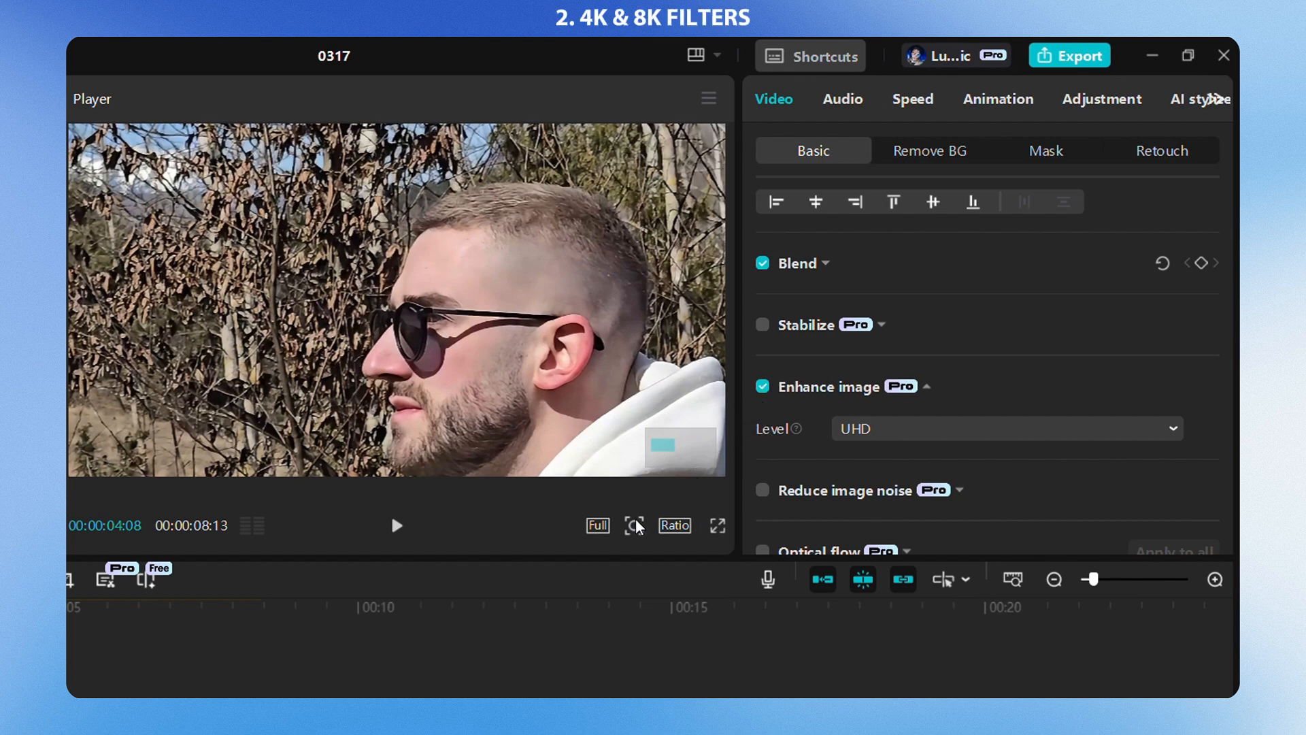
# - Add the 4K filter from Filters > Pro to the hiking clip at intensity 47
pyautogui.click(634, 525)
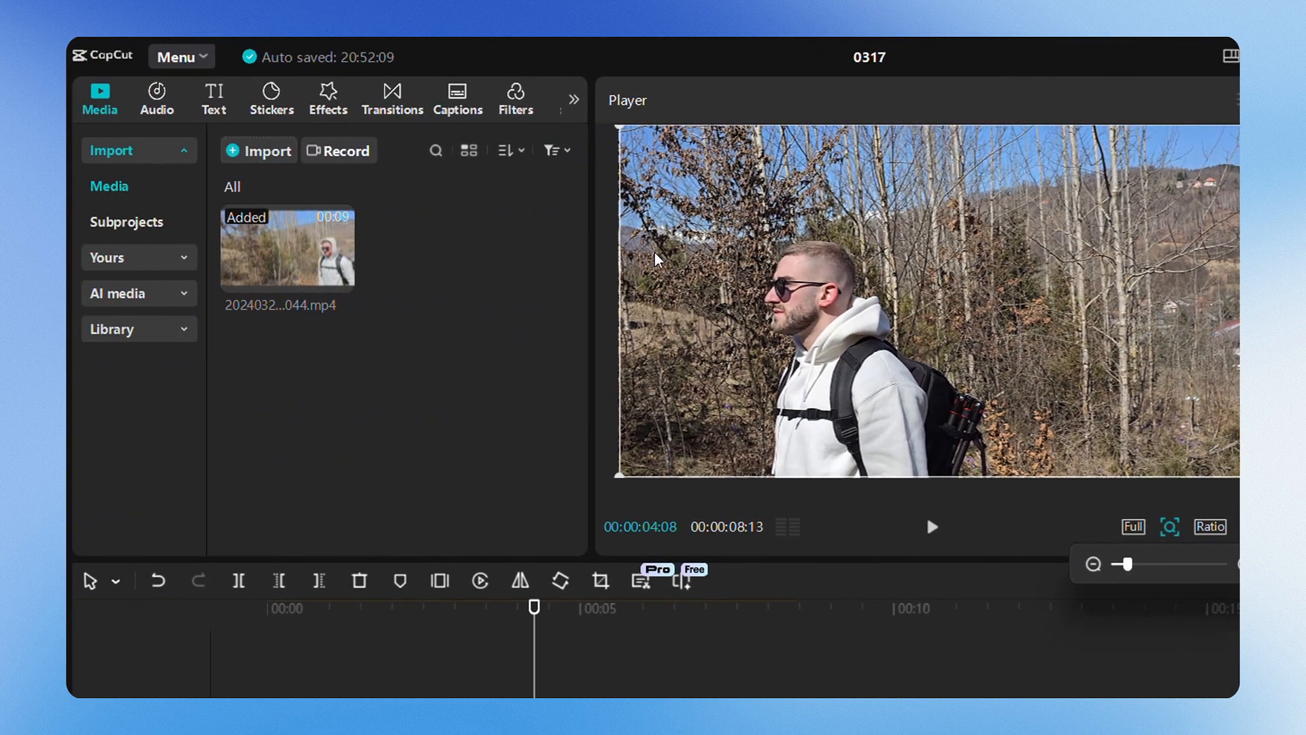
pyautogui.click(516, 97)
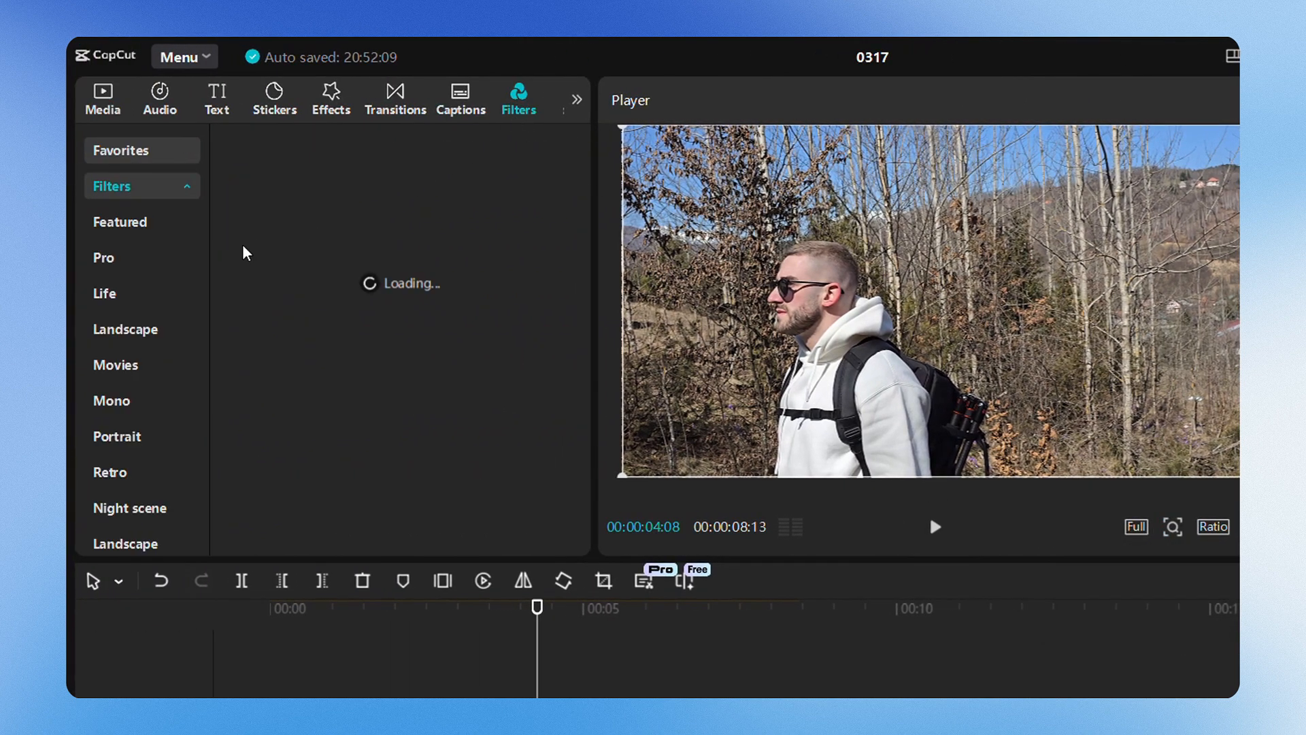
pyautogui.click(104, 256)
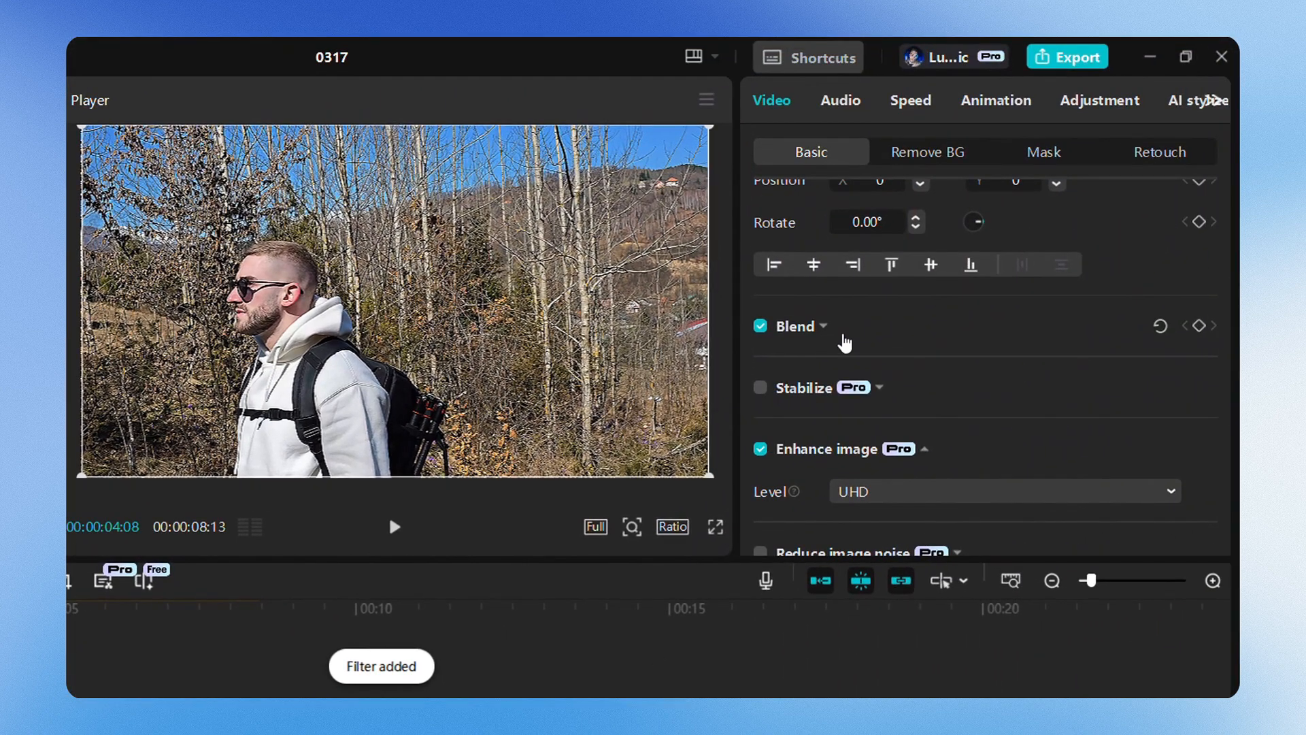
pyautogui.scroll(3)
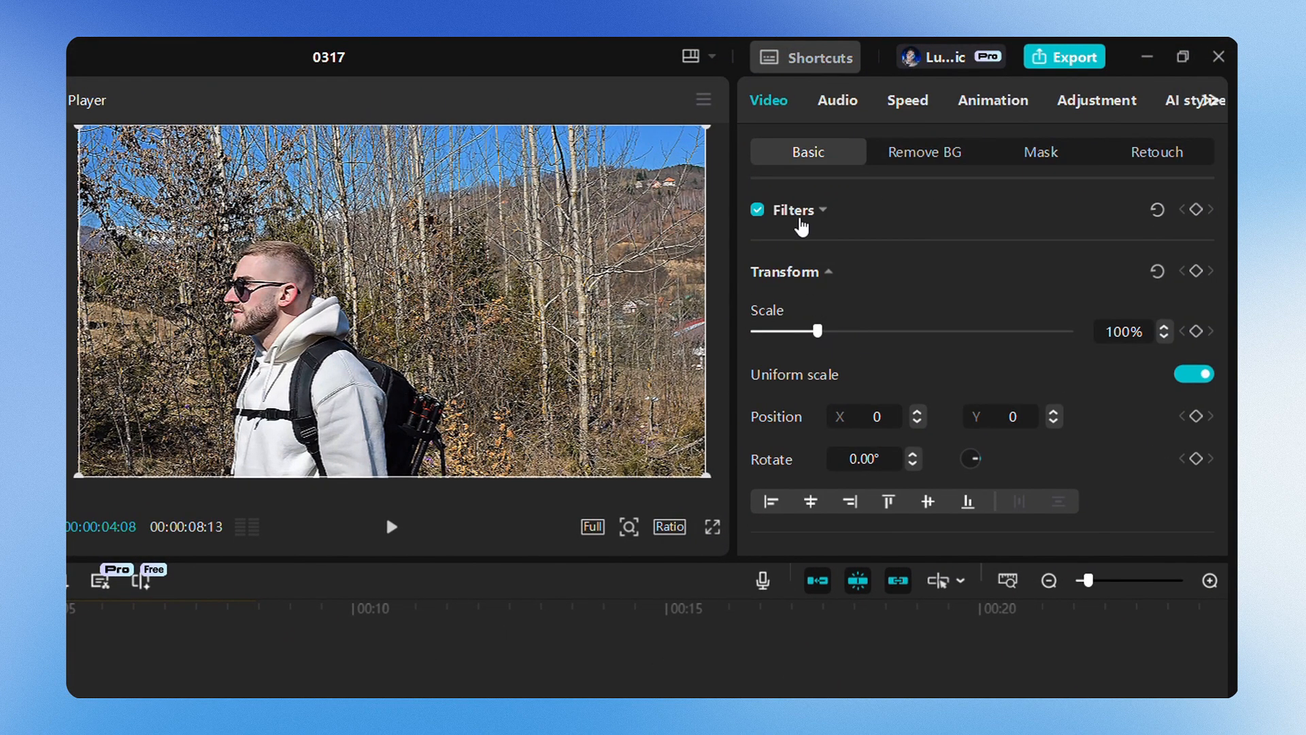
pyautogui.click(795, 210)
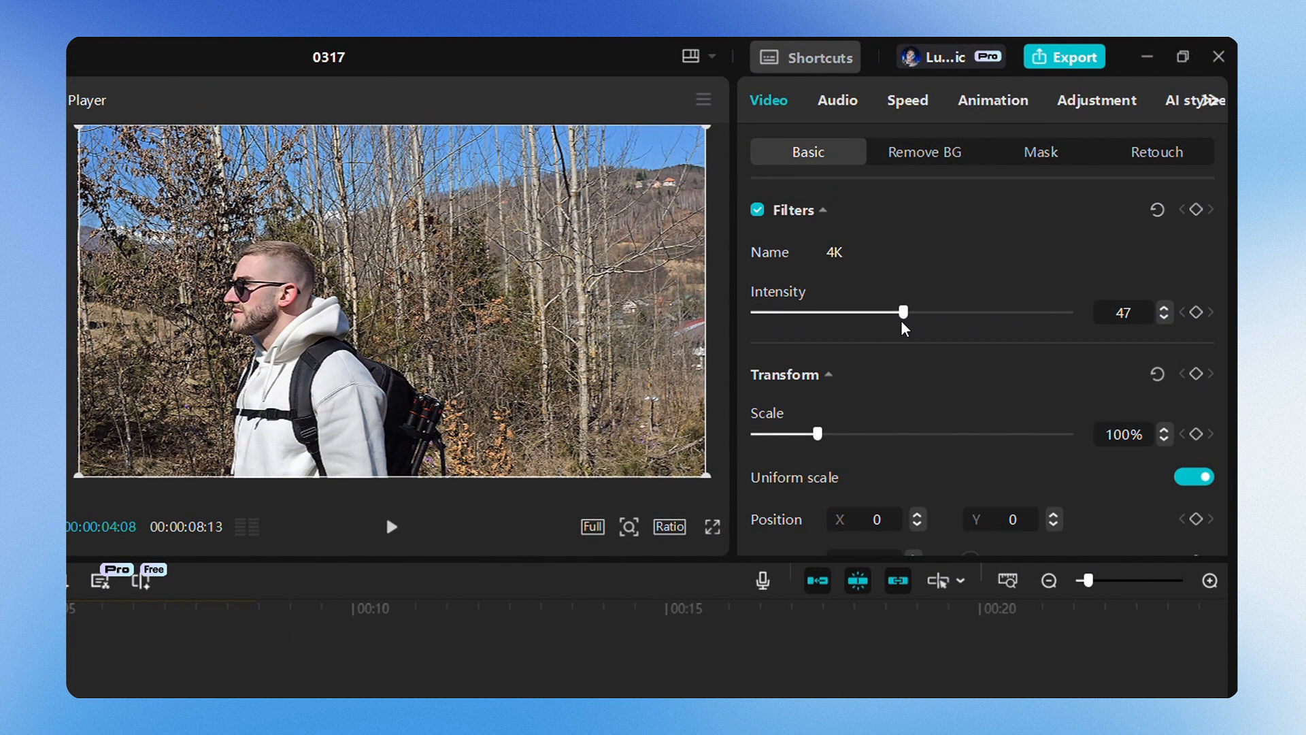
pyautogui.click(390, 526)
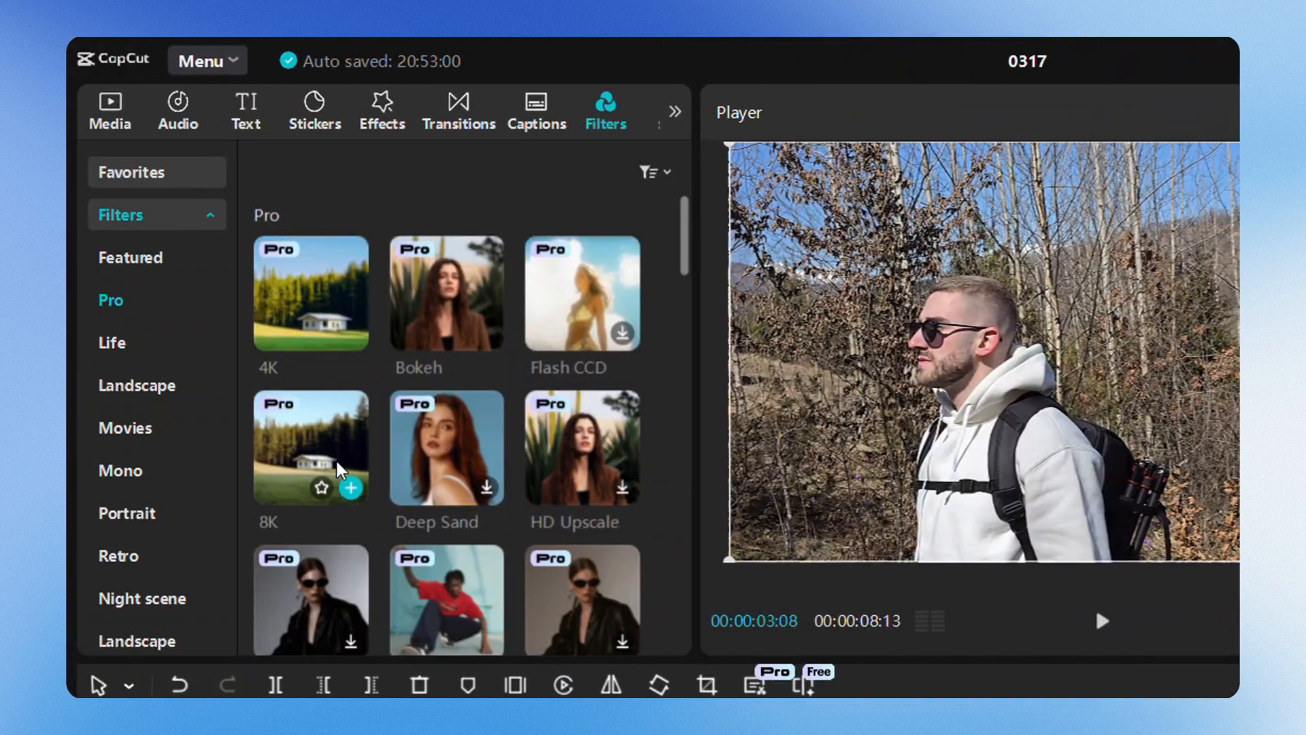
pyautogui.click(351, 489)
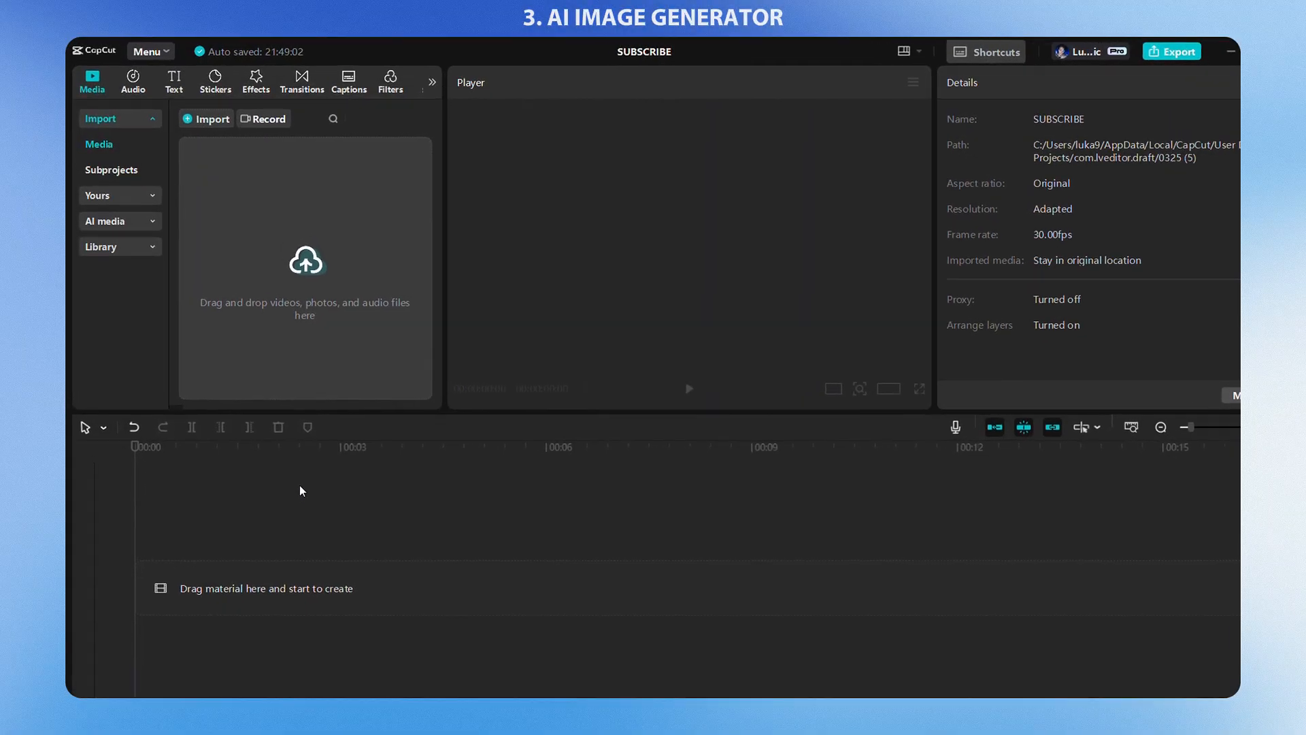
# - Save a portrait photo as a Character reference with face similarity 100 and body 70
pyautogui.click(105, 221)
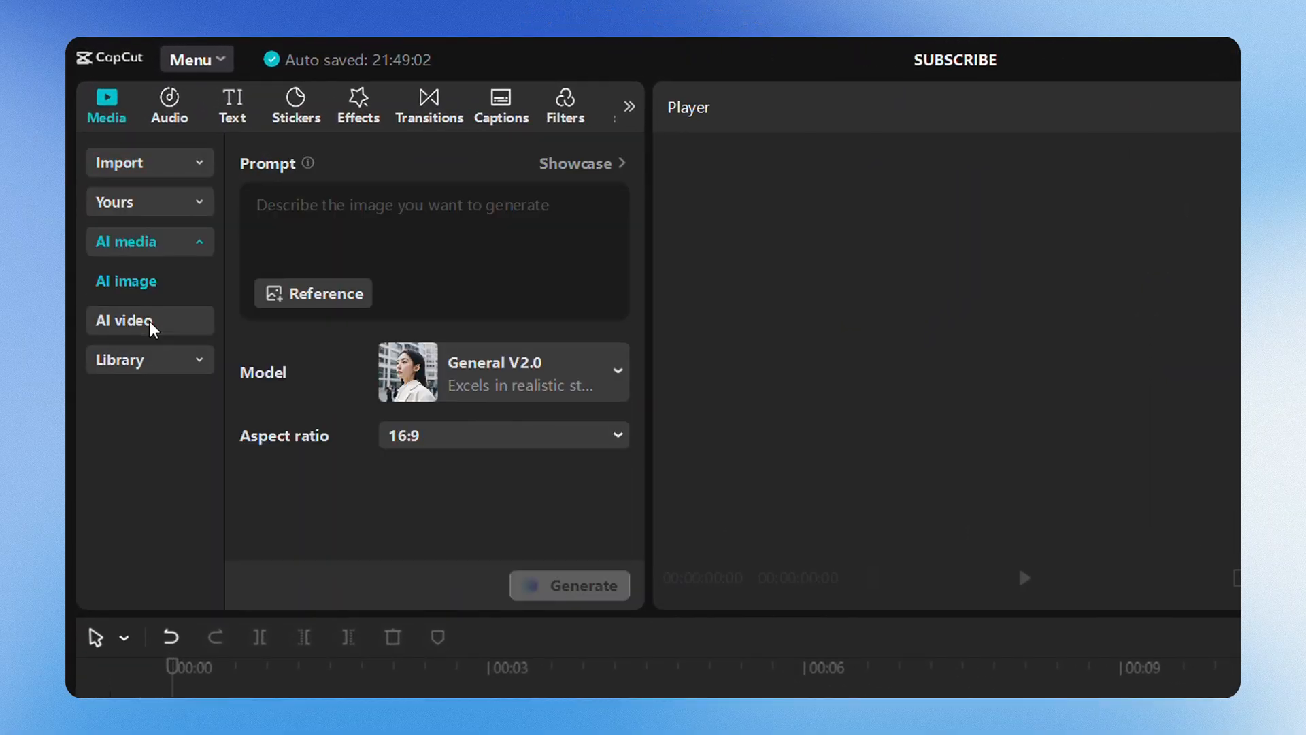
pyautogui.moveTo(168, 325)
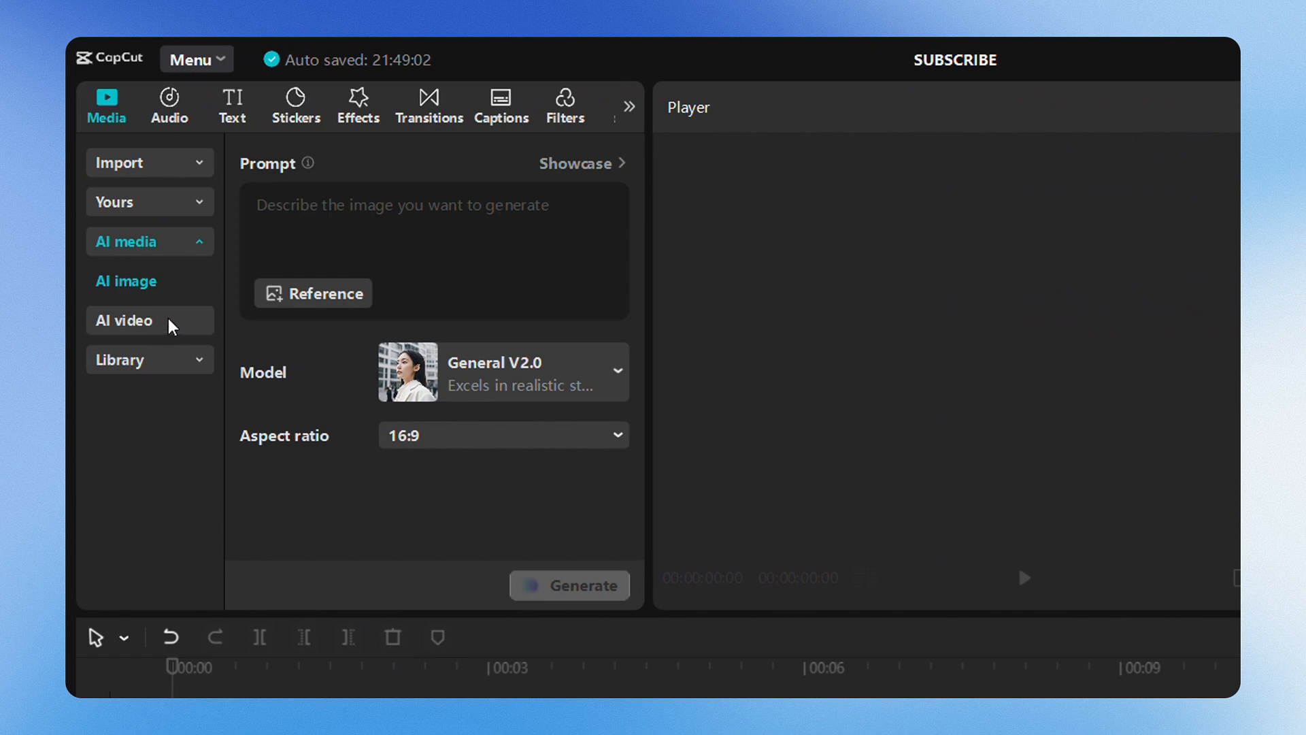
pyautogui.click(313, 293)
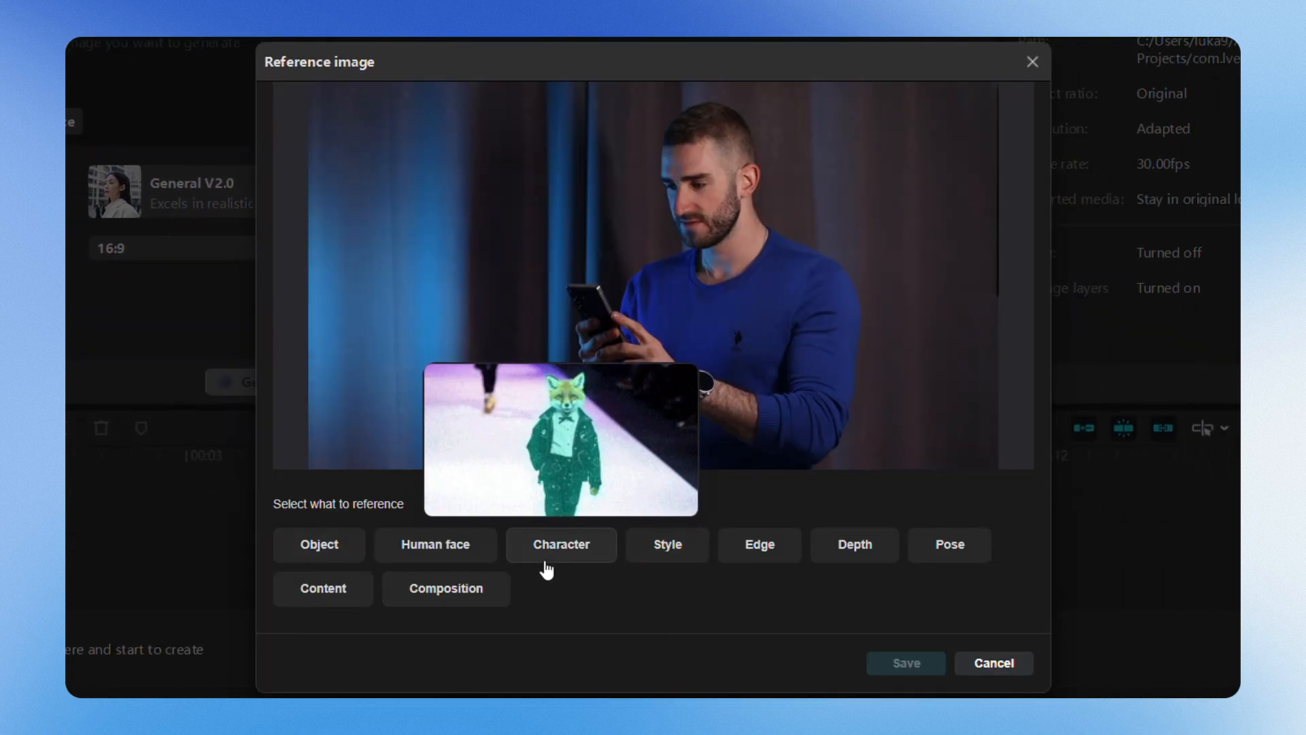
pyautogui.moveTo(758, 544)
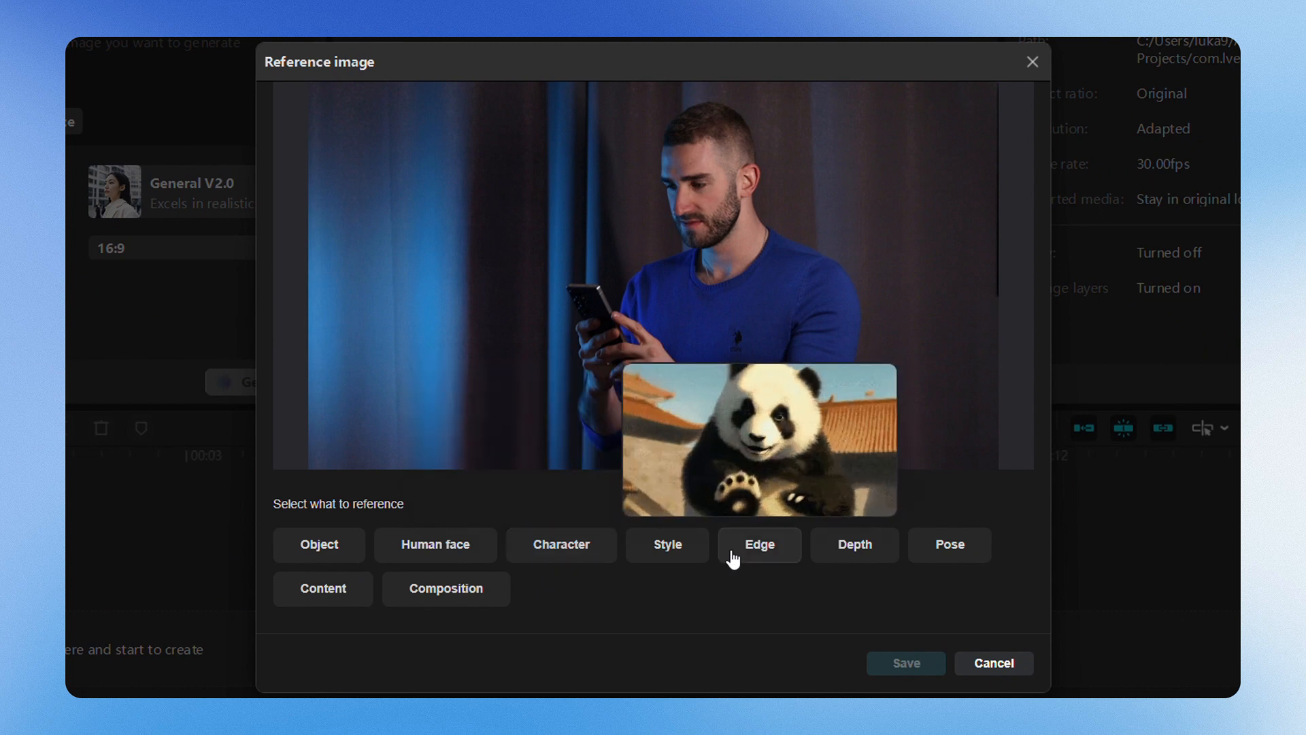
pyautogui.click(560, 545)
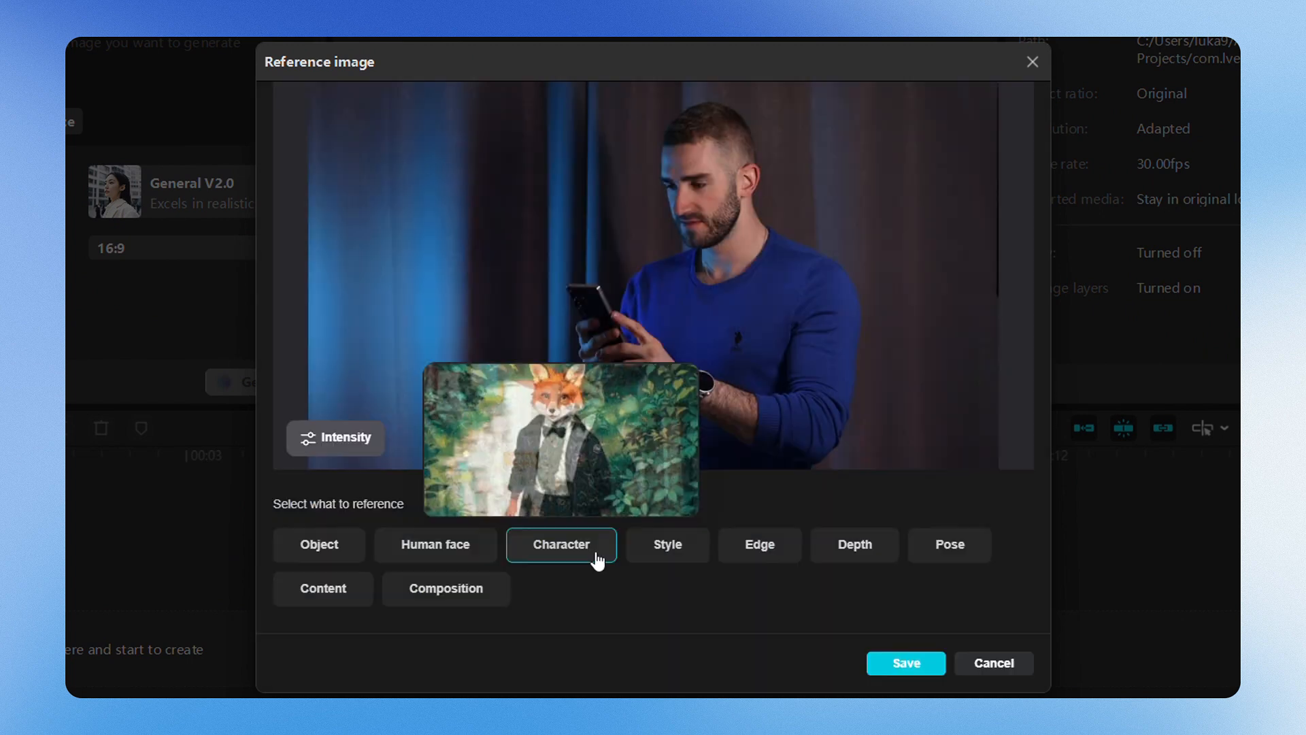
pyautogui.click(335, 437)
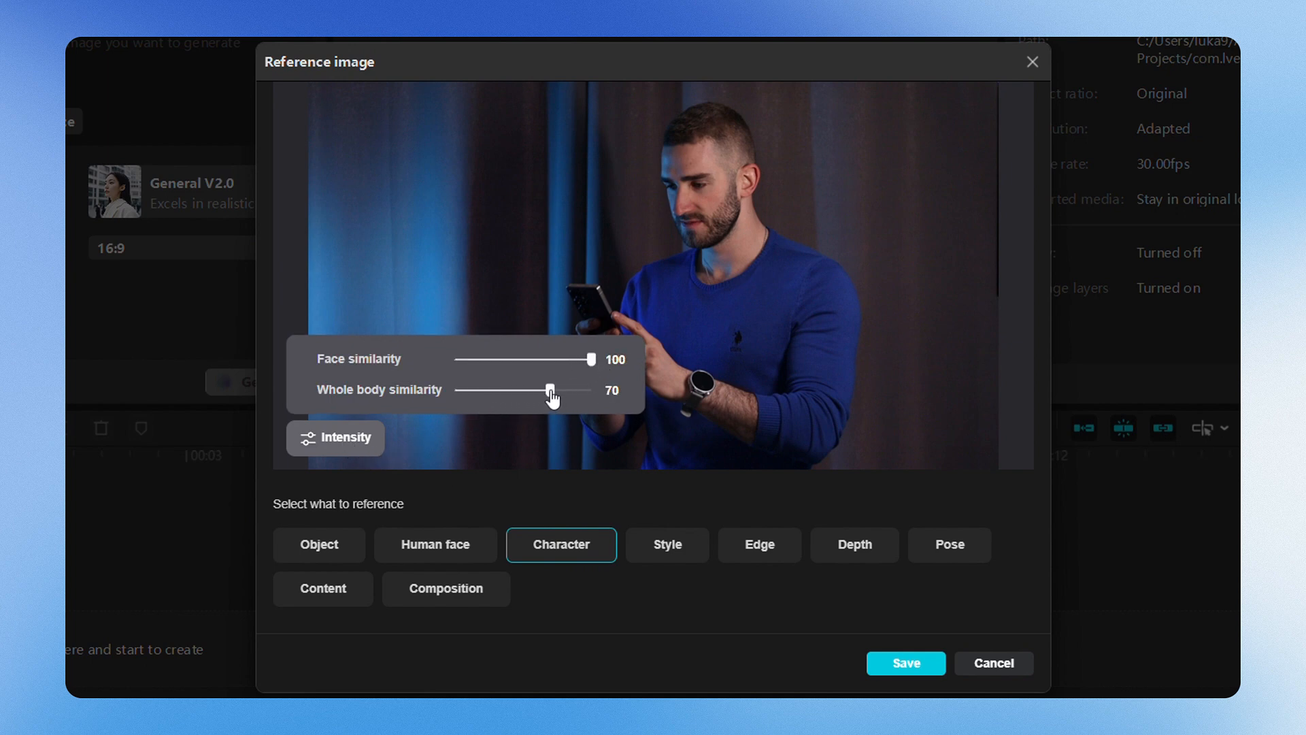
pyautogui.moveTo(697, 634)
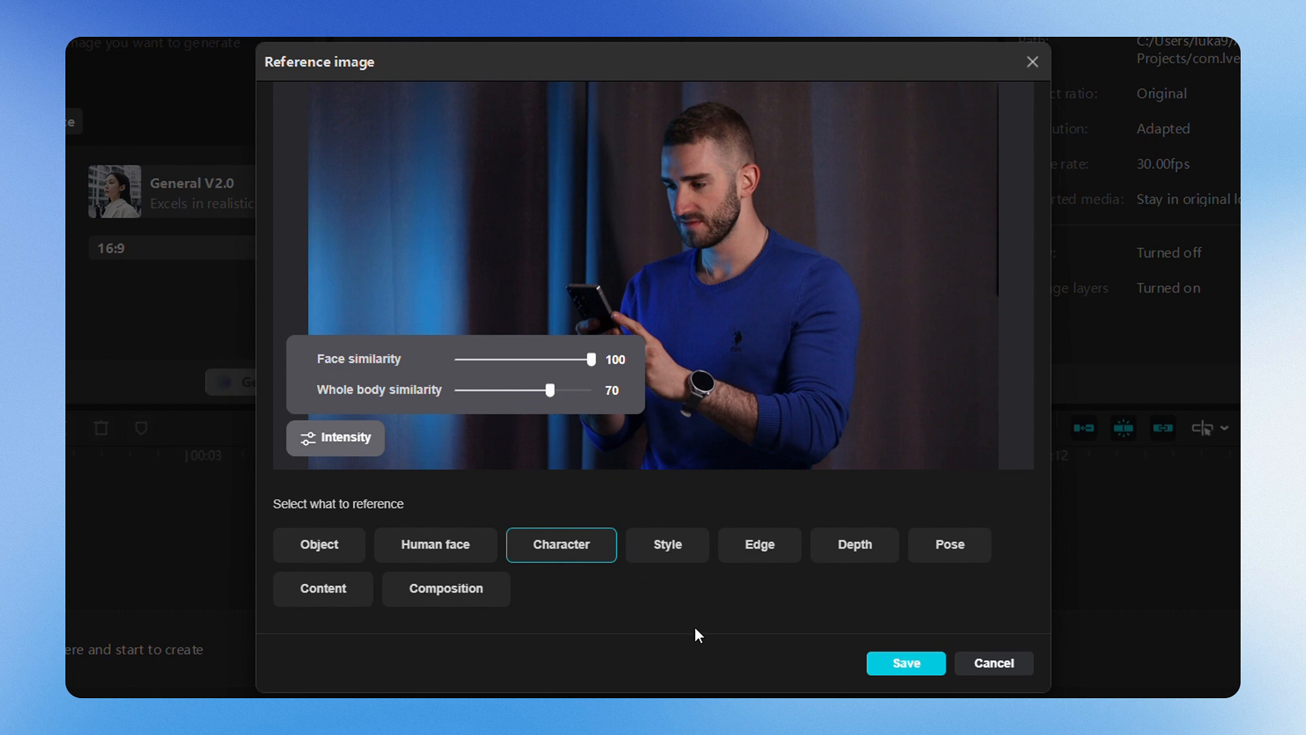
pyautogui.click(905, 663)
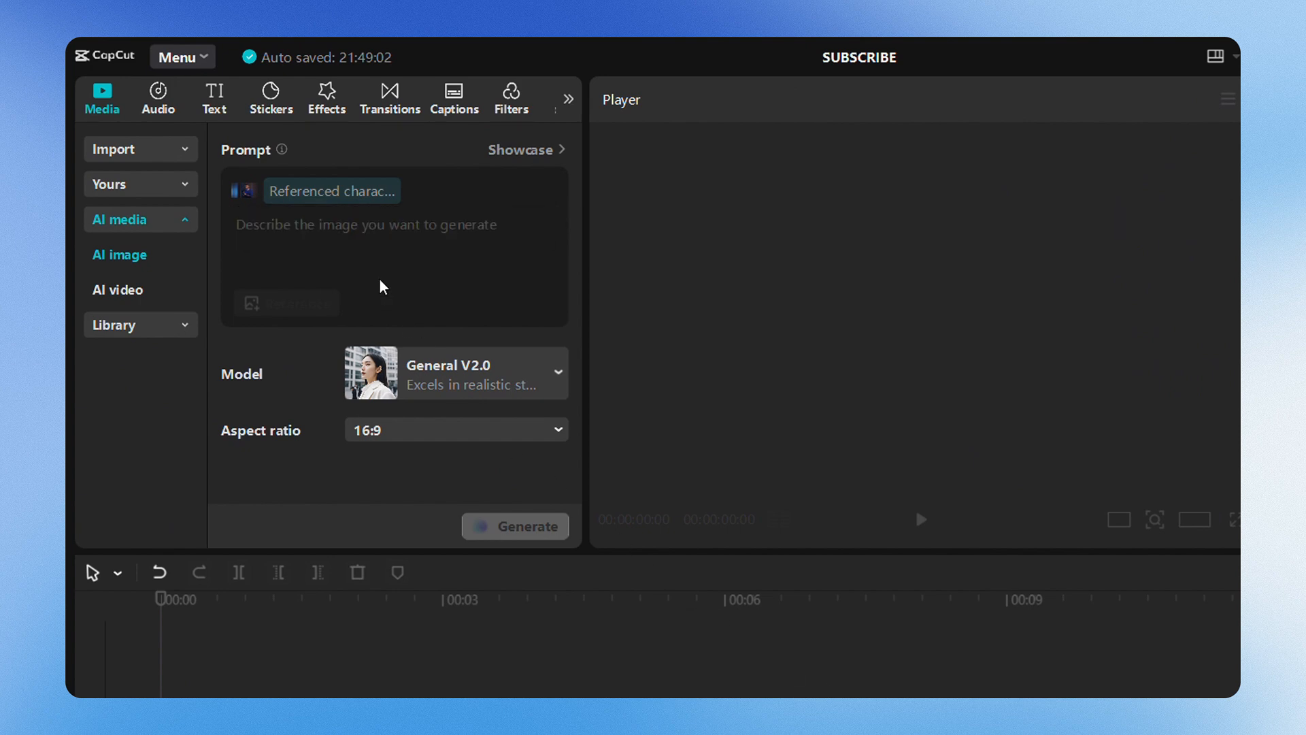
# - Paste the neon tech-suit prompt and select the General V2.0 model at 16:9
pyautogui.rightClick(379, 285)
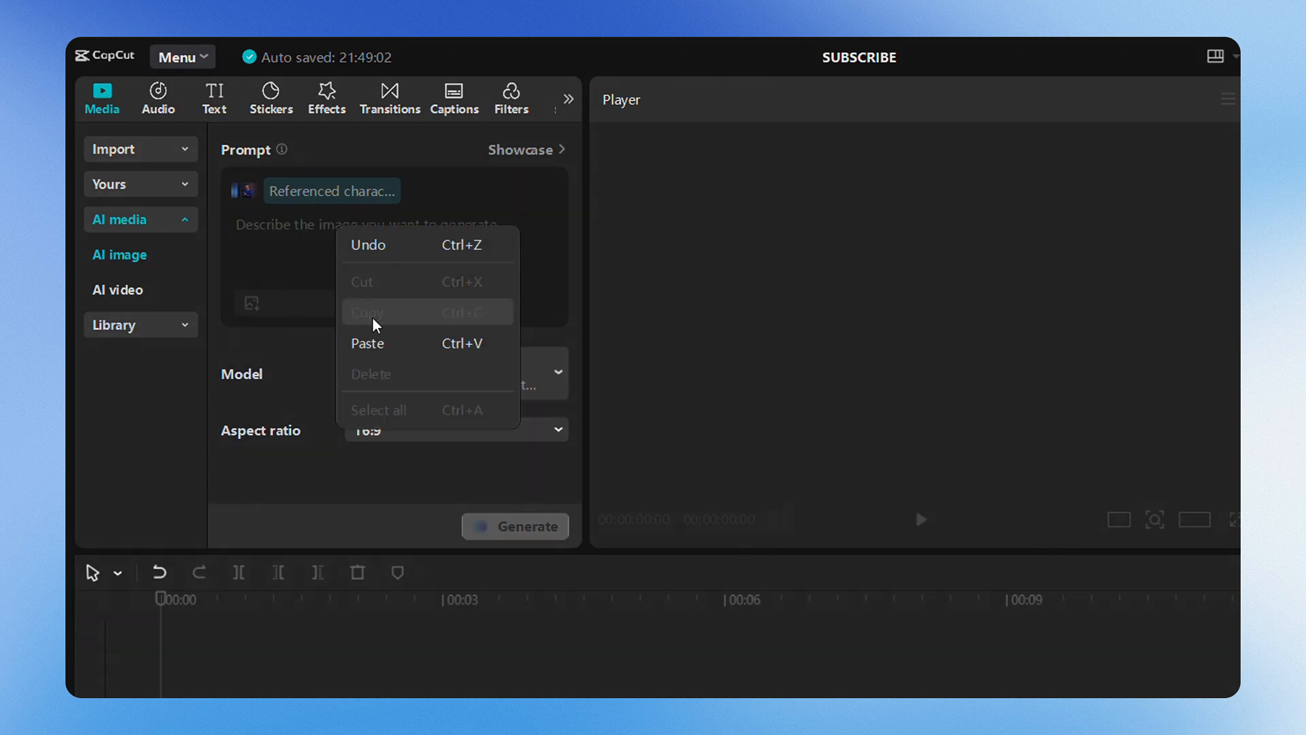
pyautogui.click(367, 343)
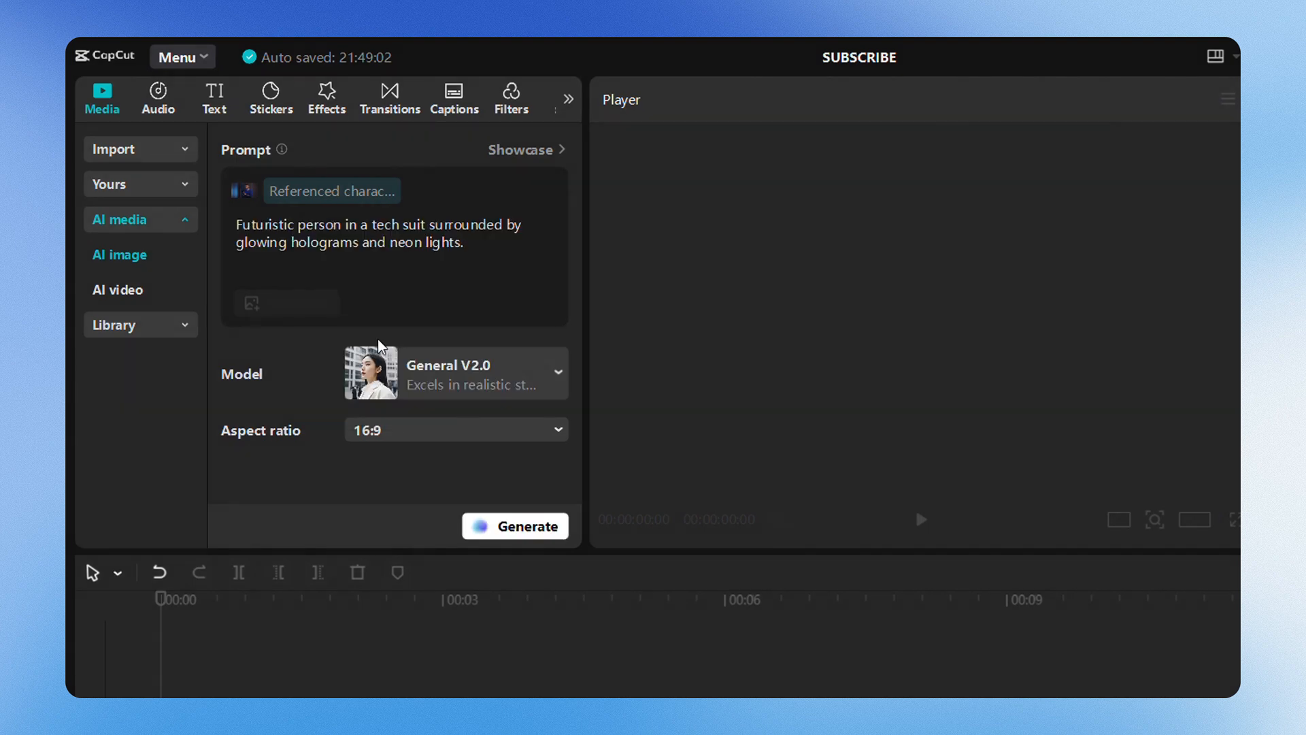
pyautogui.click(453, 372)
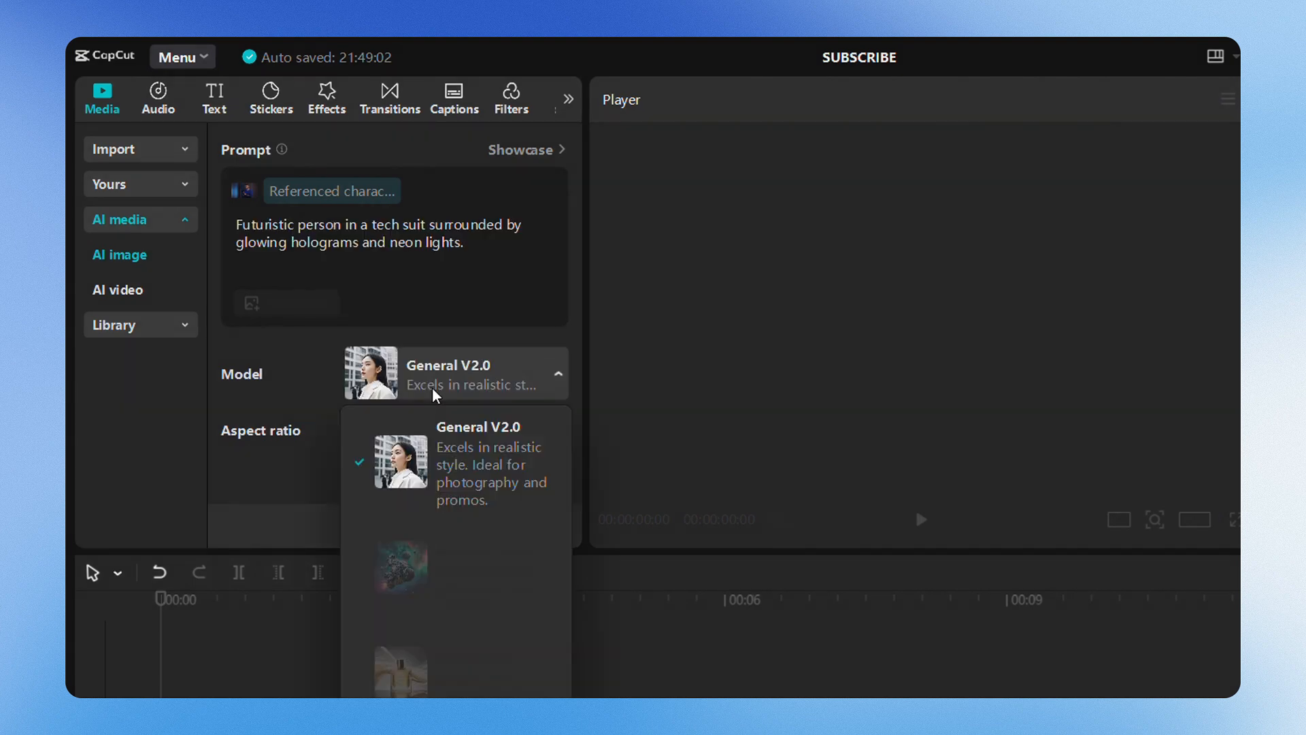
pyautogui.click(454, 463)
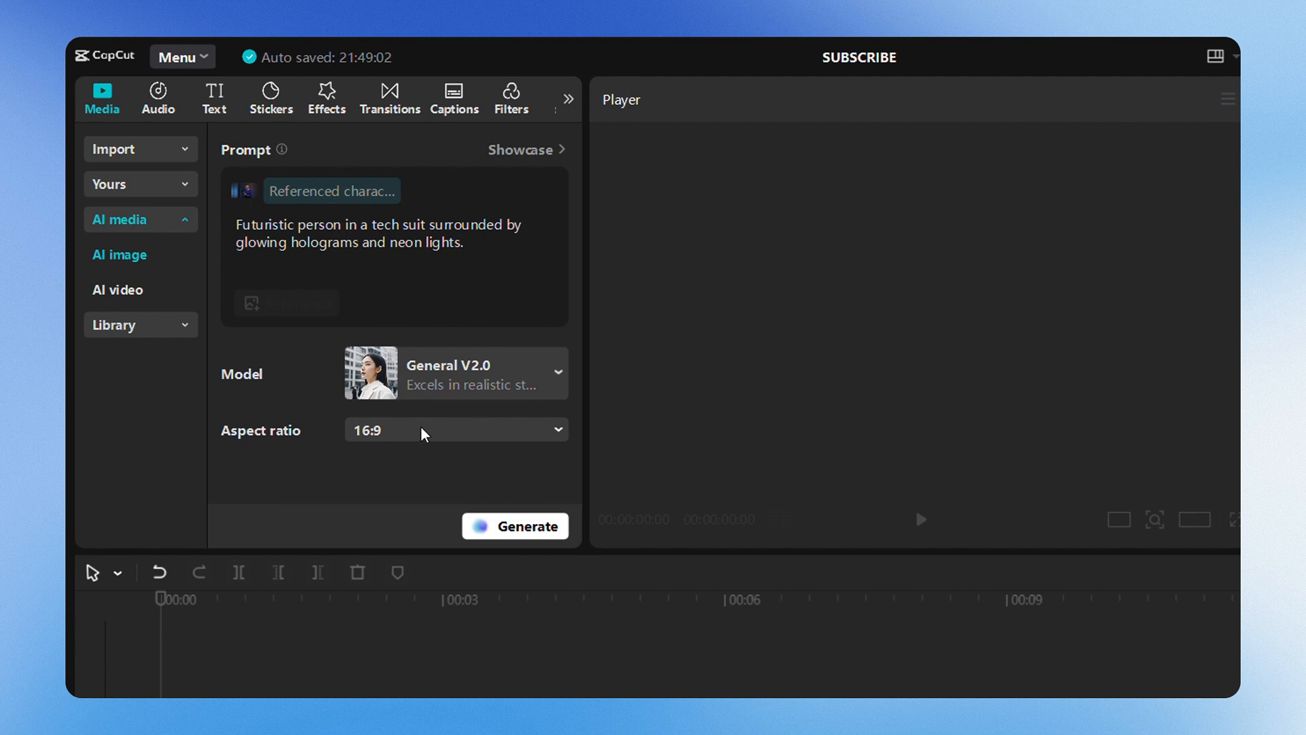
pyautogui.click(455, 430)
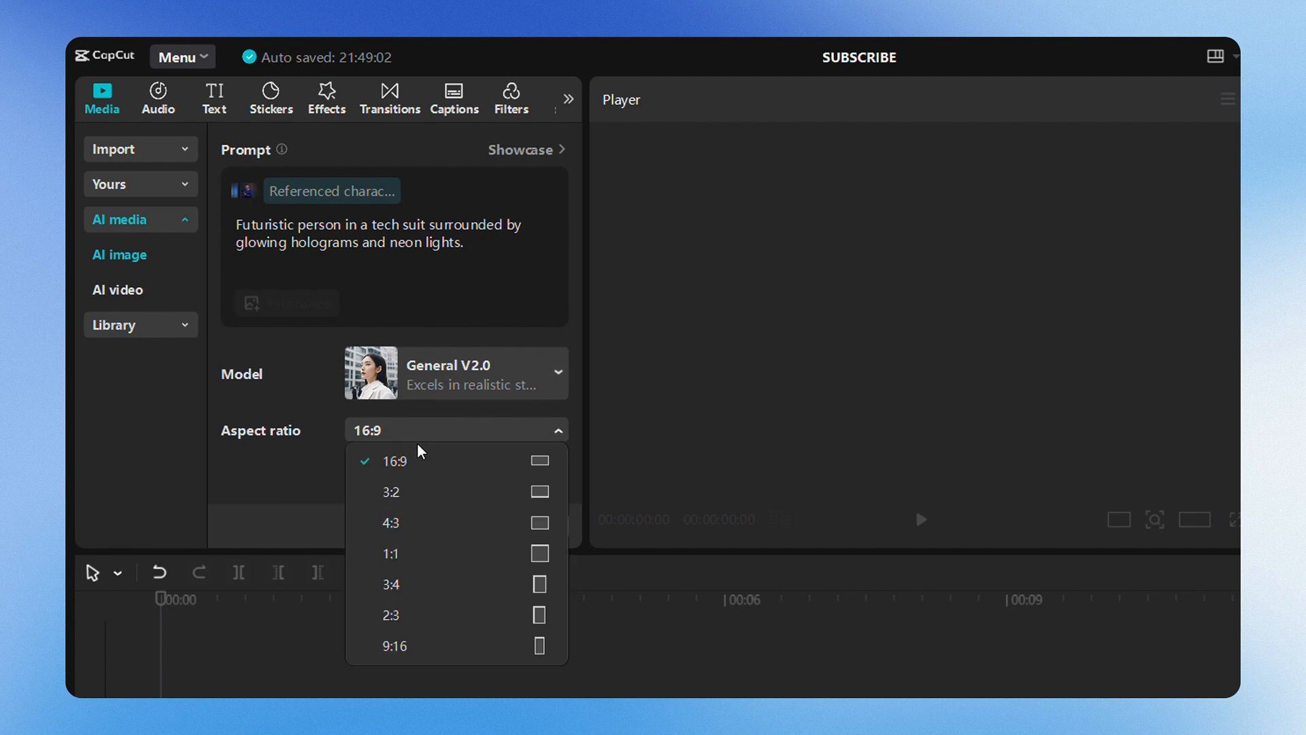
pyautogui.click(396, 460)
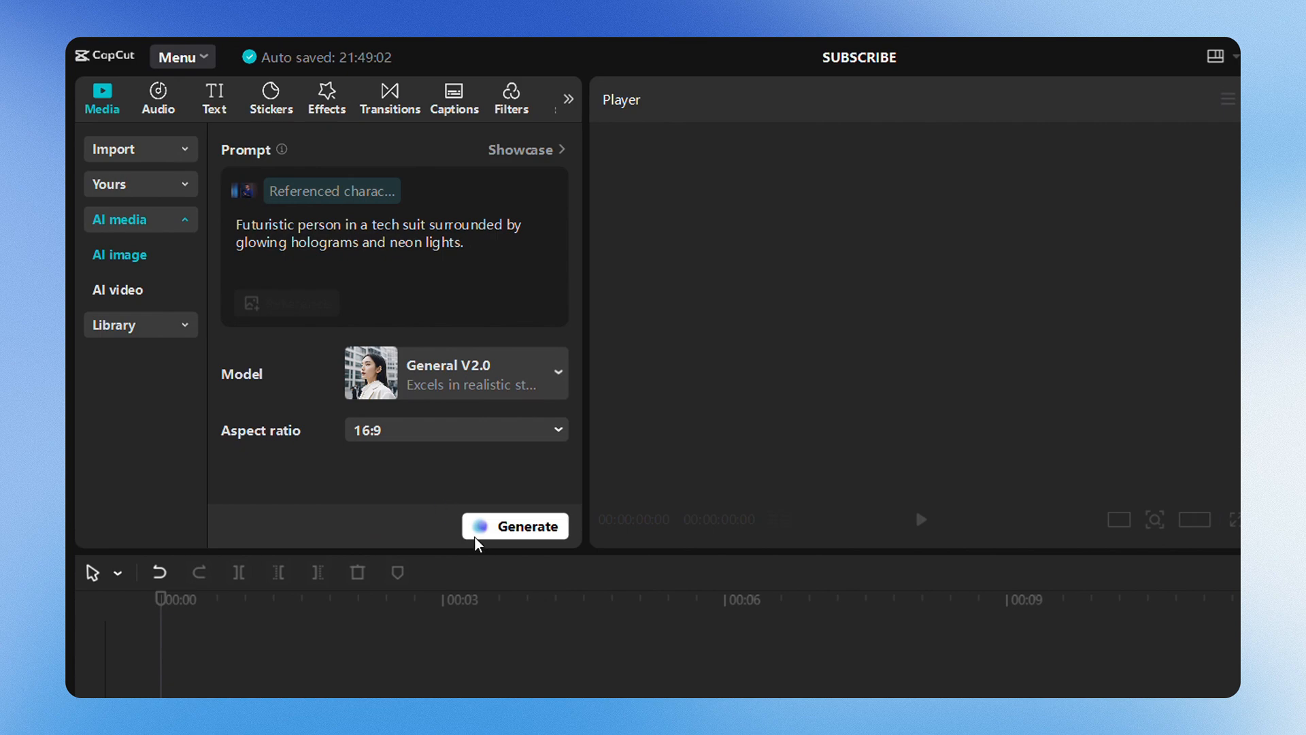
# - Generate the images and preview the second variation
pyautogui.click(528, 525)
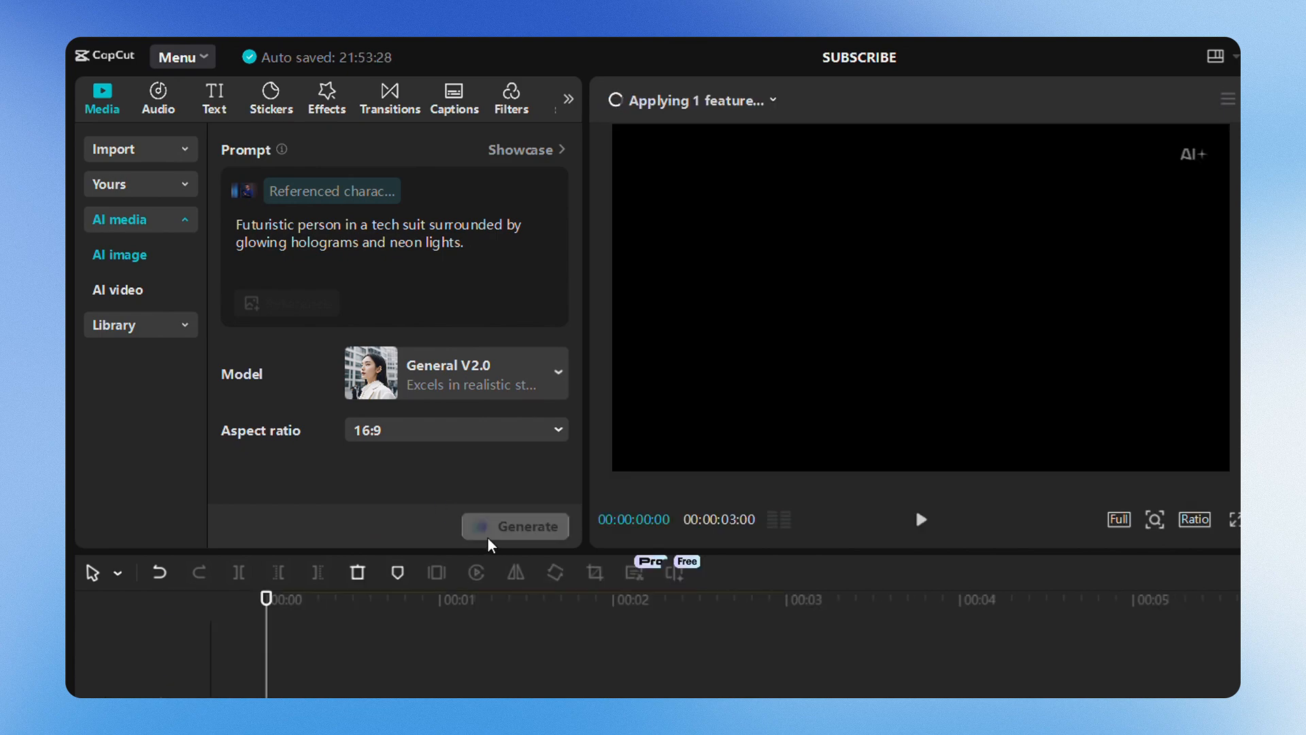
pyautogui.click(515, 526)
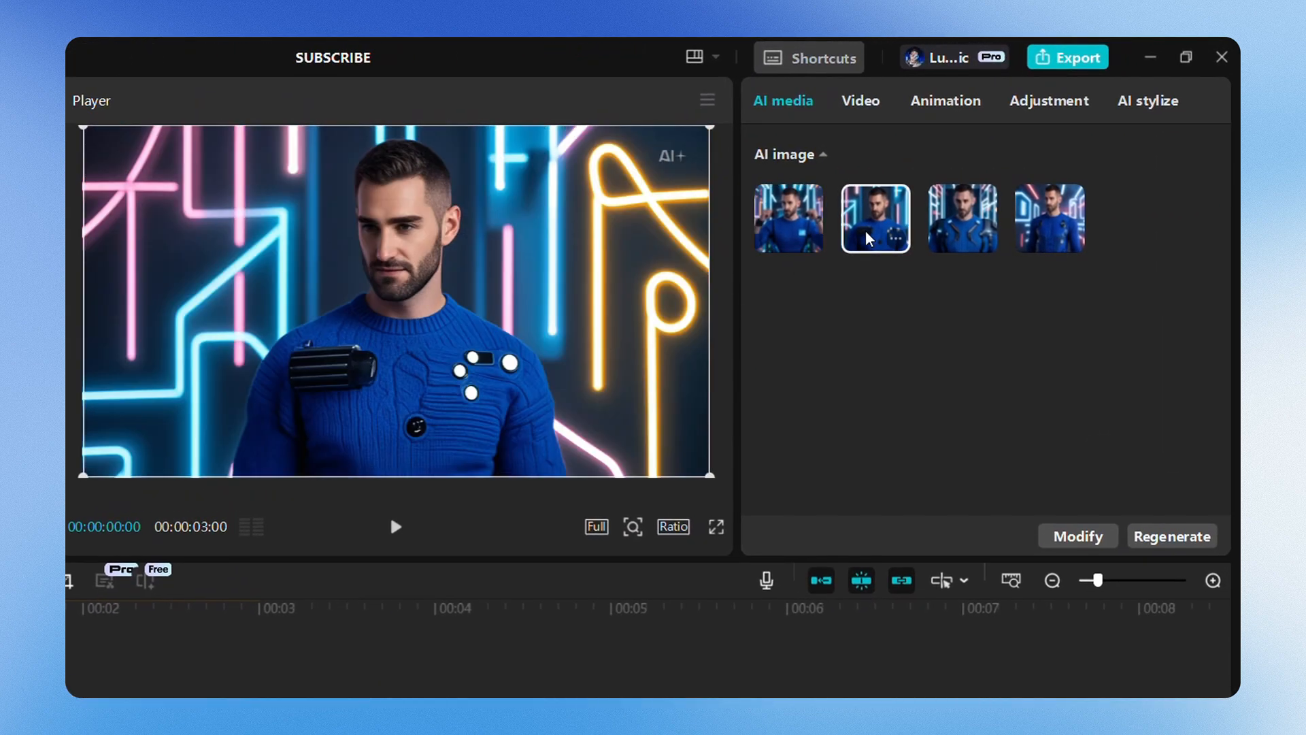
pyautogui.click(1049, 217)
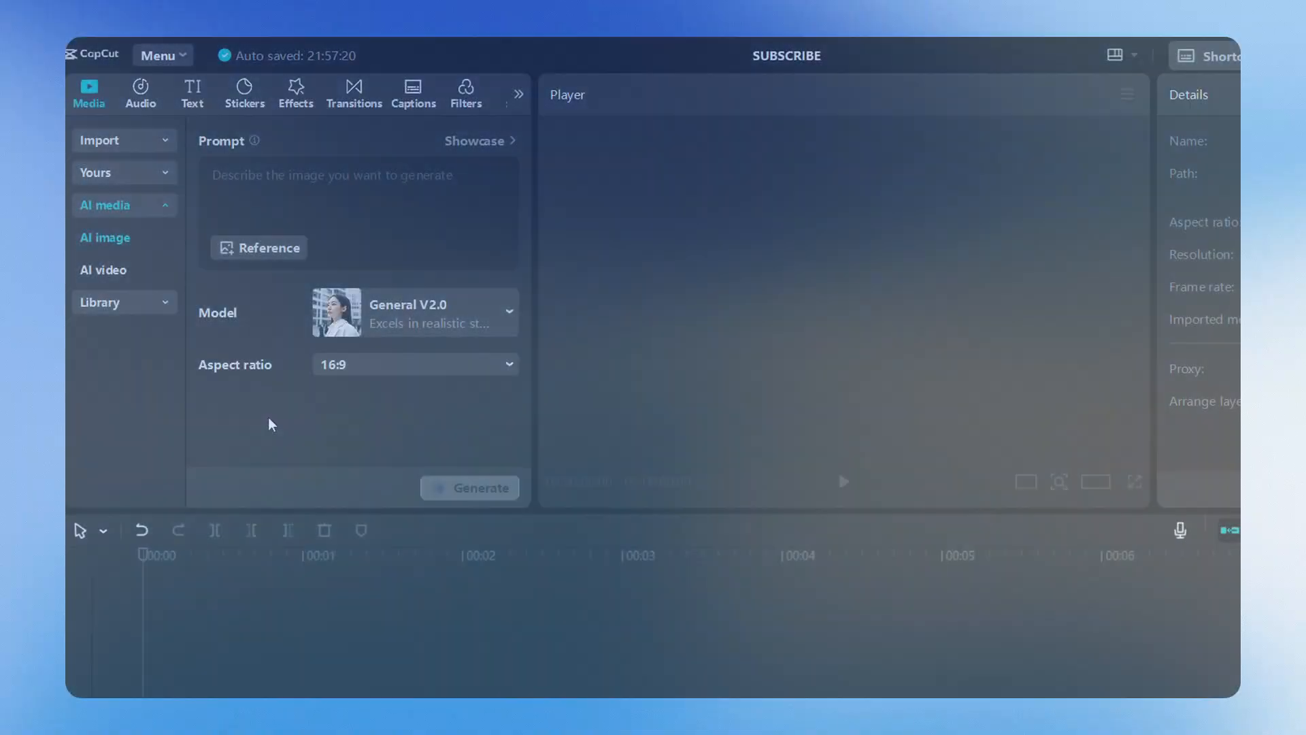
pyautogui.moveTo(119, 275)
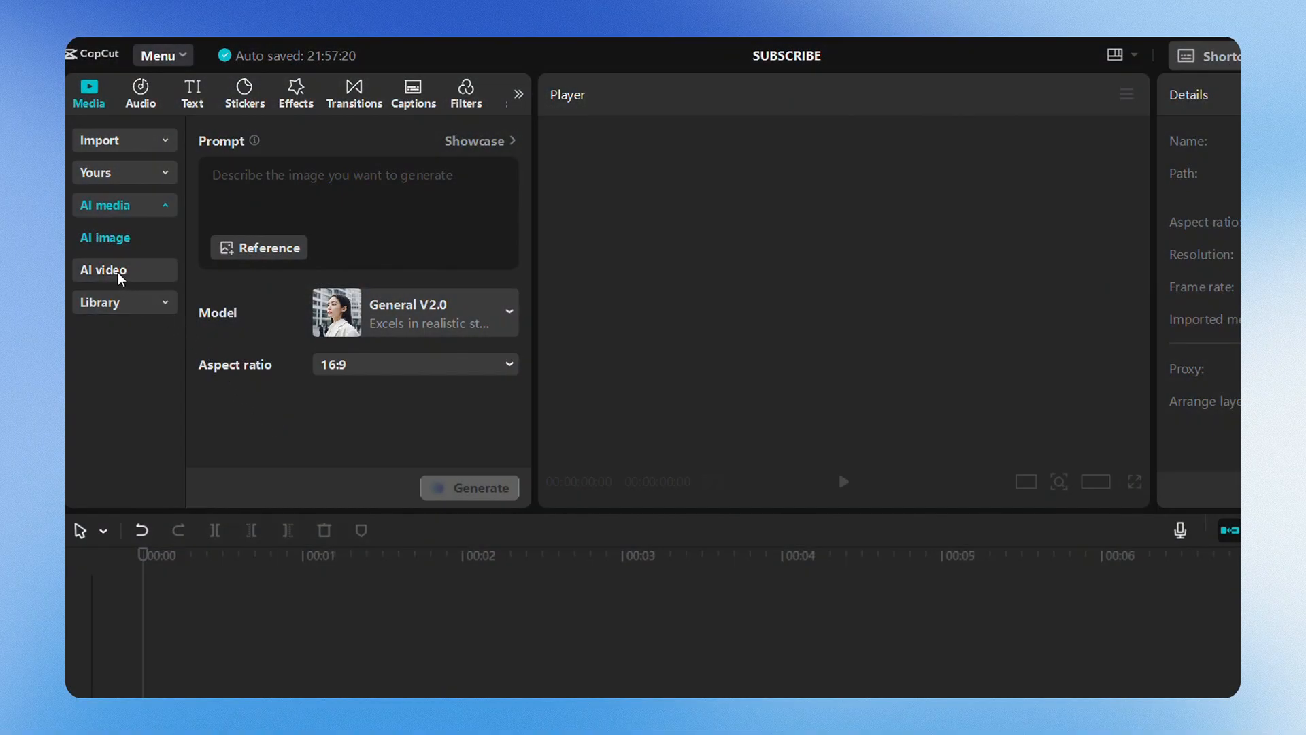
# - Import the hillside photo into Image to video and generate a 10s 9:16 clip
pyautogui.click(103, 270)
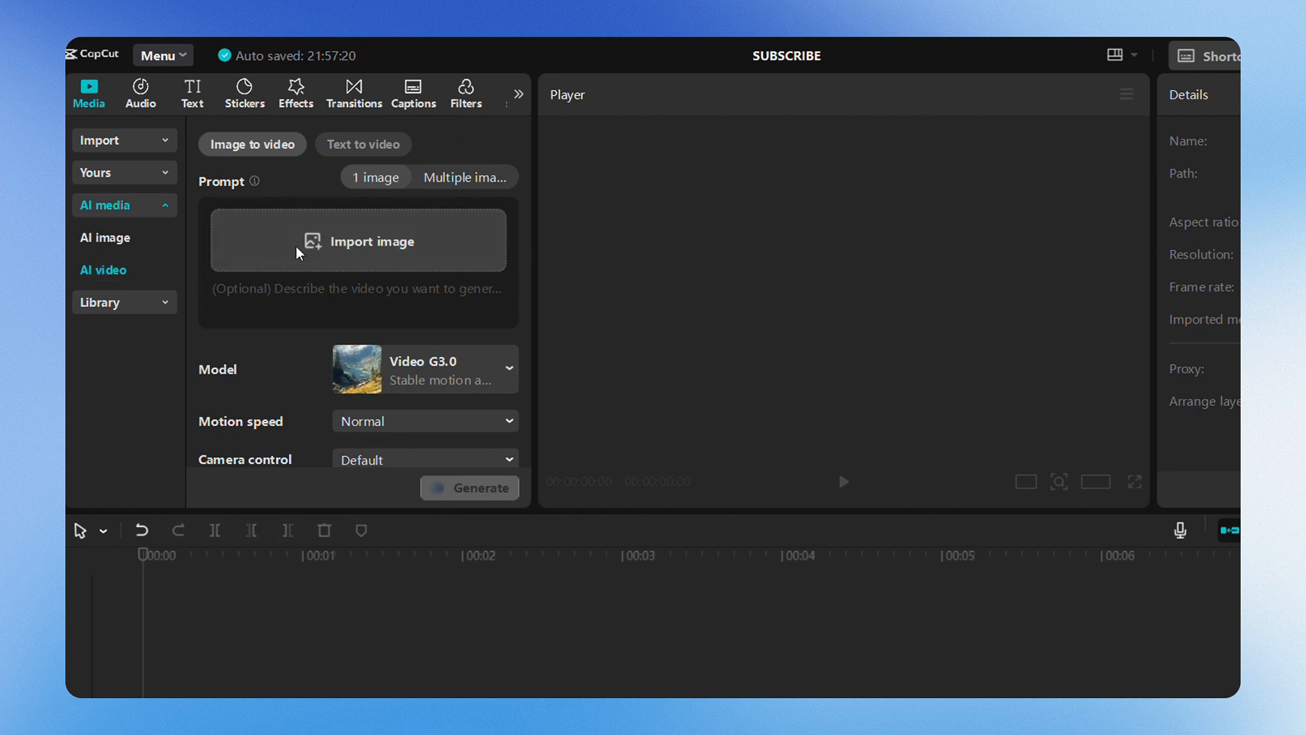
pyautogui.click(357, 241)
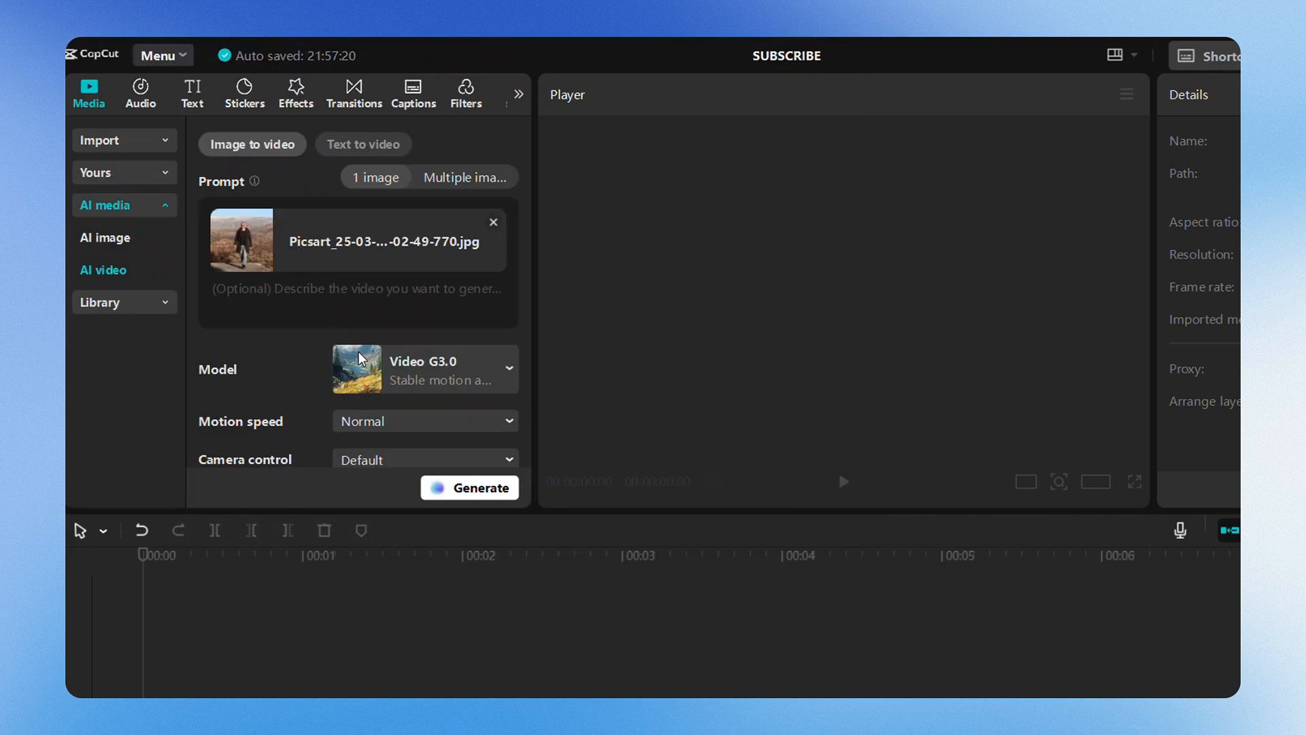
pyautogui.scroll(-3)
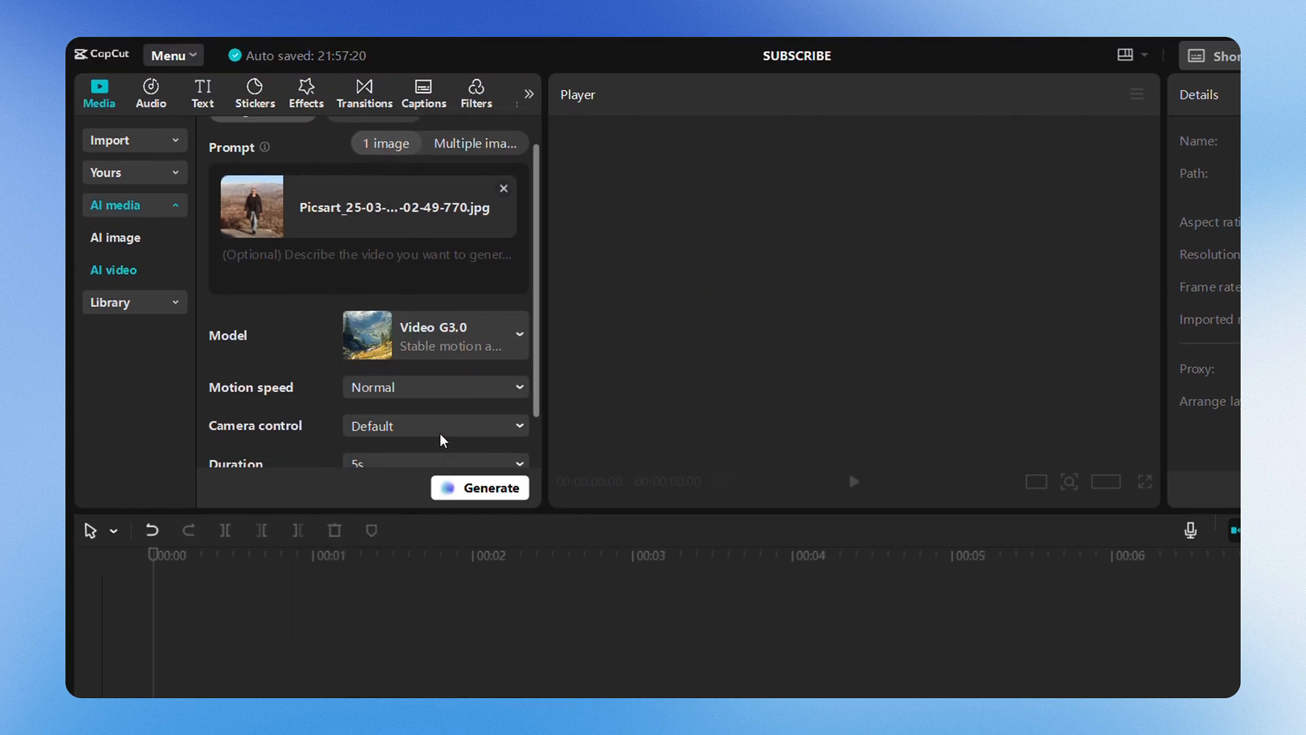
pyautogui.scroll(-3)
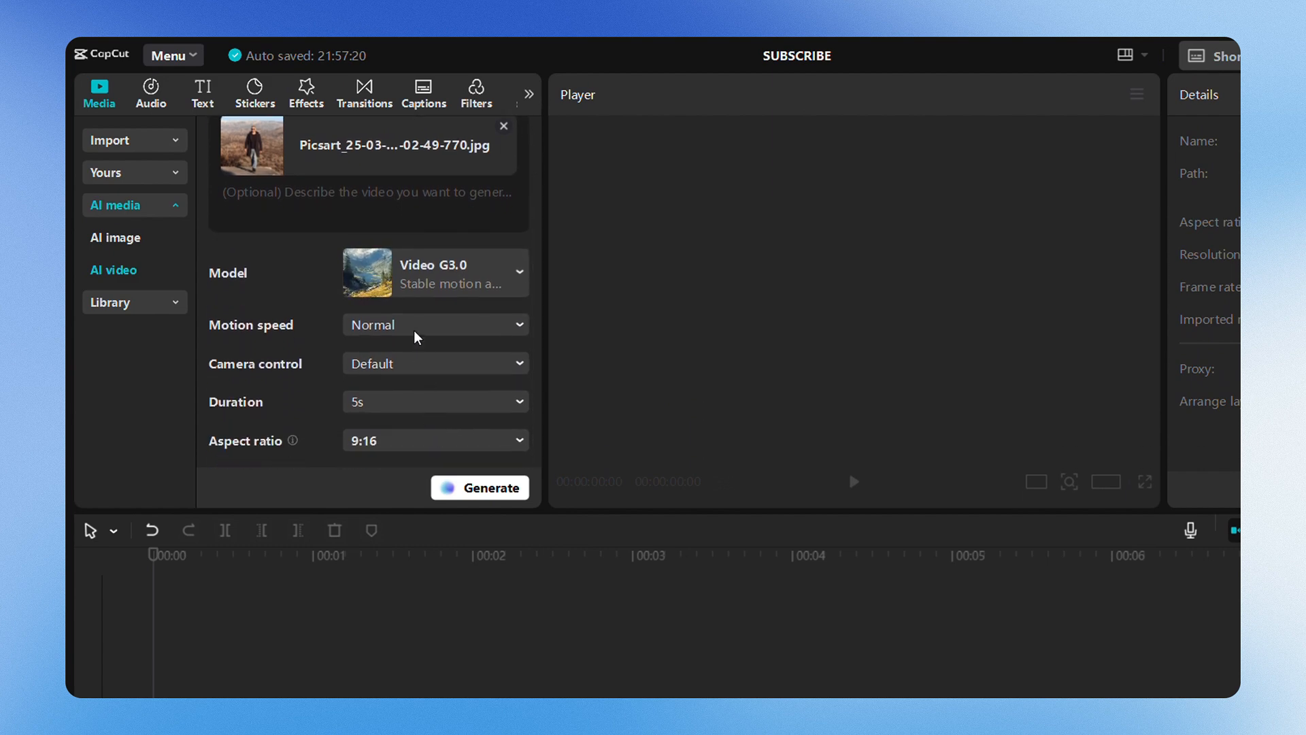
pyautogui.click(434, 363)
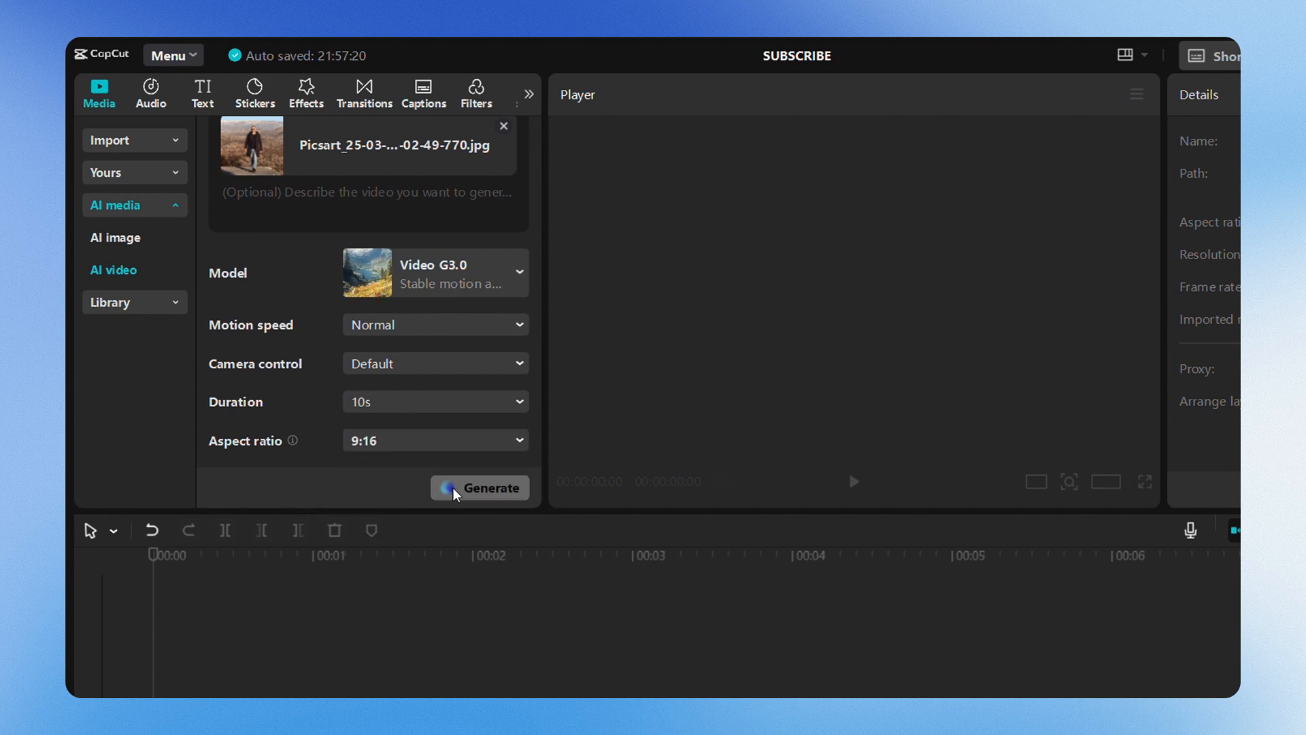
pyautogui.click(490, 487)
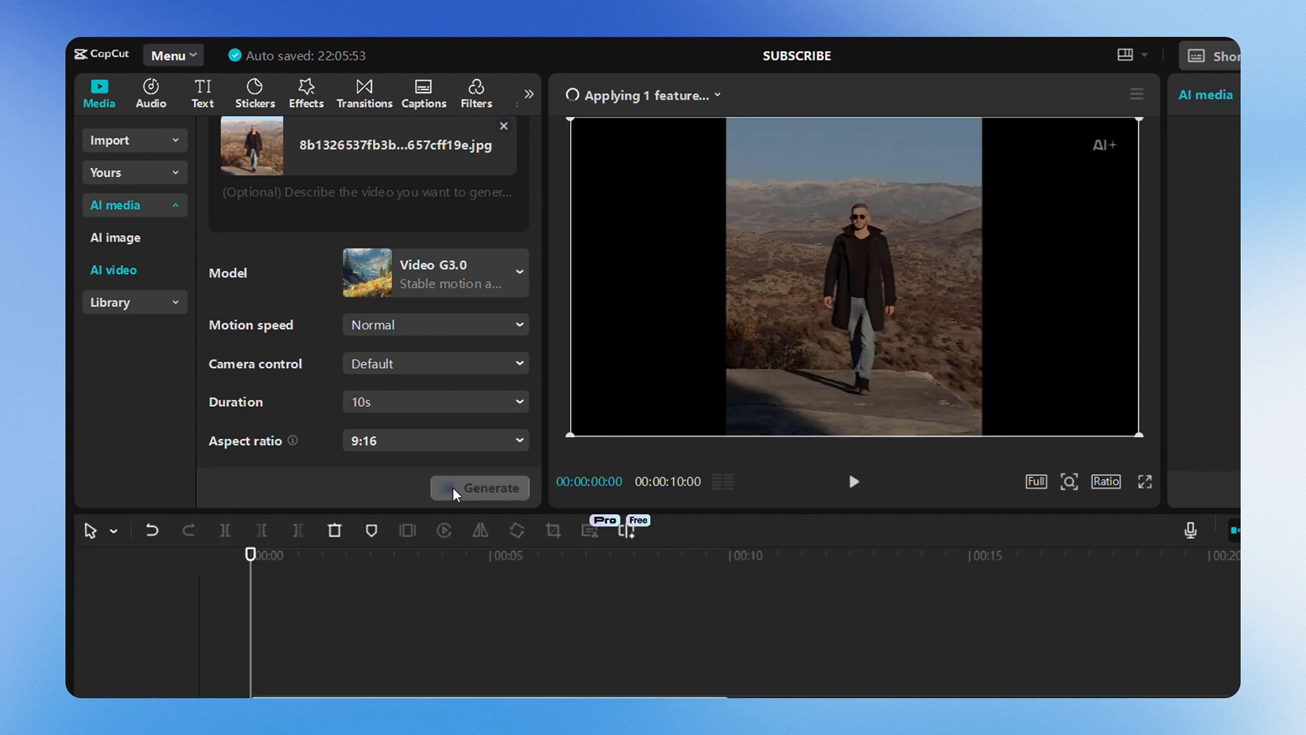
pyautogui.click(487, 487)
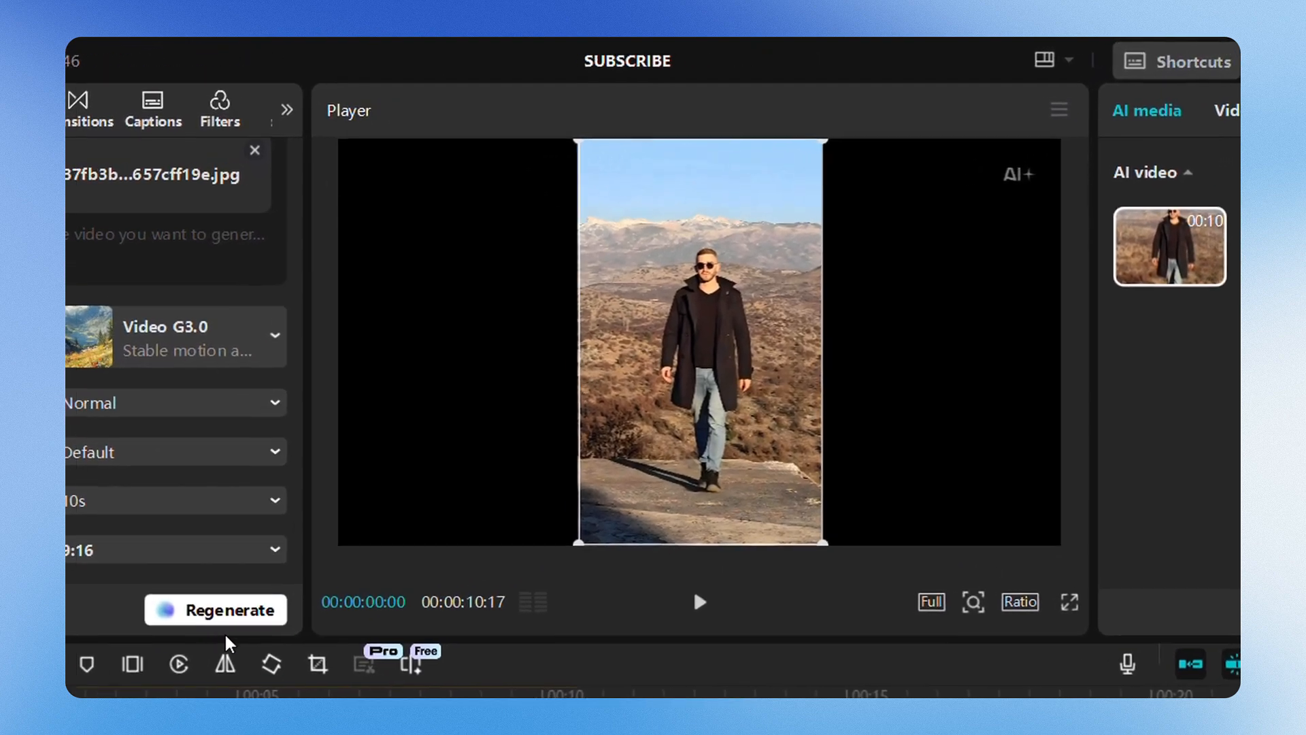
pyautogui.click(700, 601)
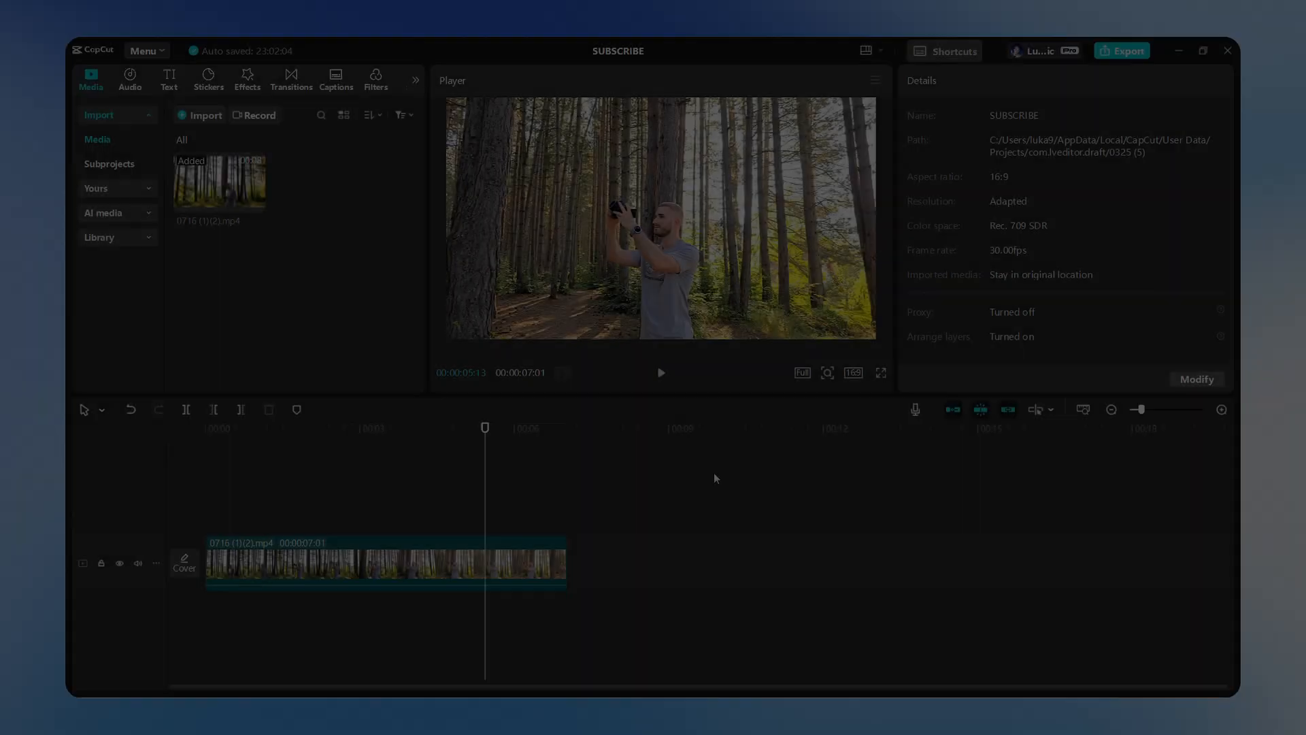
# - Select the forest clip and tick Auto adjust in Adjustment > Basic at intensity 30
pyautogui.click(383, 562)
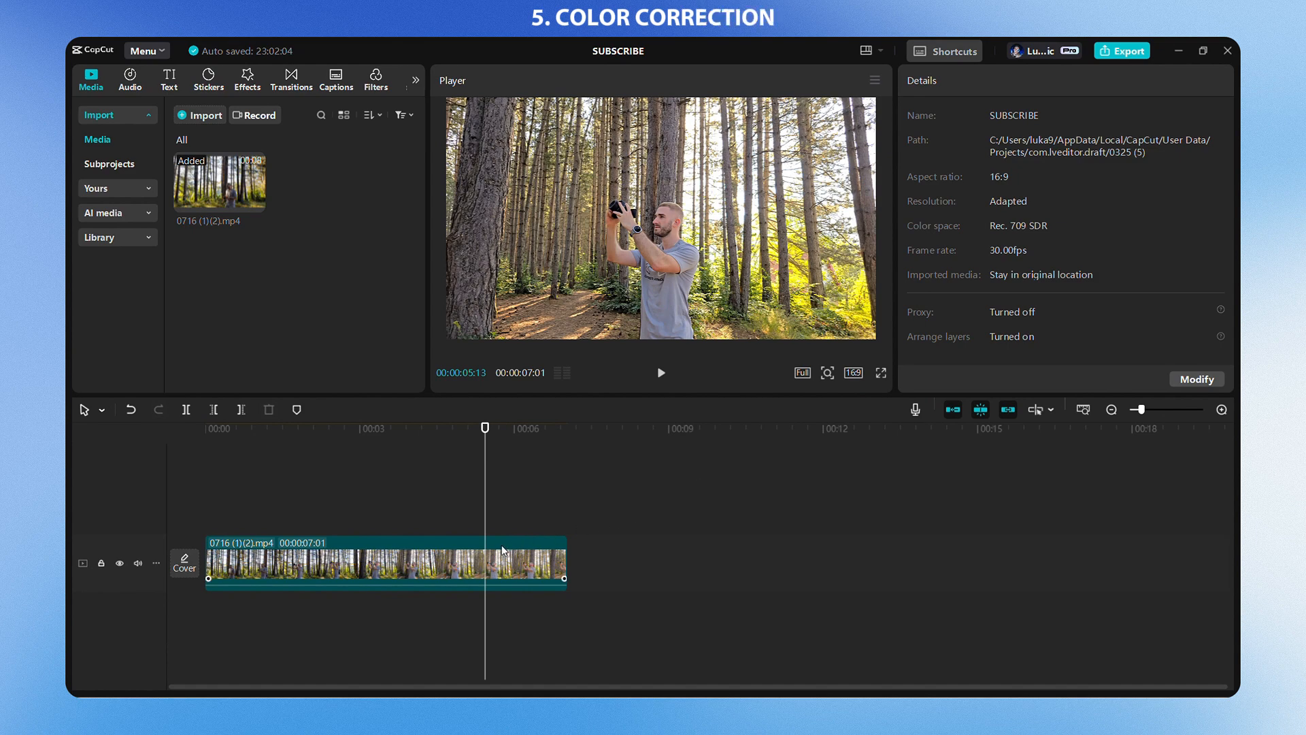
pyautogui.click(382, 562)
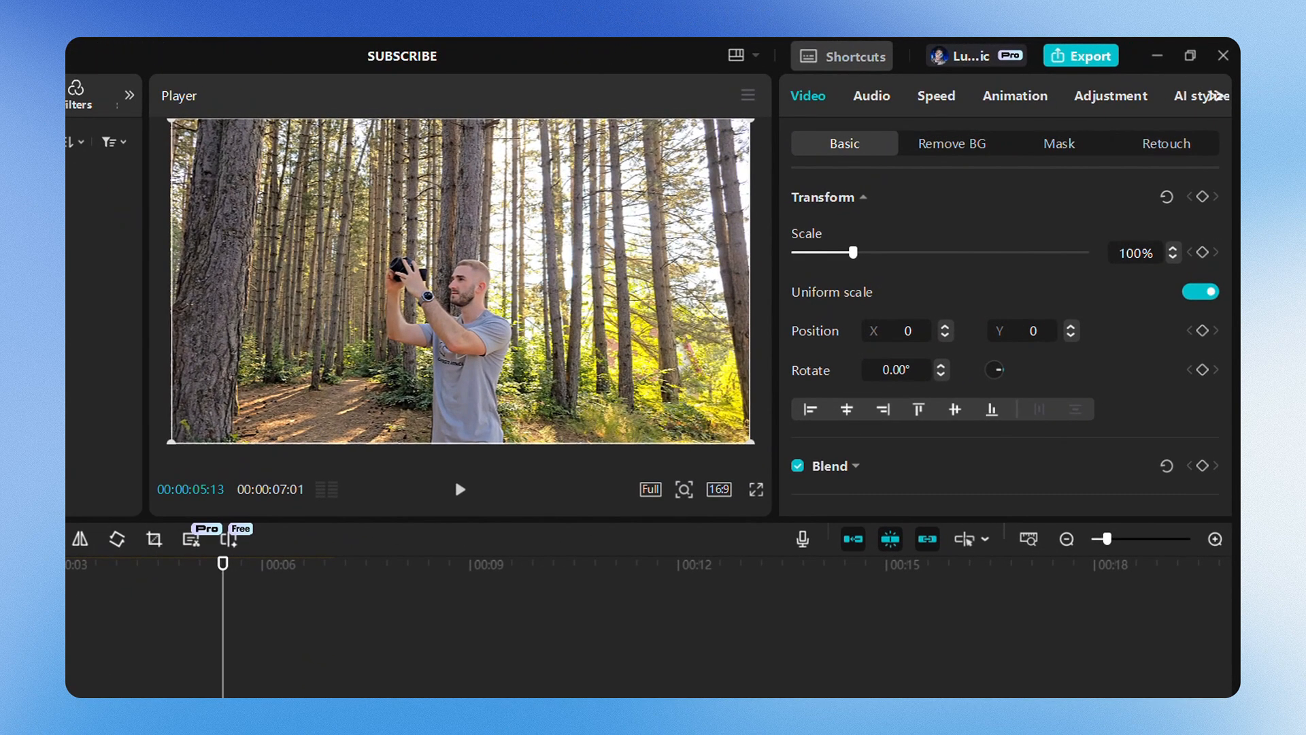
pyautogui.click(1110, 96)
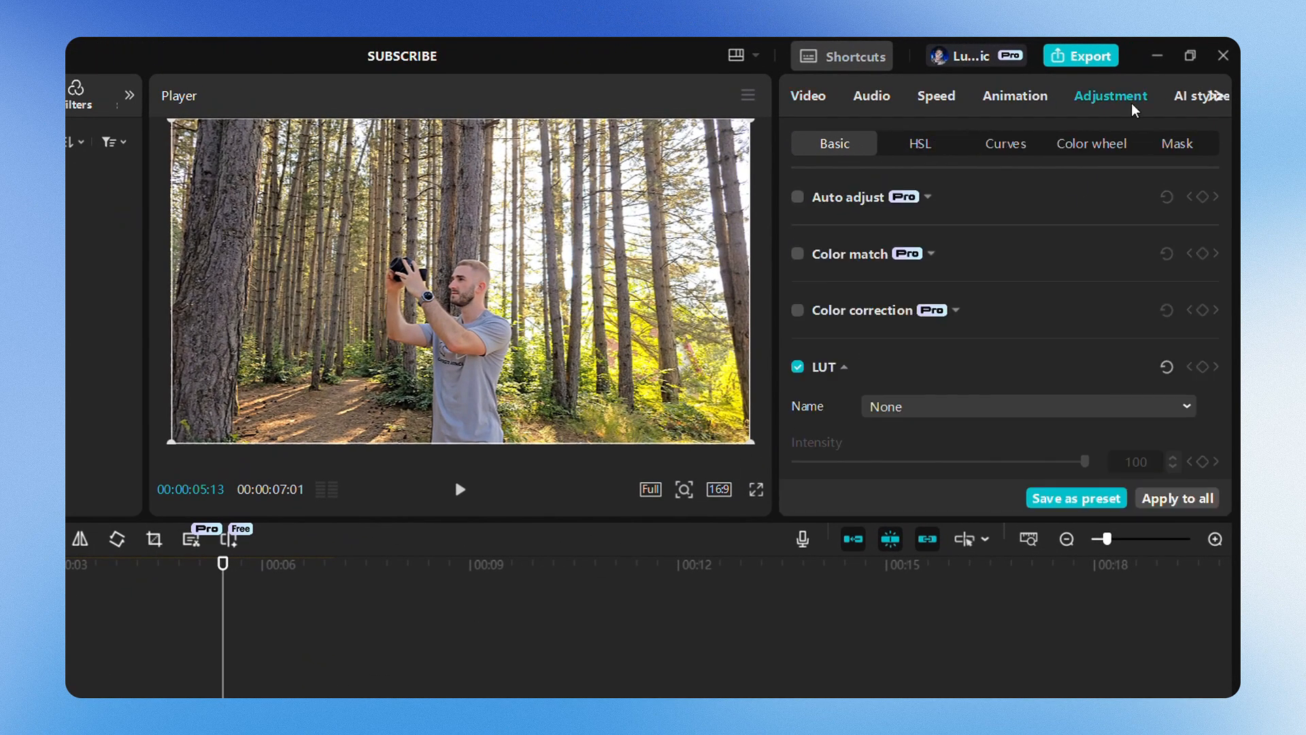
pyautogui.moveTo(1009, 165)
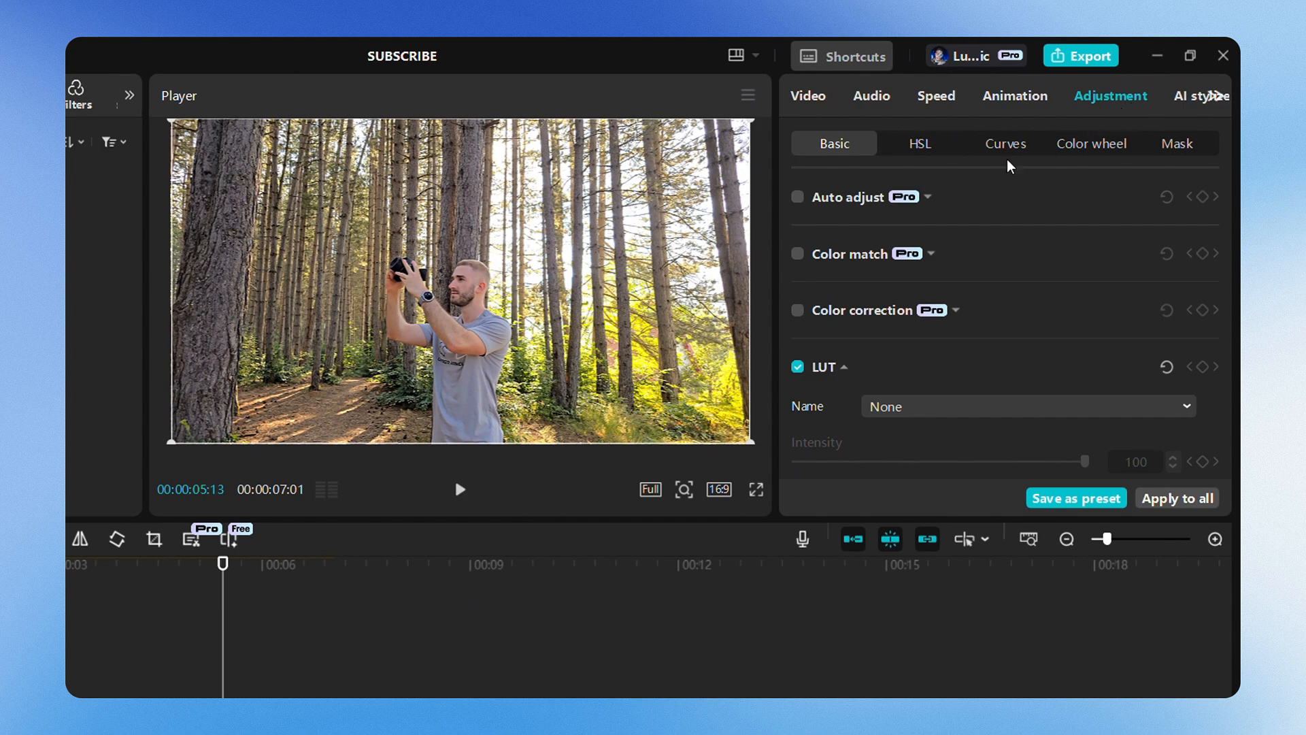
pyautogui.click(796, 197)
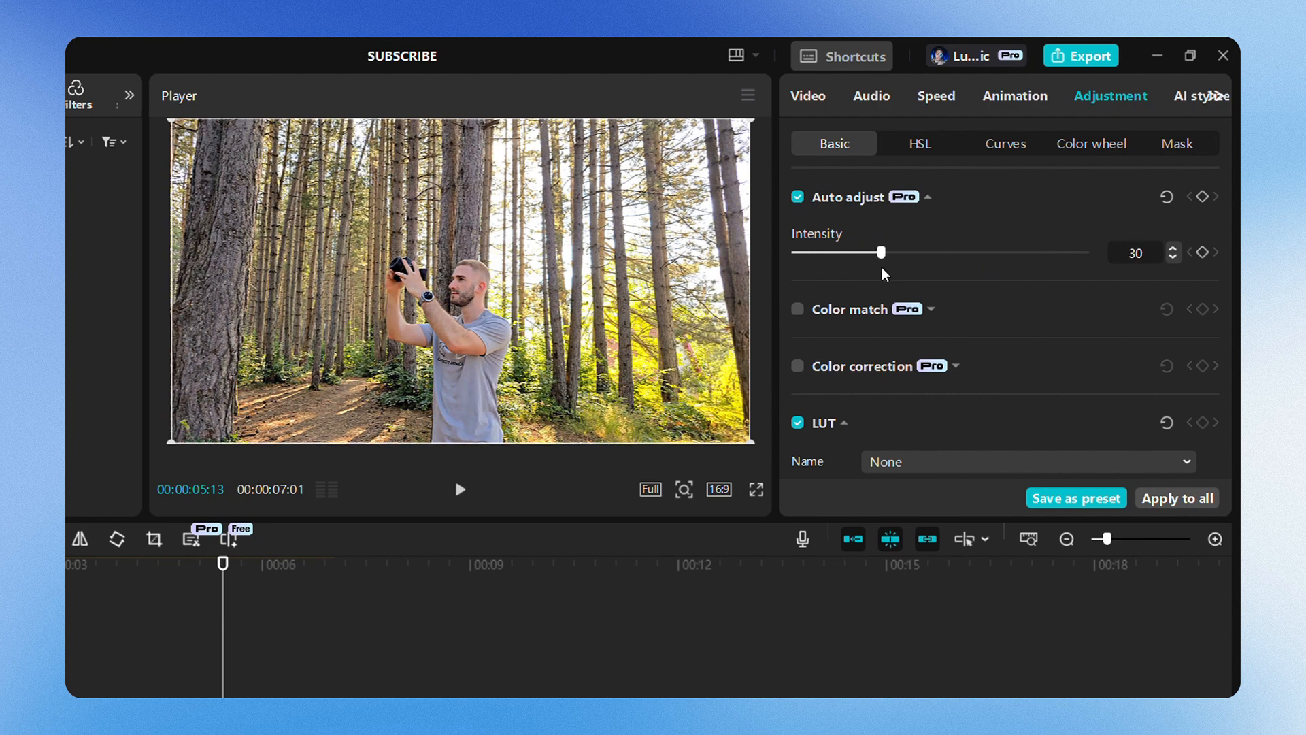
pyautogui.click(957, 366)
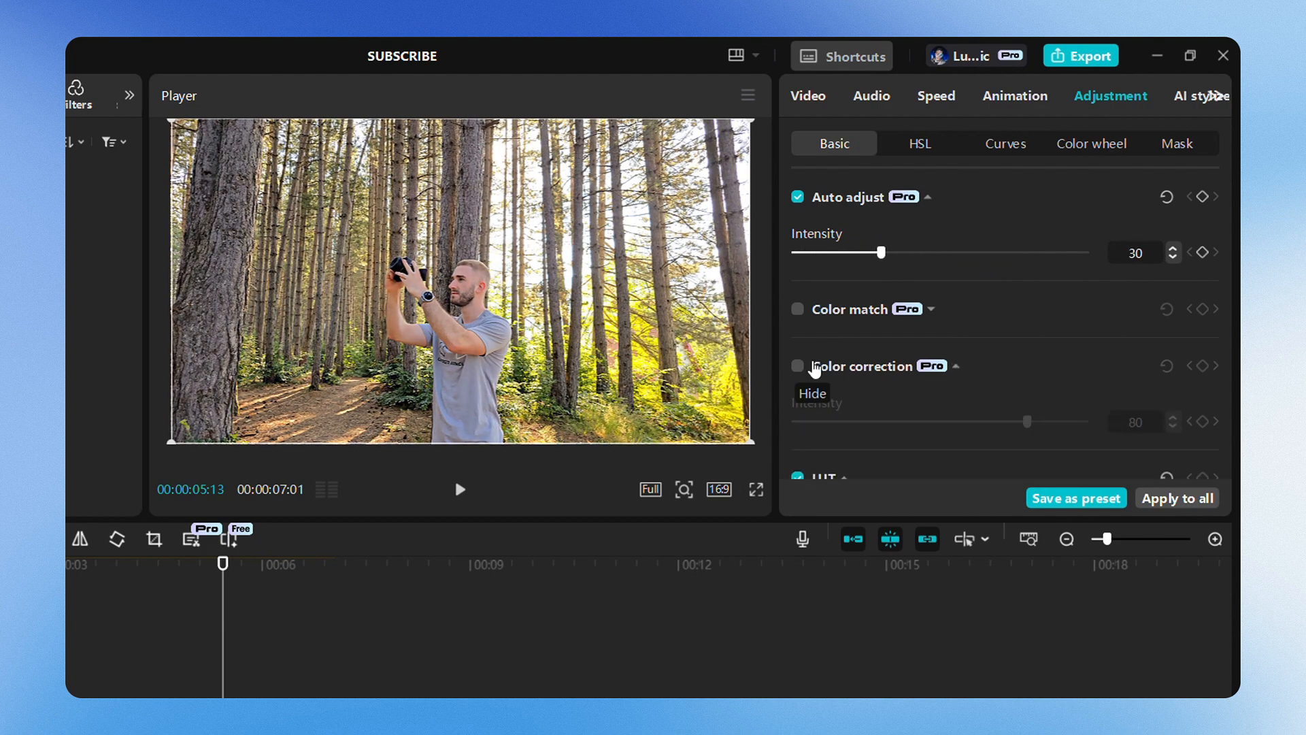
pyautogui.click(797, 366)
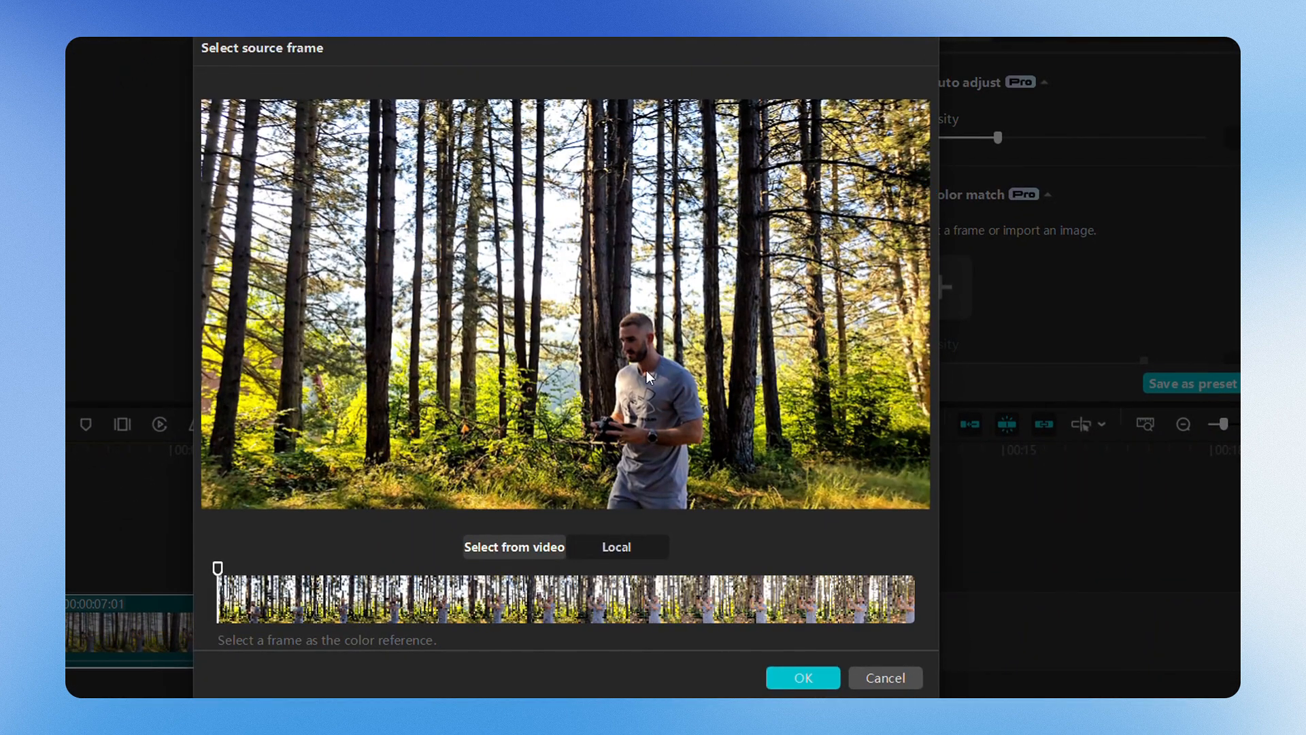
# - Load the local autumn portrait photo as the Color match reference image
pyautogui.click(645, 597)
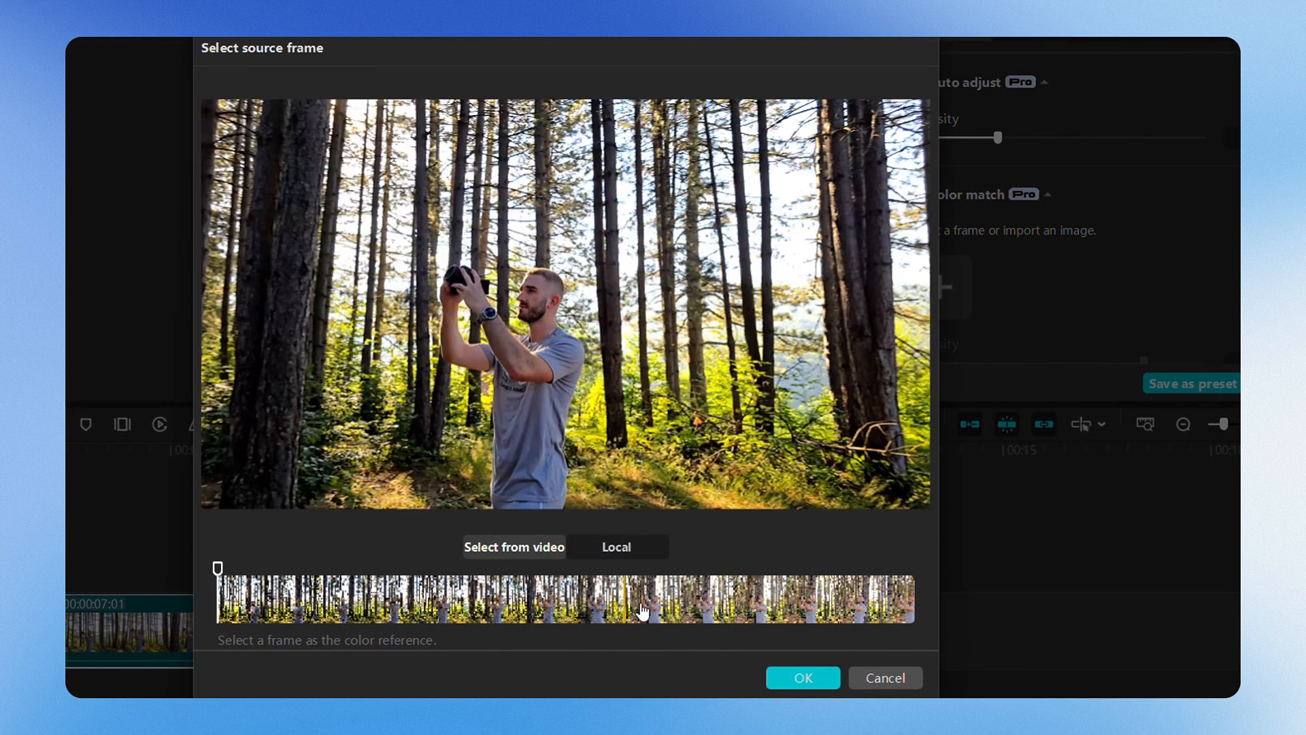
pyautogui.click(652, 598)
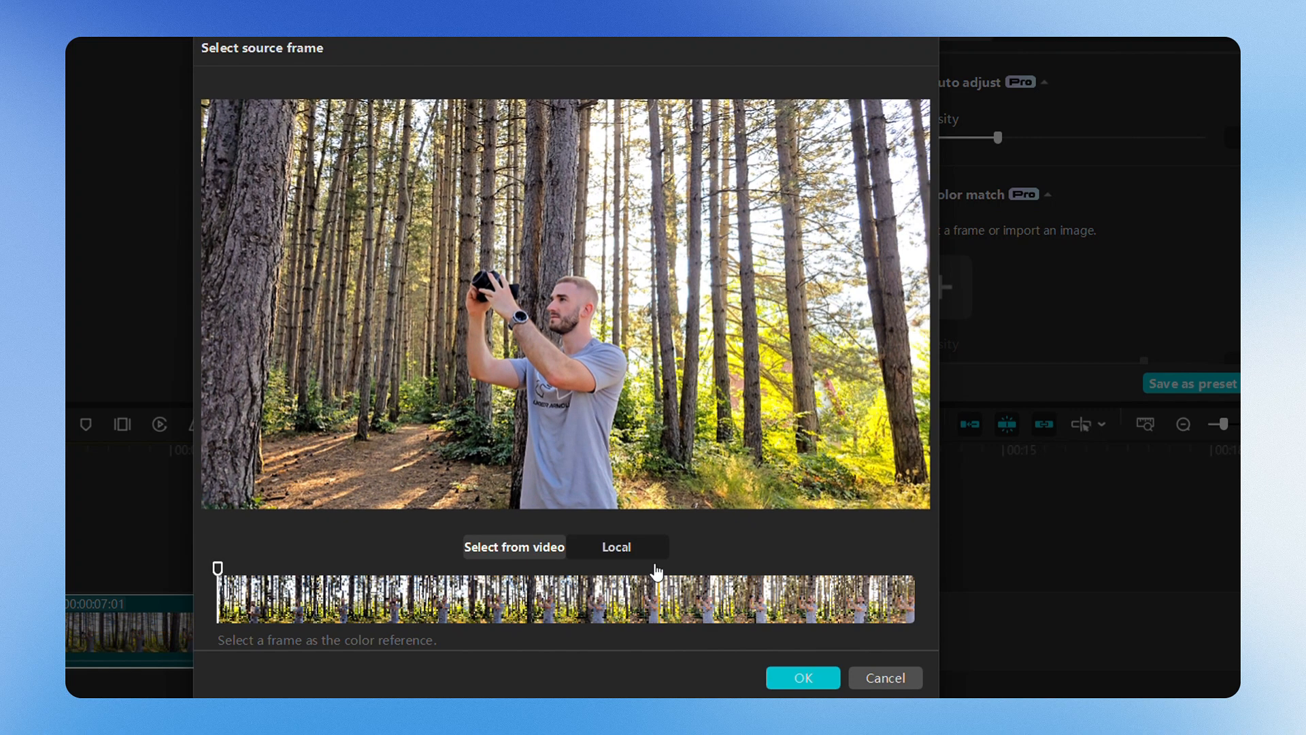
pyautogui.click(615, 546)
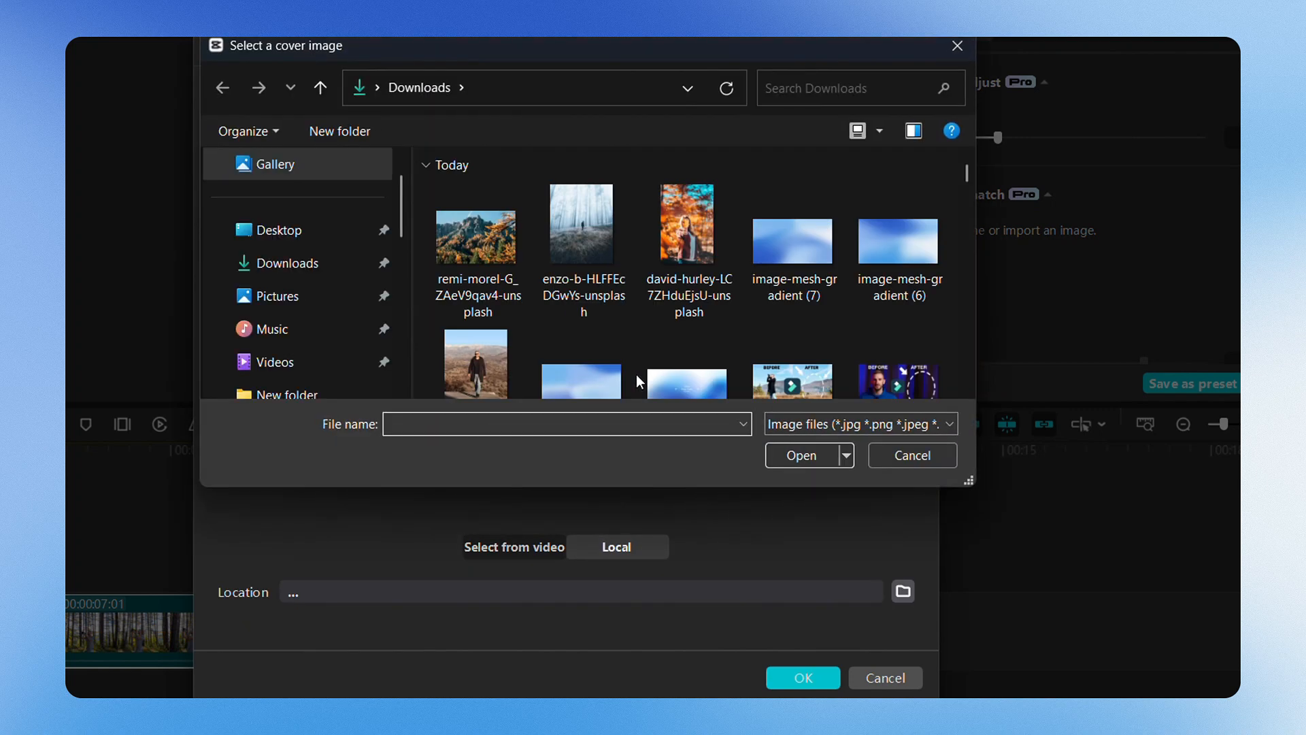
pyautogui.doubleClick(687, 223)
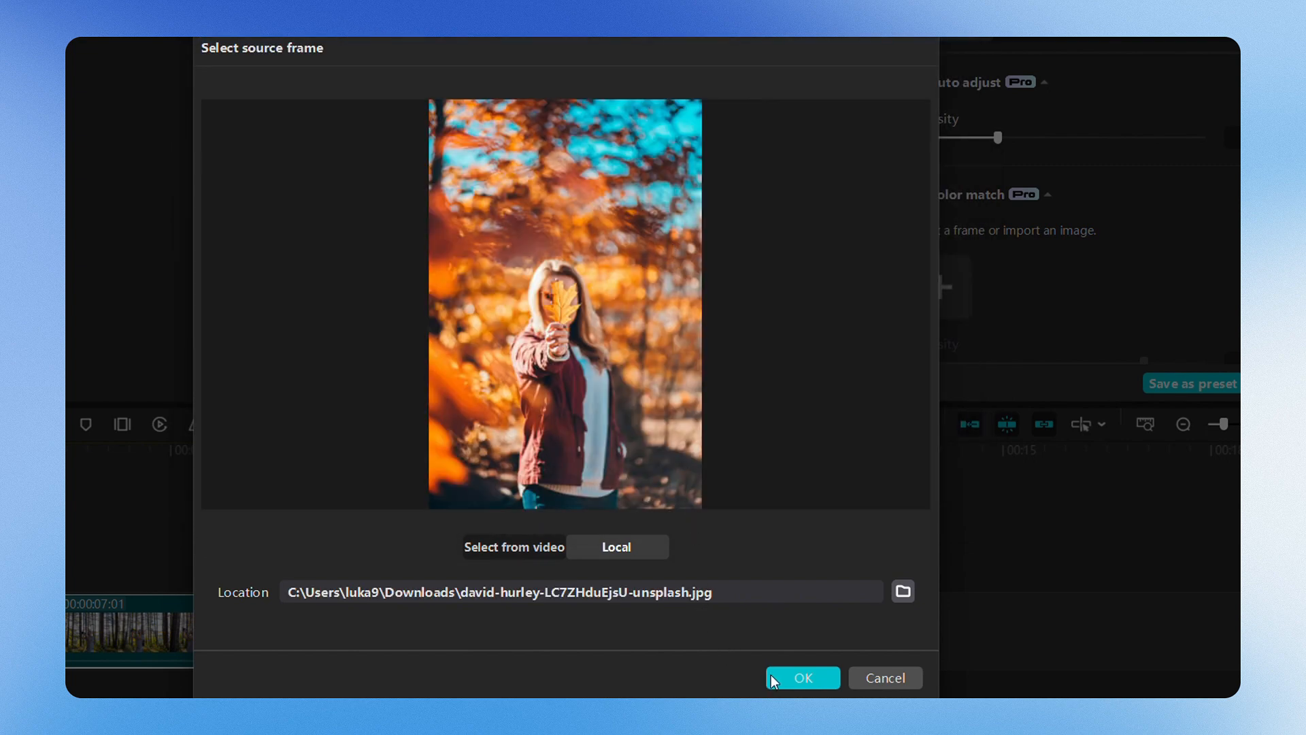
pyautogui.click(801, 677)
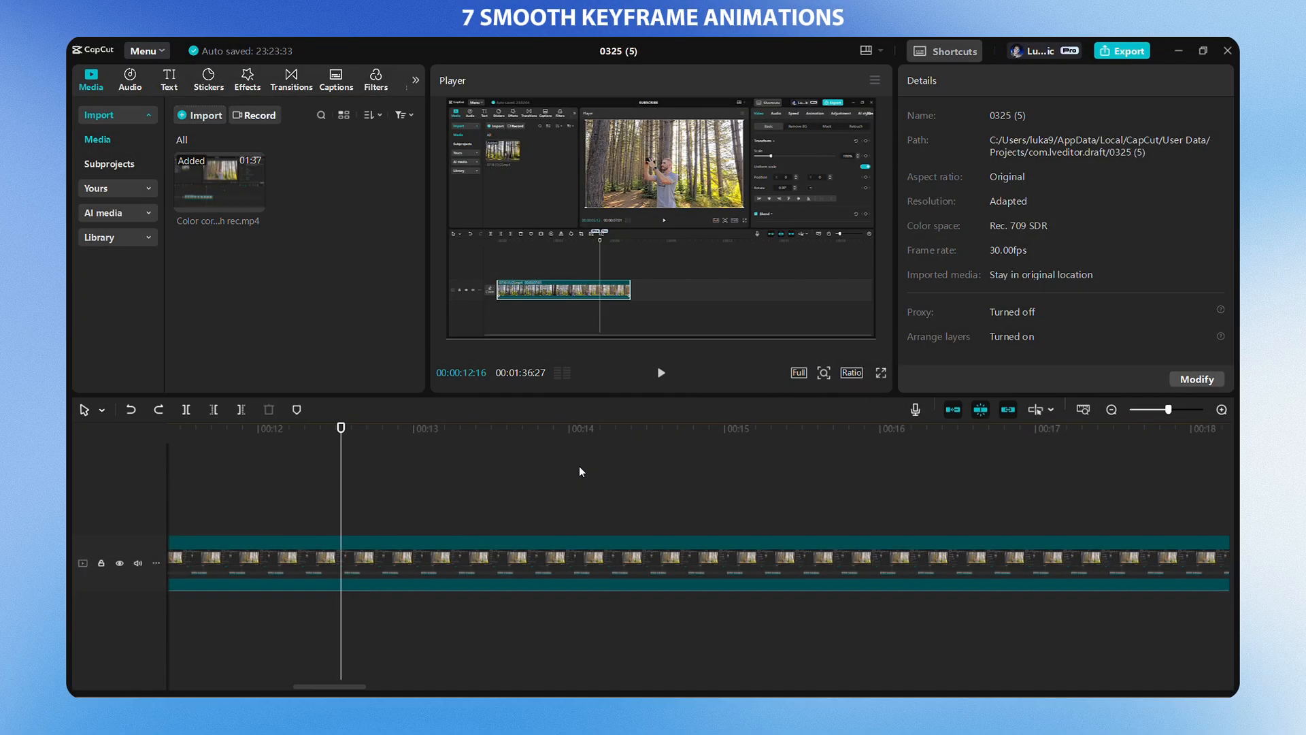
# - Add two position keyframes on the forest clip near 00:12–00:13 and select the second
pyautogui.click(449, 558)
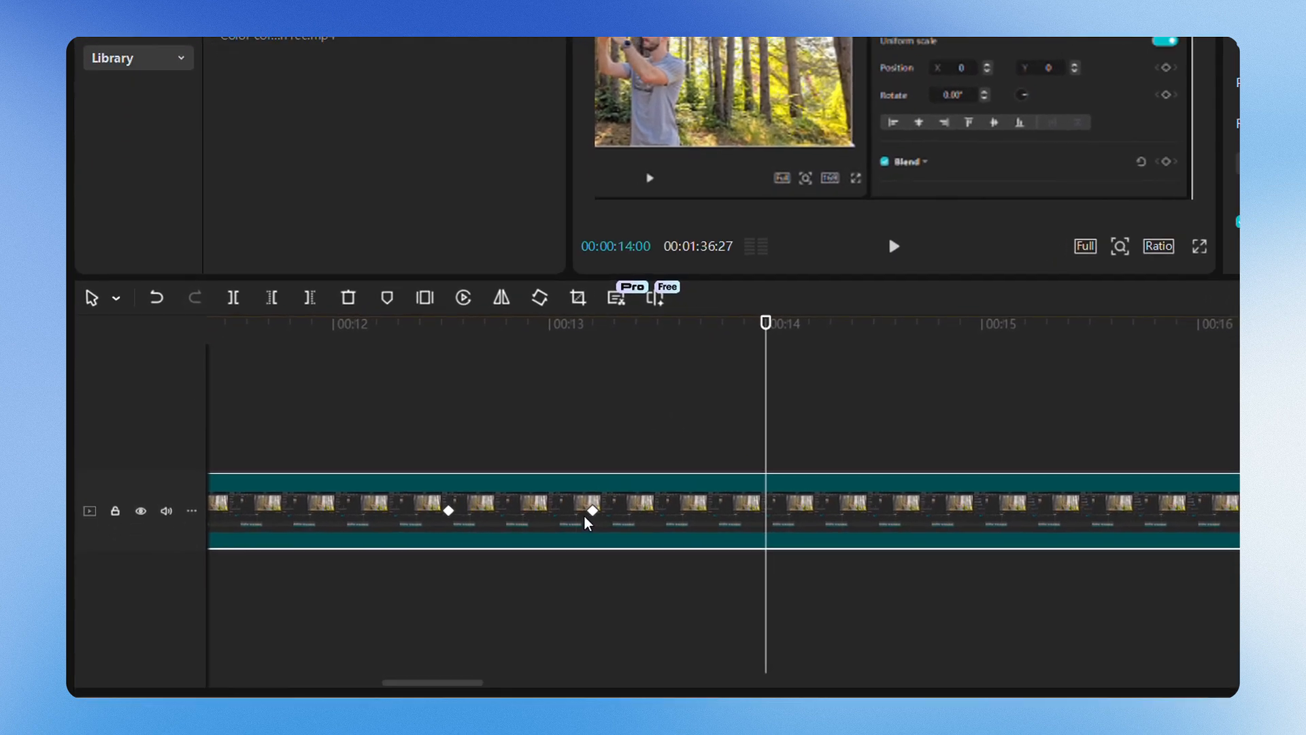
pyautogui.click(591, 510)
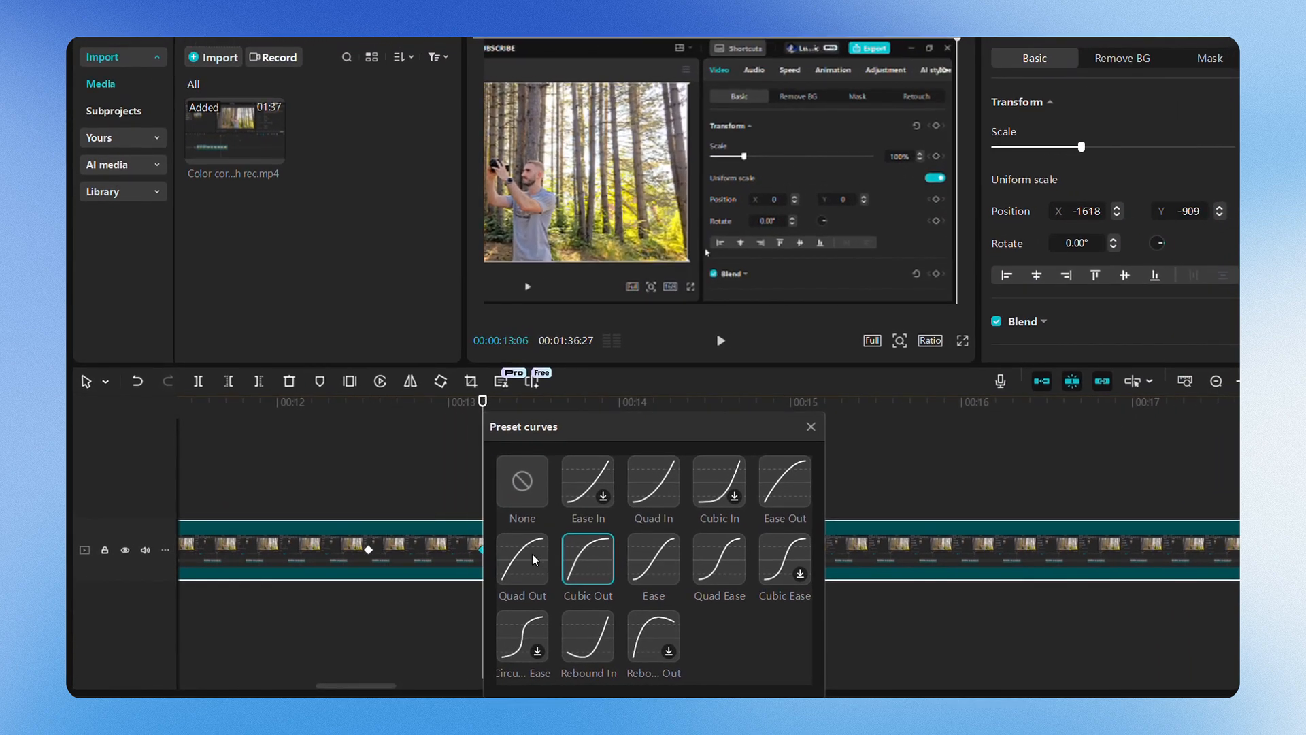
# - Try the Quad Out, Quad In and another preset easing curve on the keyframes
pyautogui.click(522, 559)
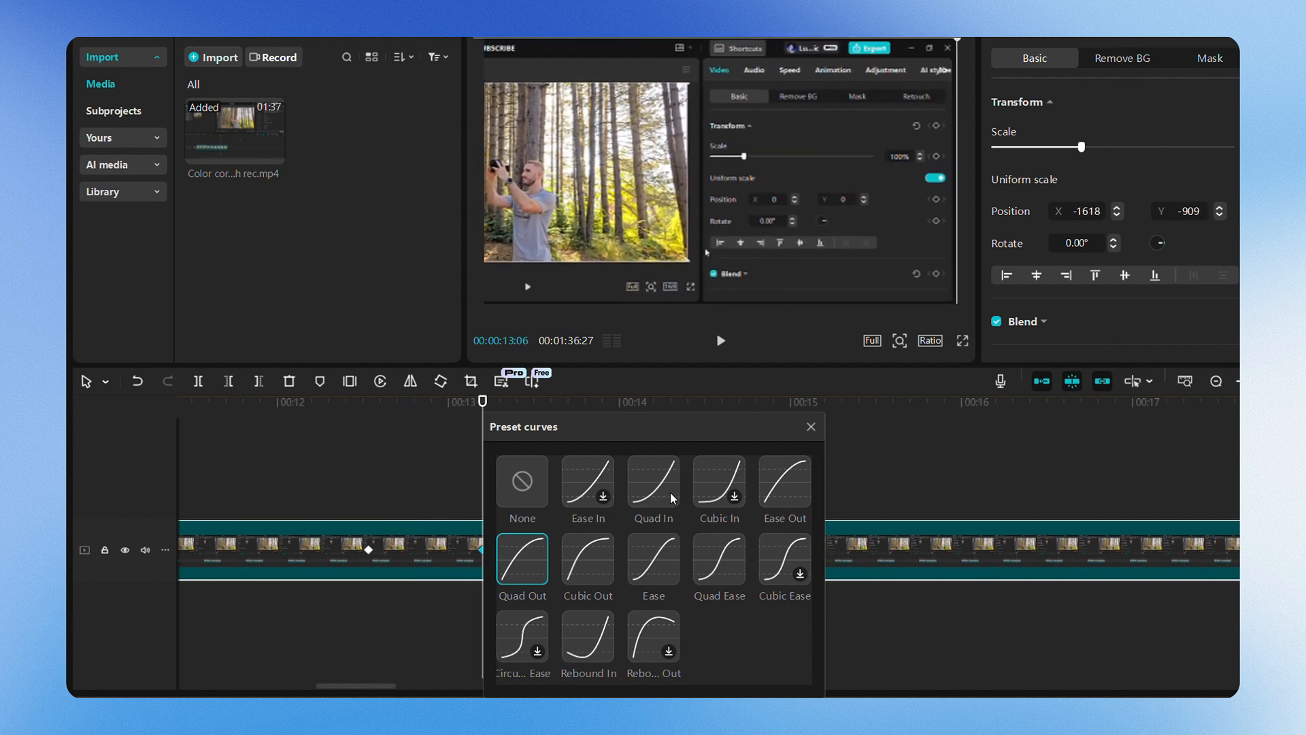
pyautogui.click(653, 481)
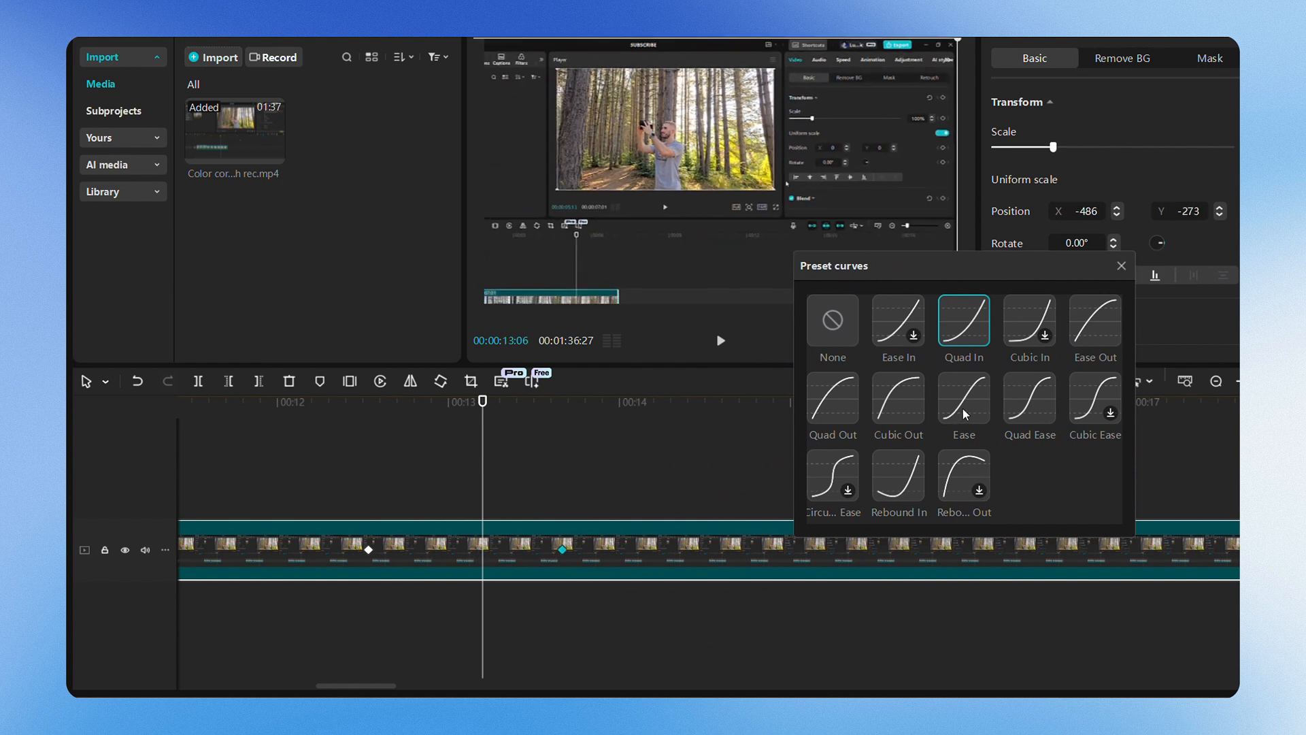
pyautogui.click(963, 400)
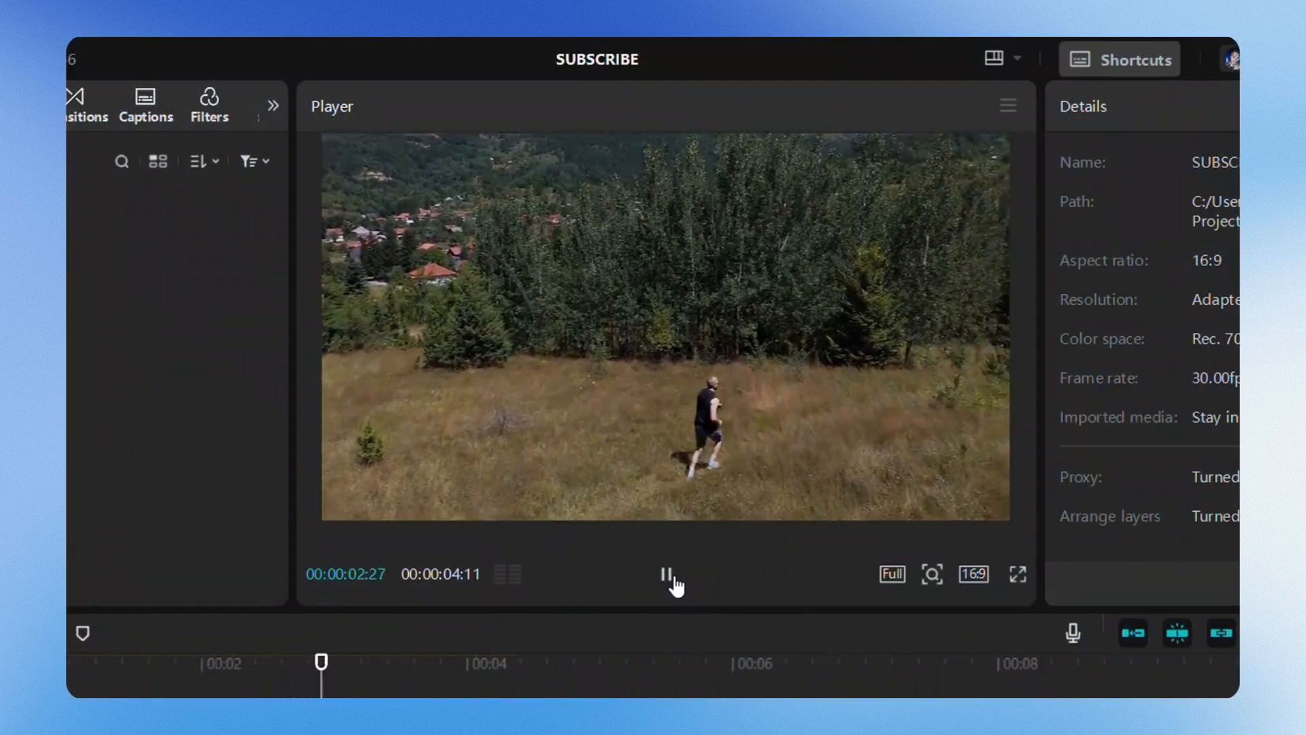
# - Duplicate the grassy-field clip onto a second track and add the Lens Blur effect at strength 25
pyautogui.click(671, 573)
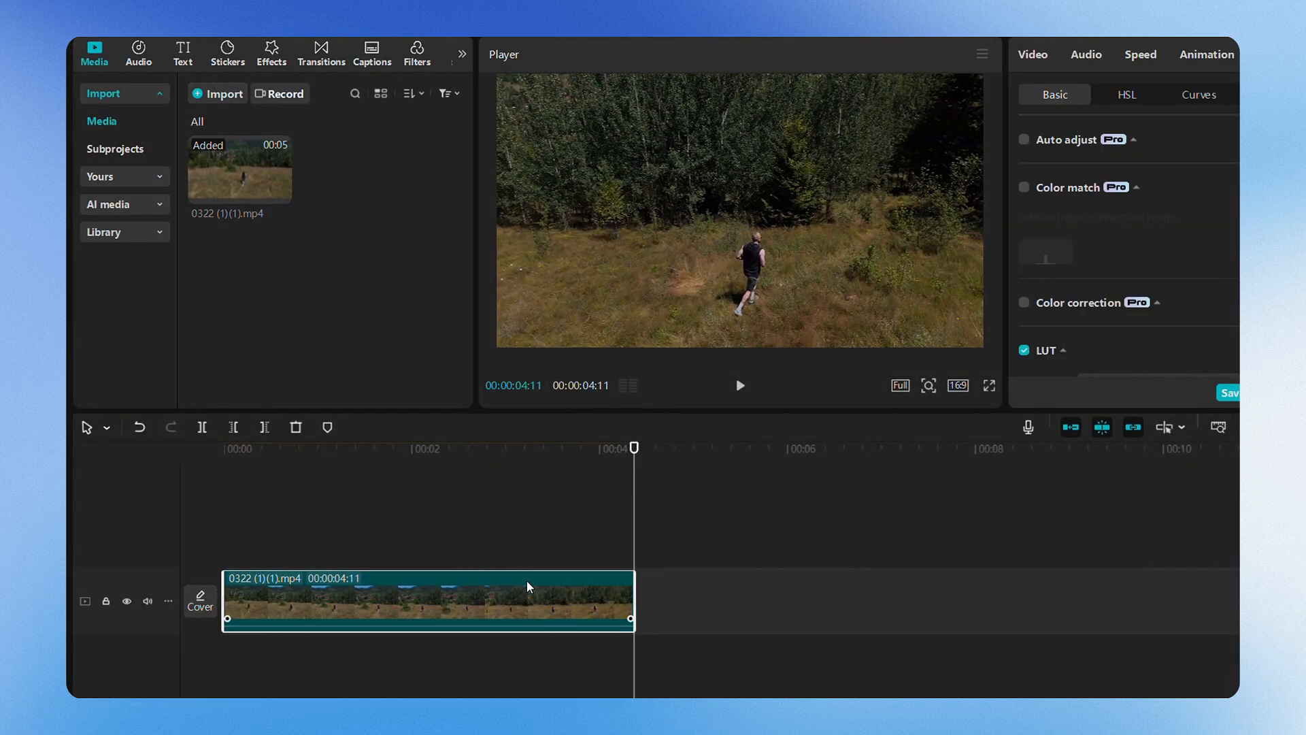
pyautogui.rightClick(527, 586)
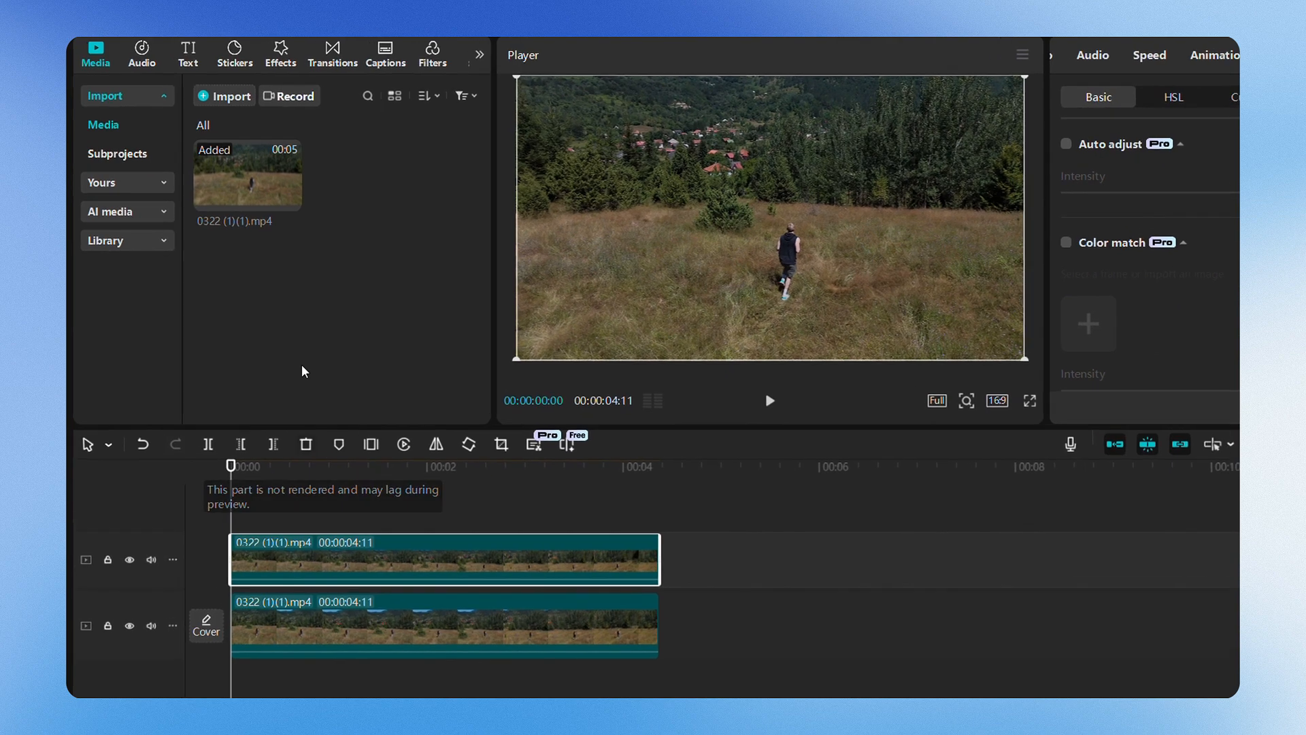
pyautogui.click(280, 51)
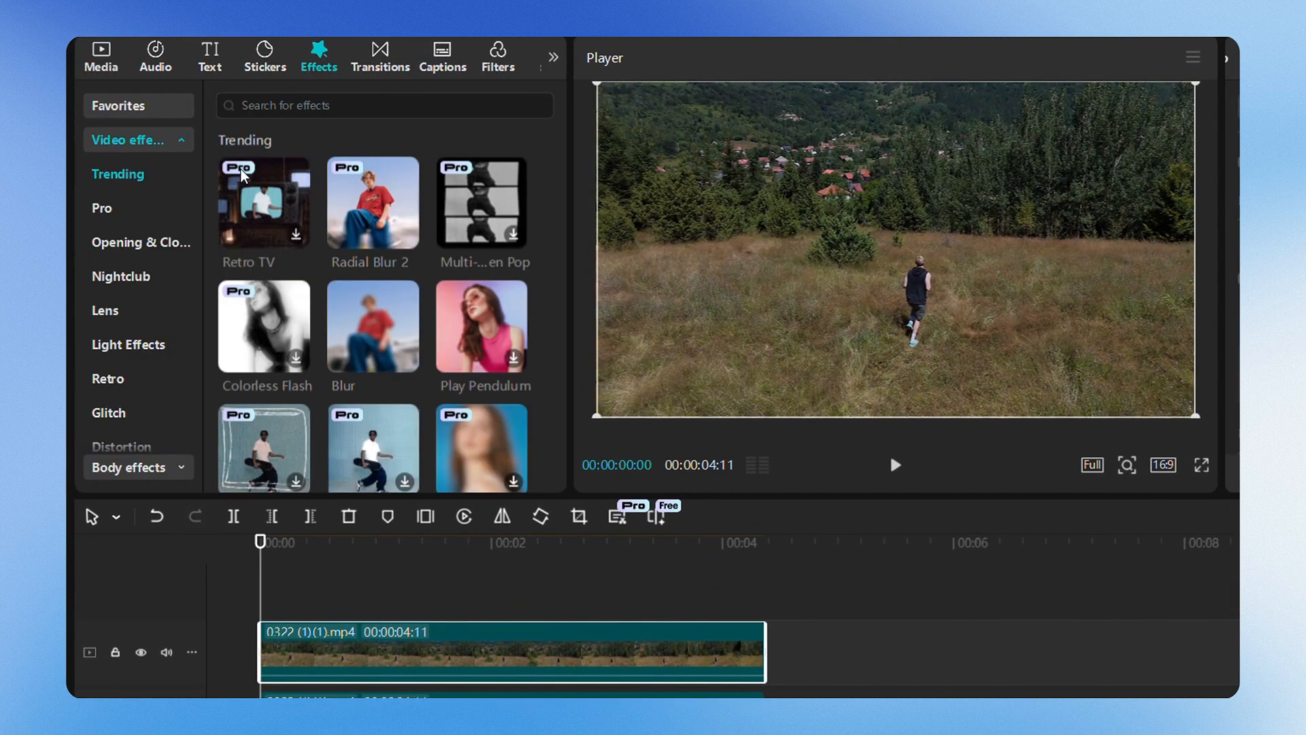
pyautogui.click(105, 310)
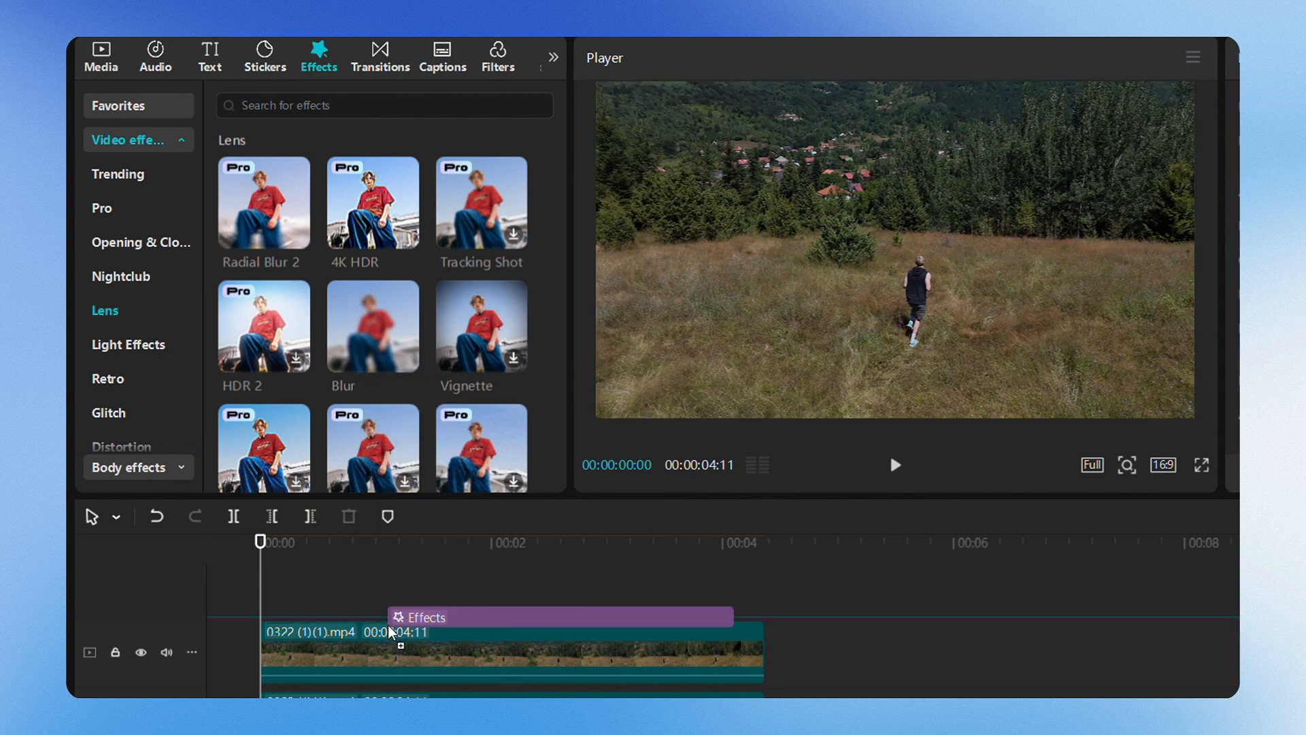
pyautogui.doubleClick(372, 325)
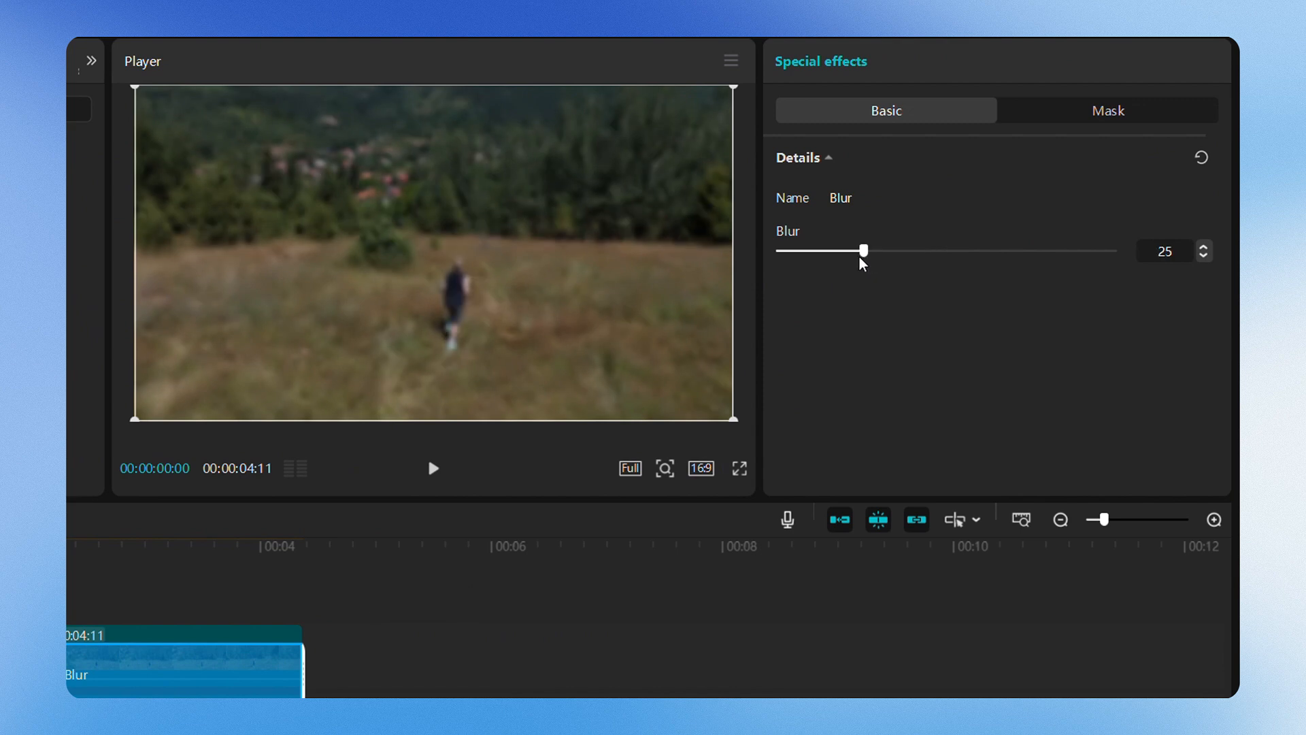
pyautogui.moveTo(864, 271)
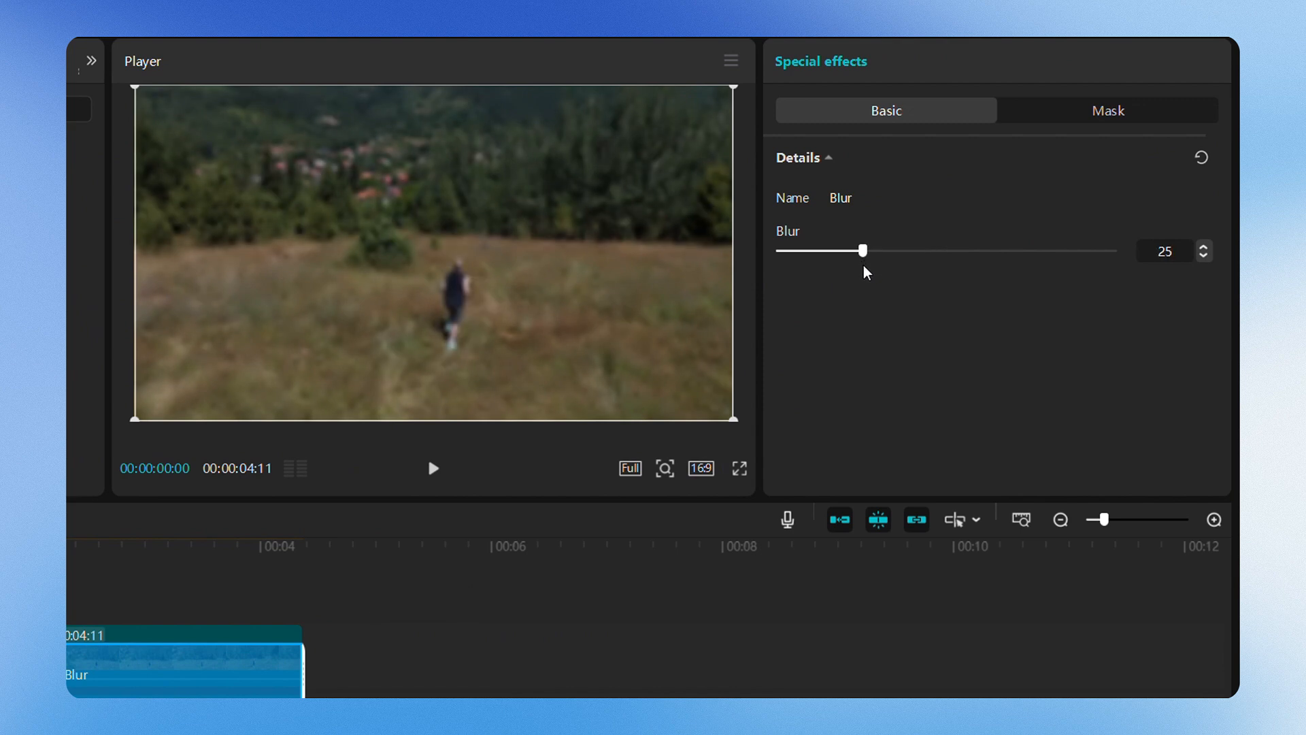
# - Limit the blur to an oval mask over the hiker and launch mask tracking
pyautogui.click(1106, 110)
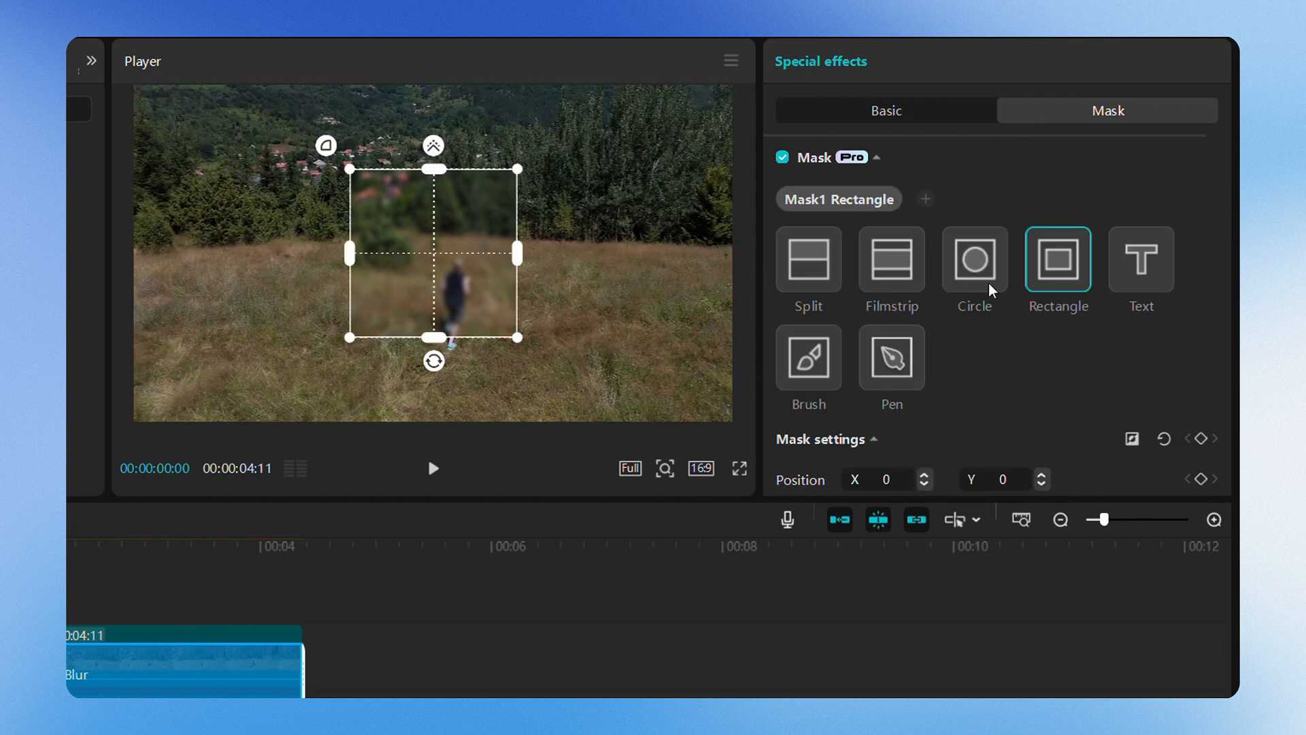
pyautogui.click(973, 259)
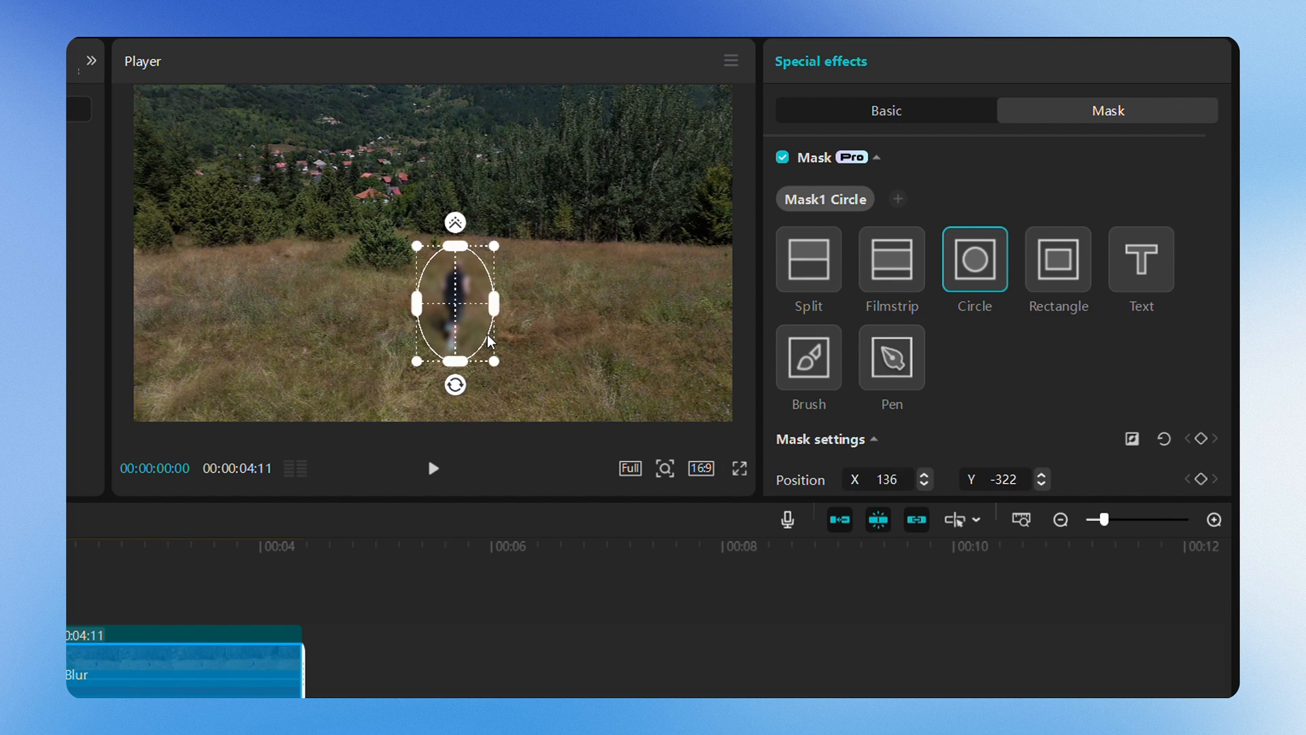
pyautogui.moveTo(1020, 397)
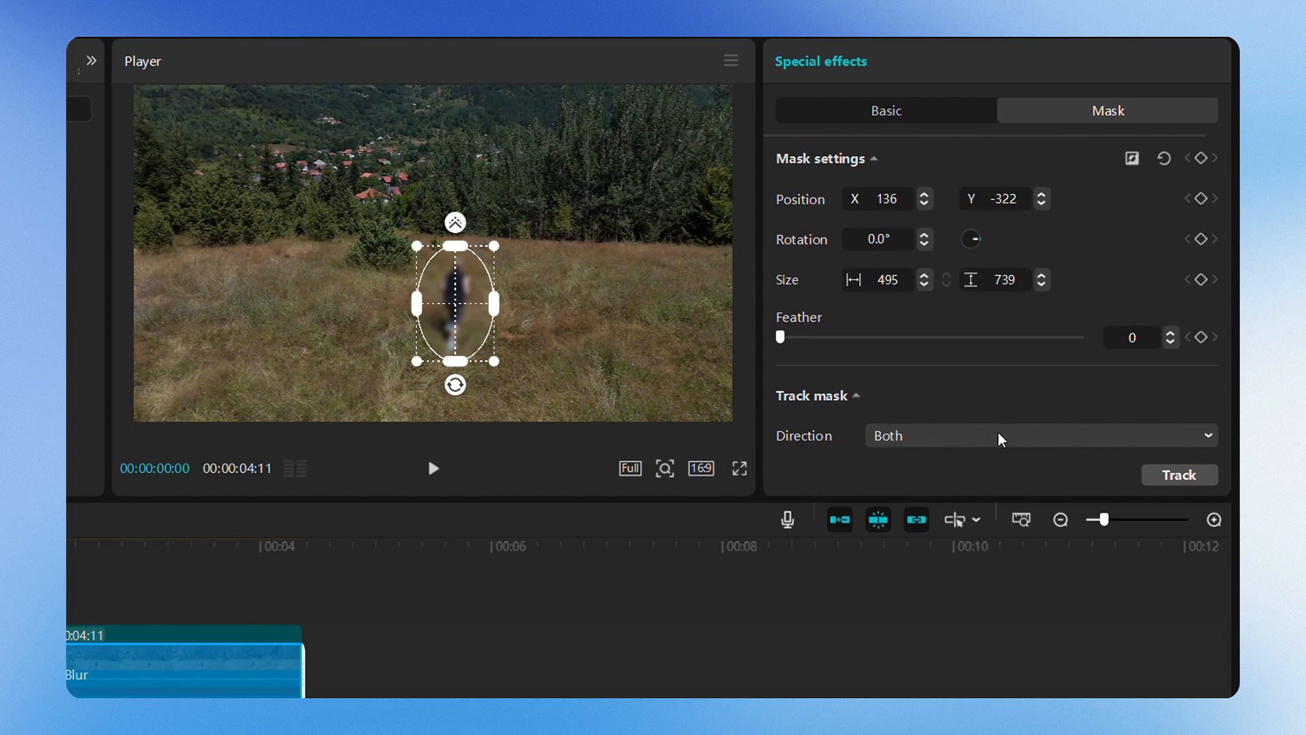
pyautogui.moveTo(1057, 467)
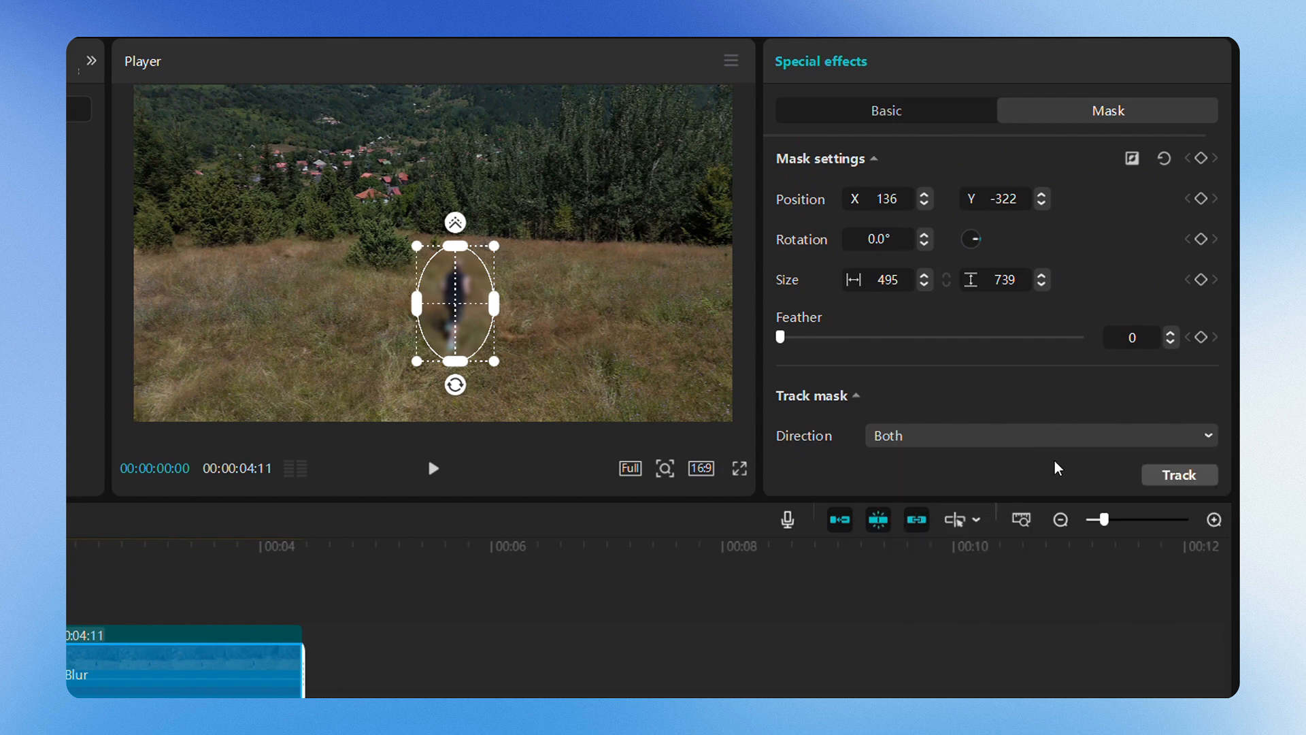
pyautogui.click(1177, 474)
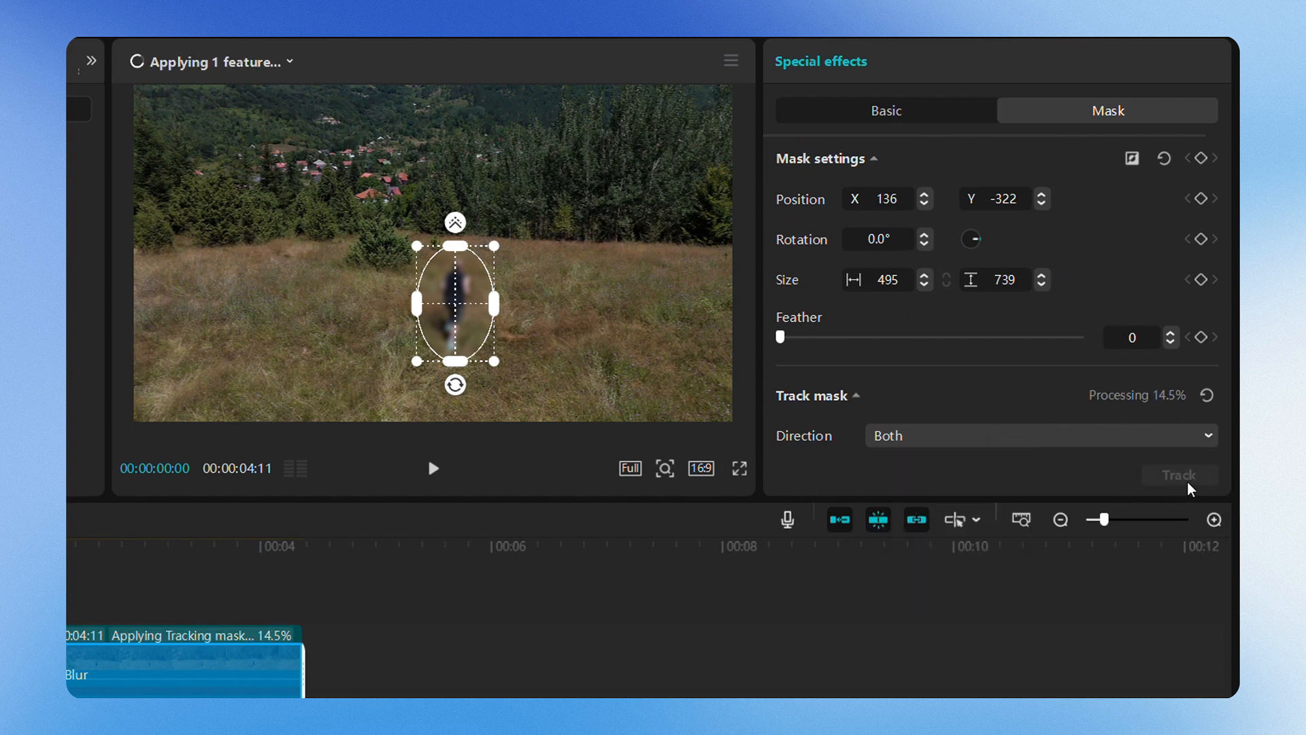
pyautogui.click(432, 467)
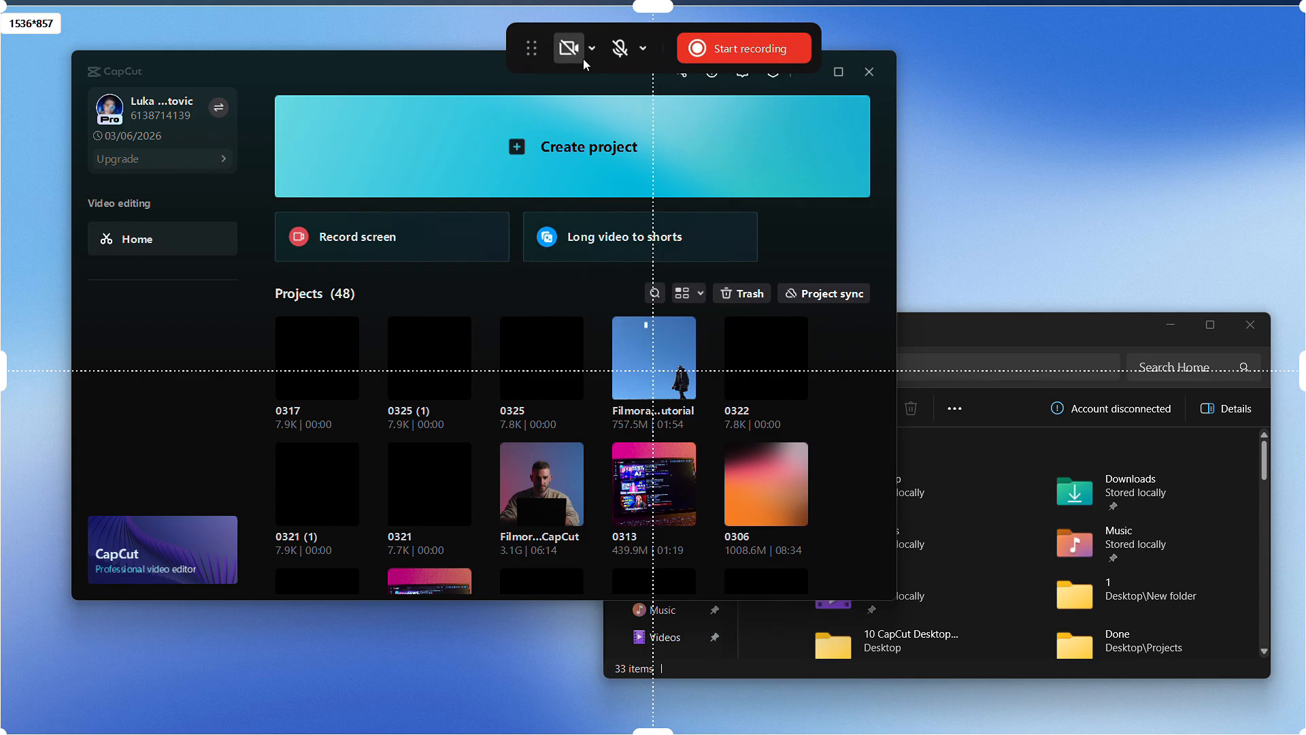
# - Start recording the desktop from CapCut's home screen with its project list
pyautogui.click(567, 48)
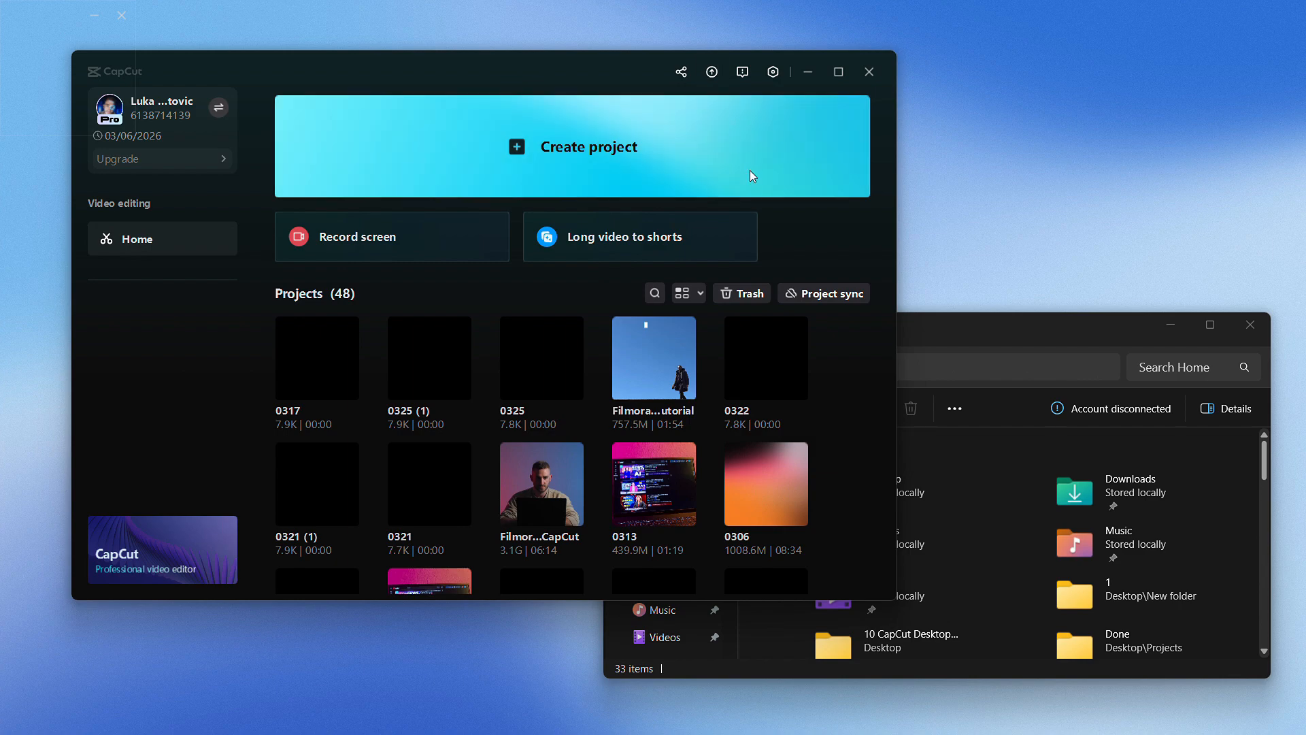
# - Create a new project with the 17-second sky clip 1.mp4 imported
pyautogui.click(571, 147)
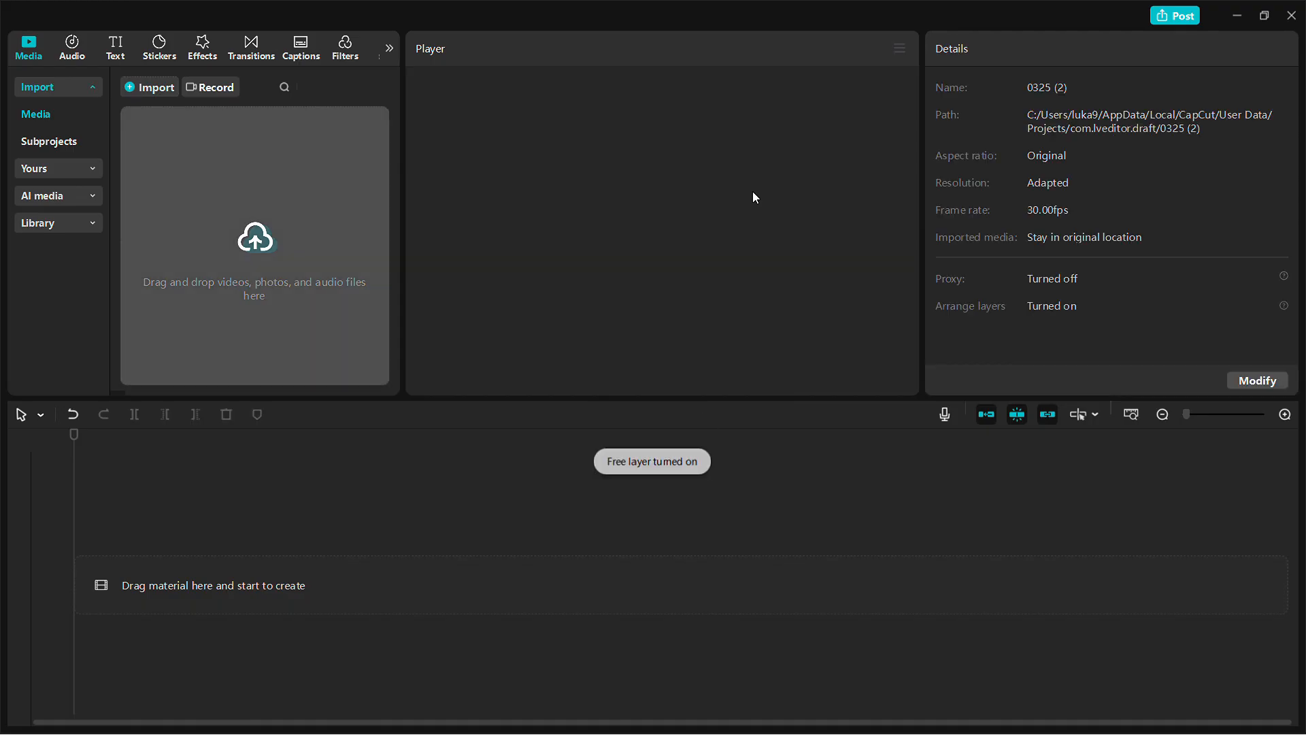
pyautogui.click(154, 86)
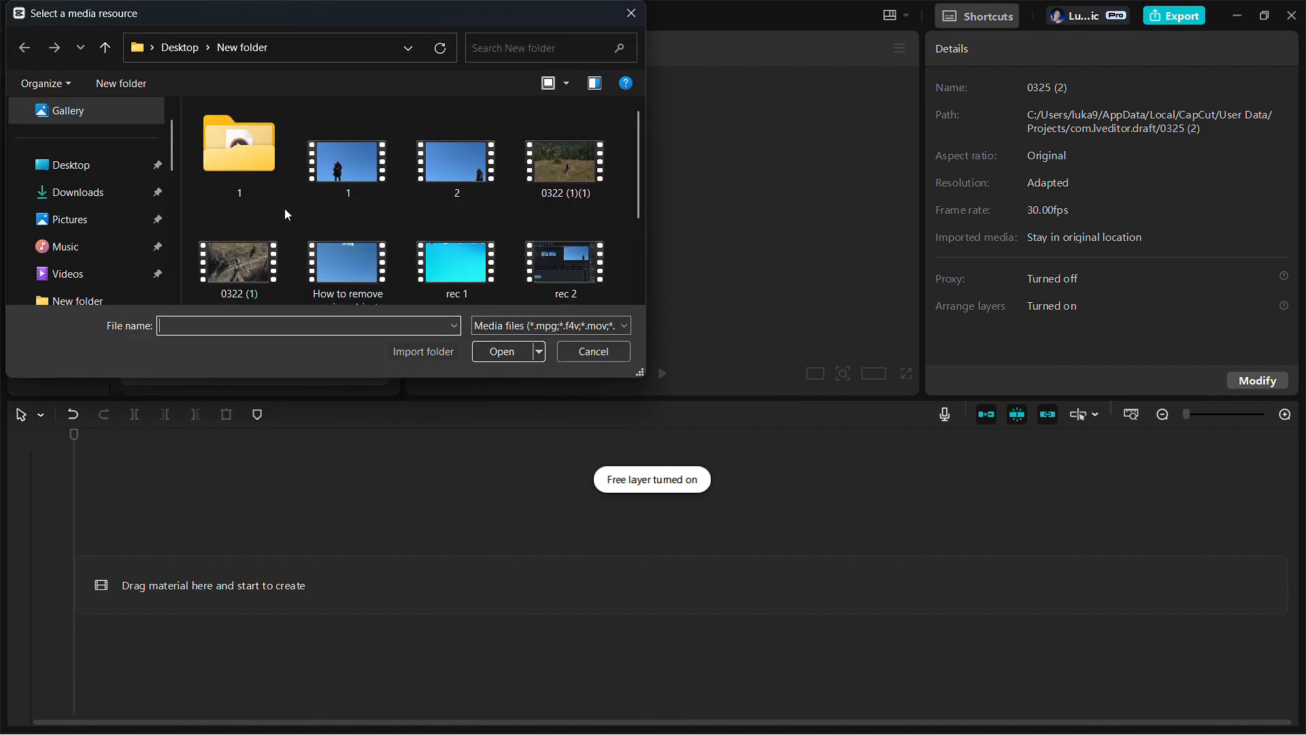
pyautogui.click(500, 351)
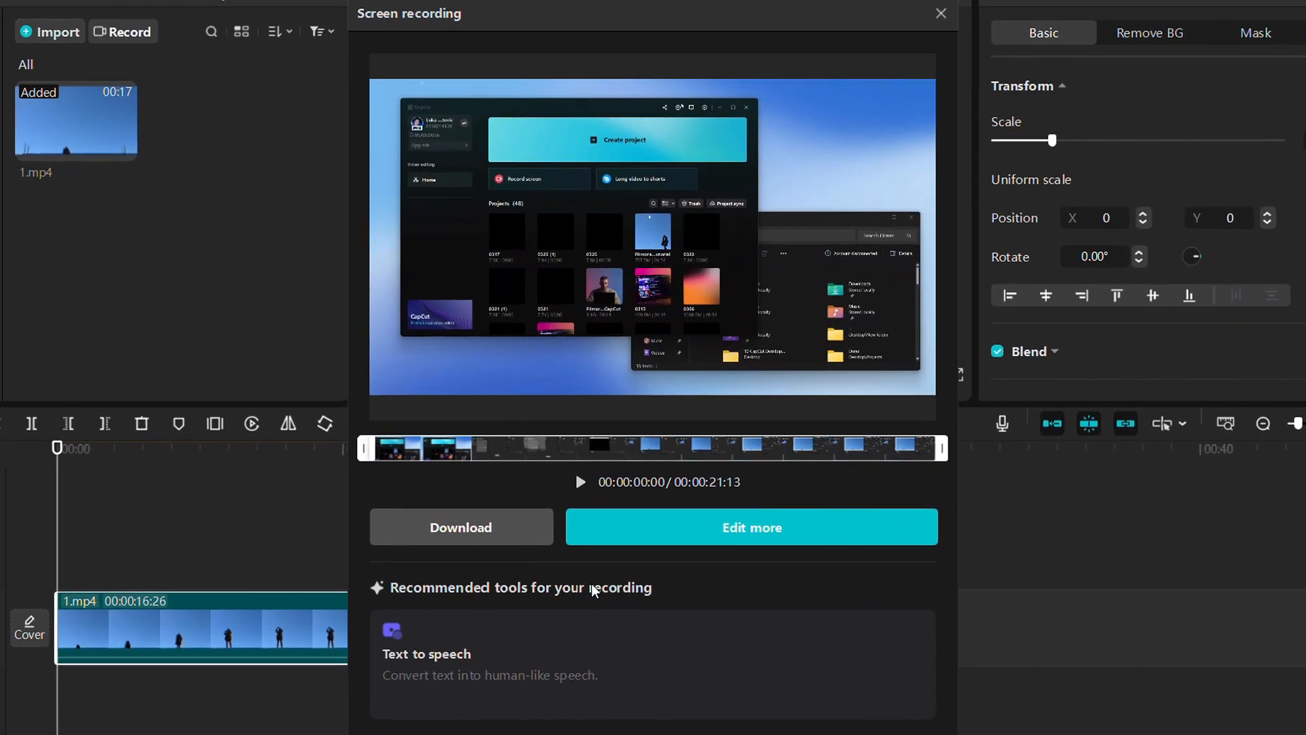
pyautogui.moveTo(593, 655)
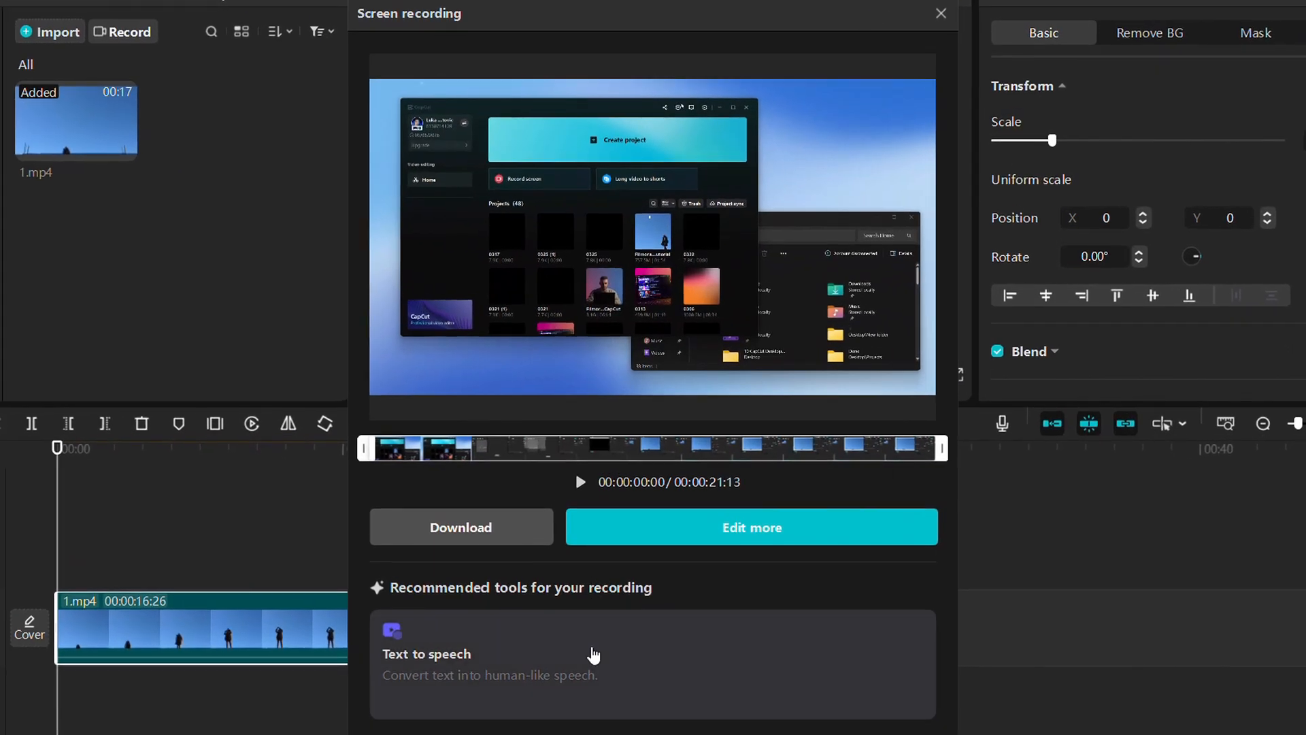